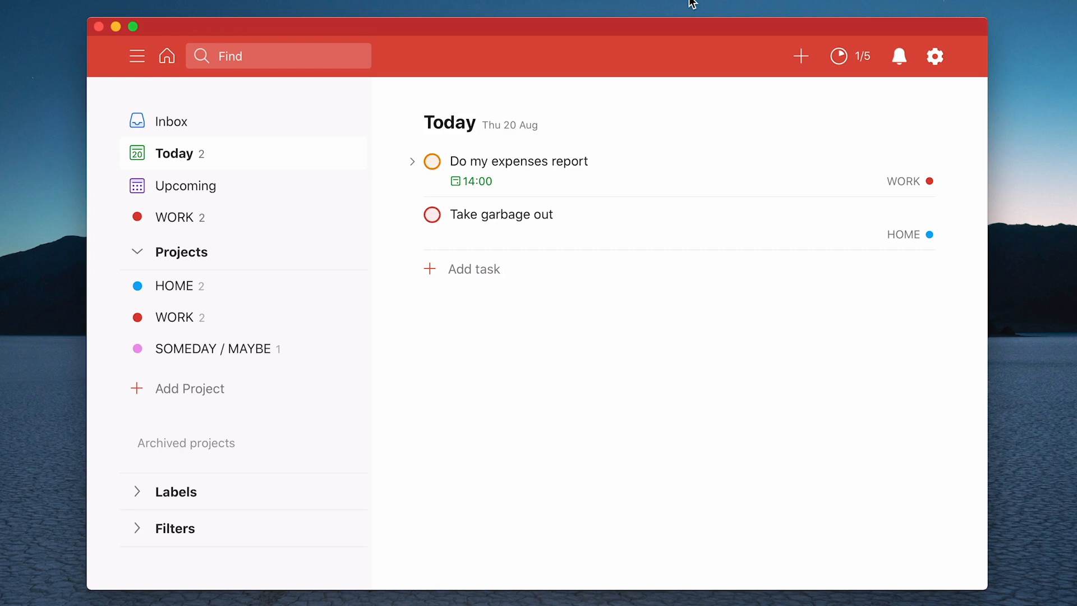
mouse_move(501, 214)
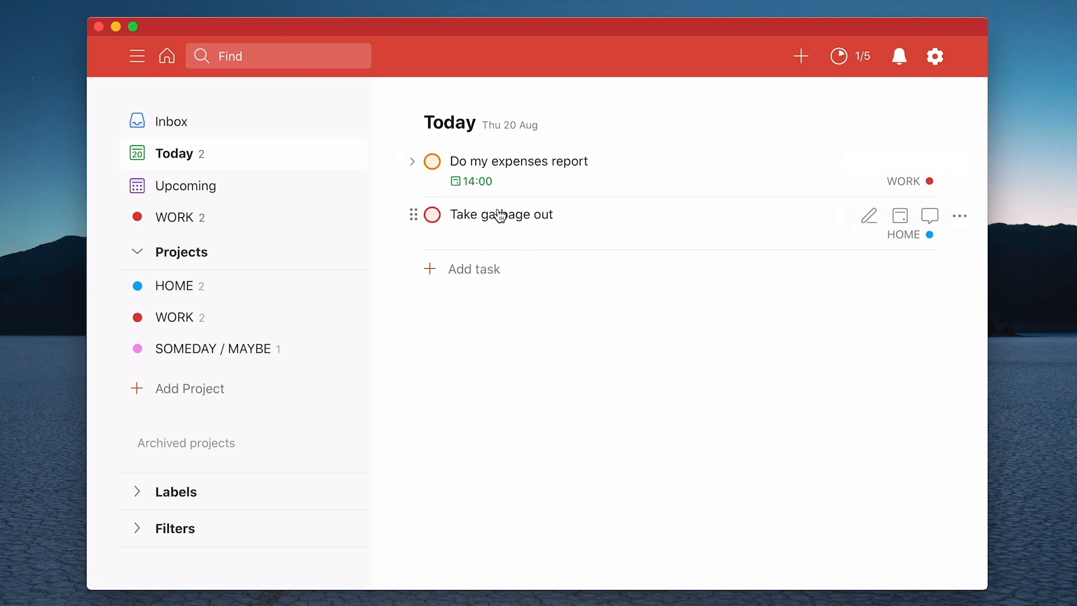
mouse_move(606, 239)
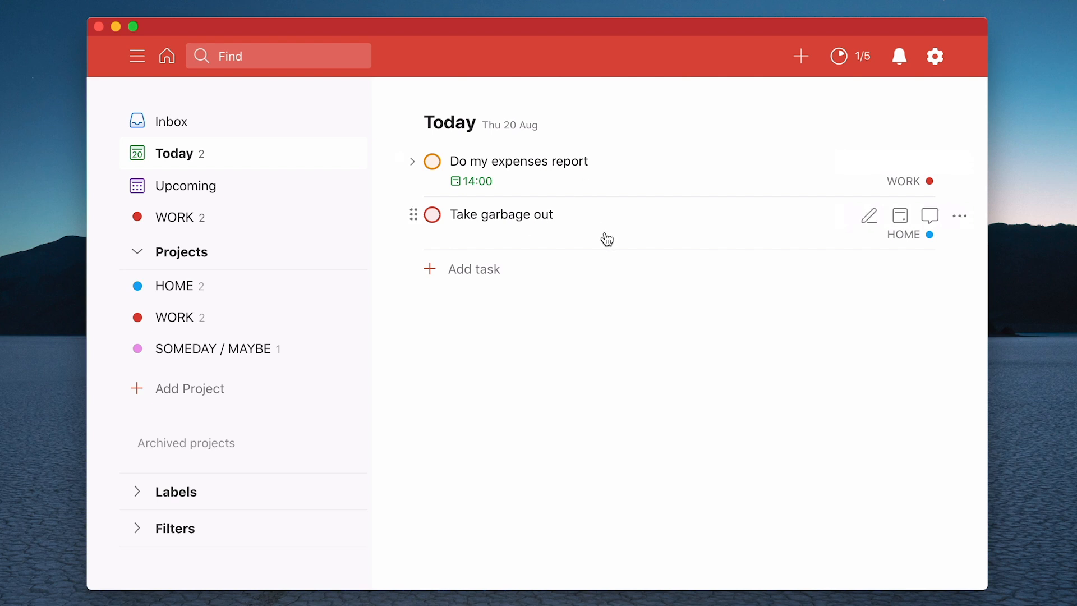
mouse_move(572, 284)
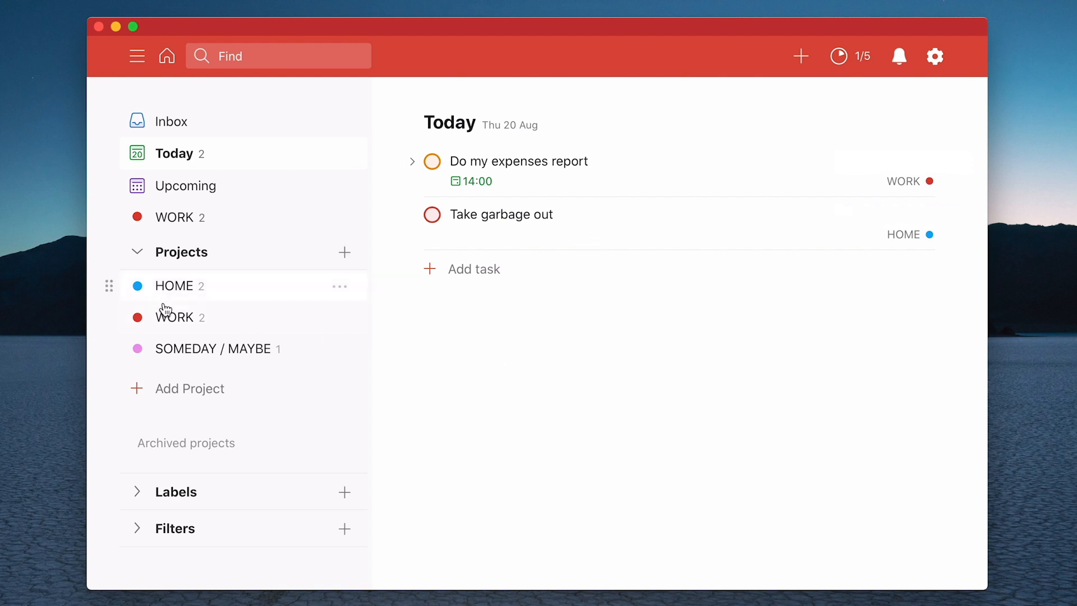
mouse_move(196, 367)
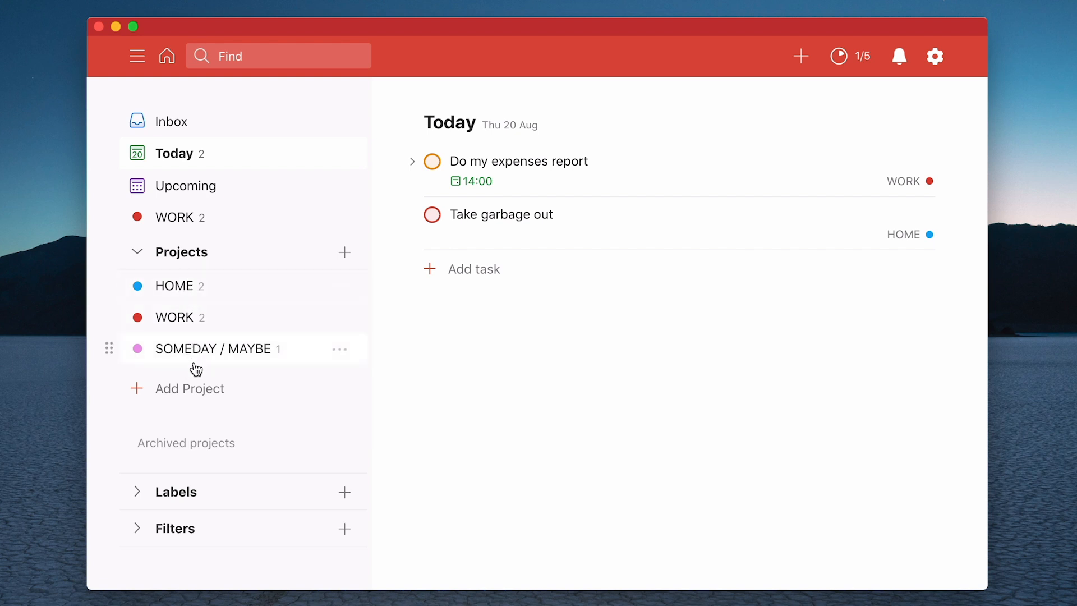
mouse_move(602, 374)
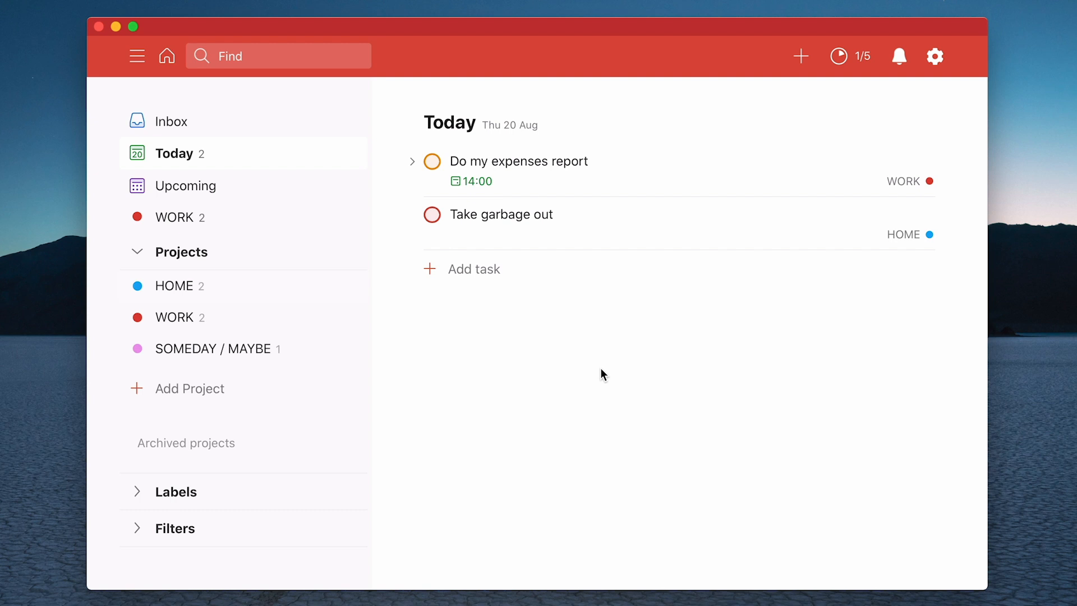
mouse_move(788, 309)
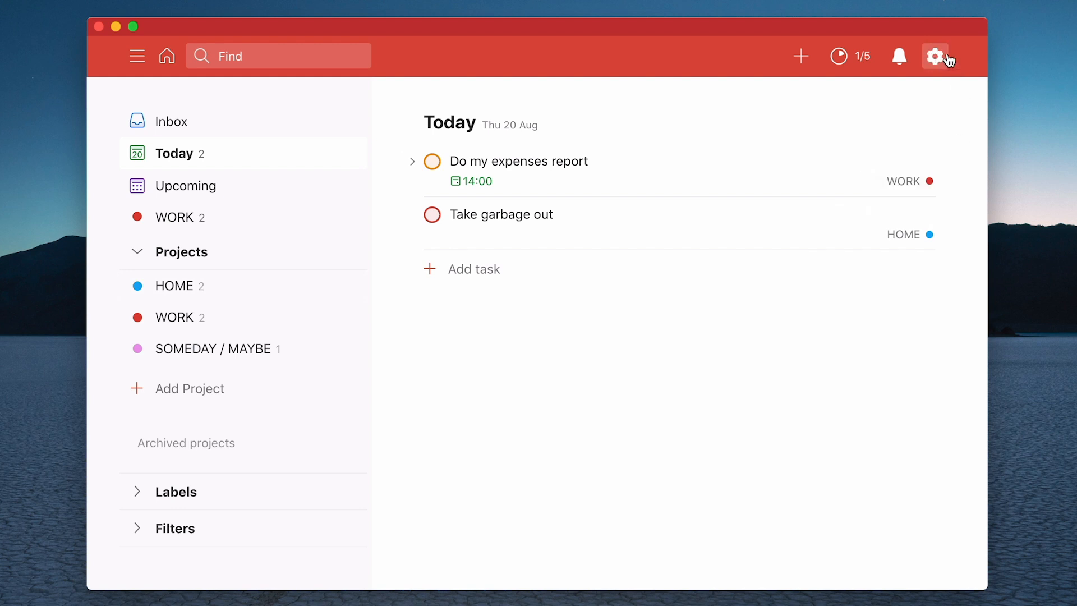
Step: Open the gear menu showing Sync, Settings, Theme, Print and Log out
click(934, 56)
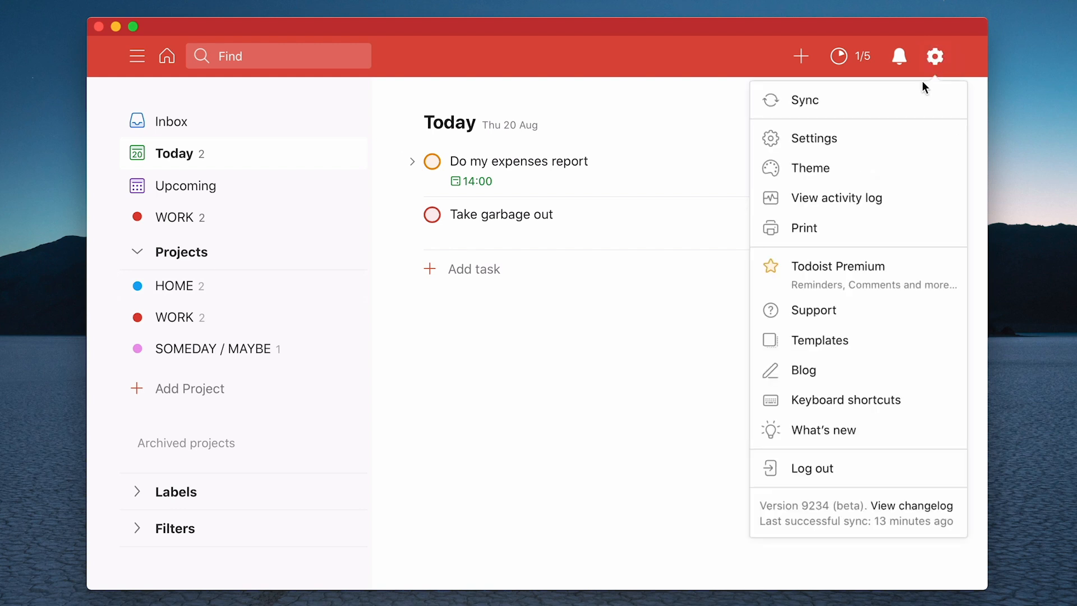
mouse_move(893, 100)
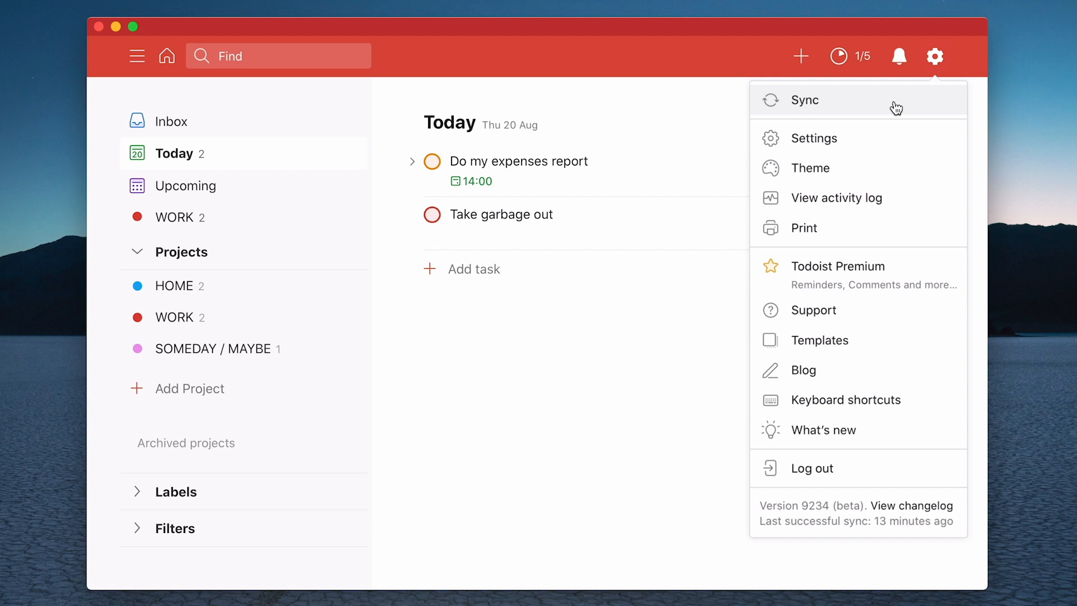
mouse_move(886, 108)
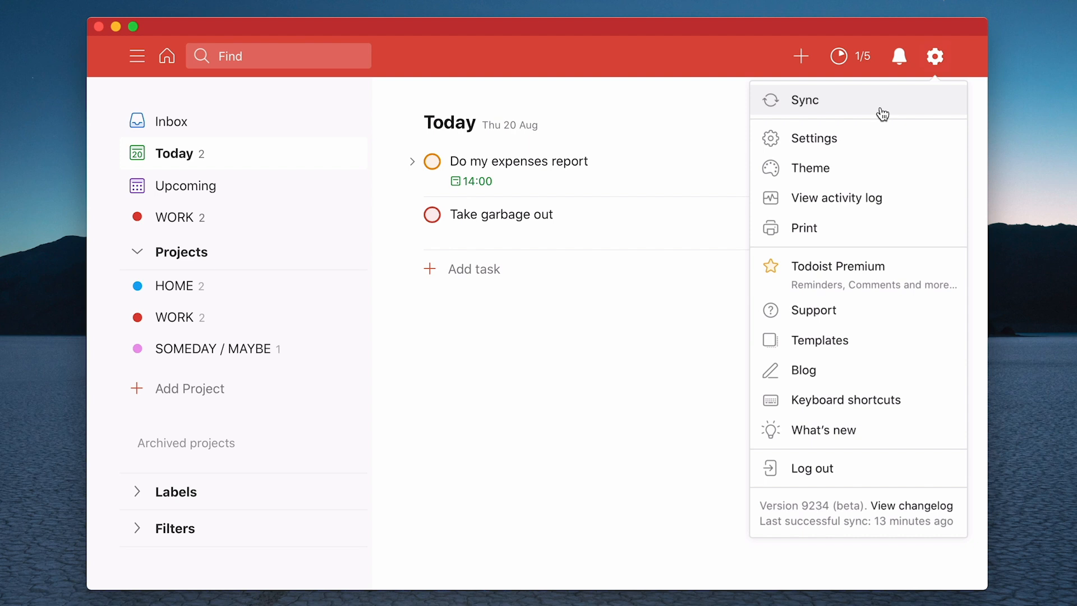
mouse_move(810, 168)
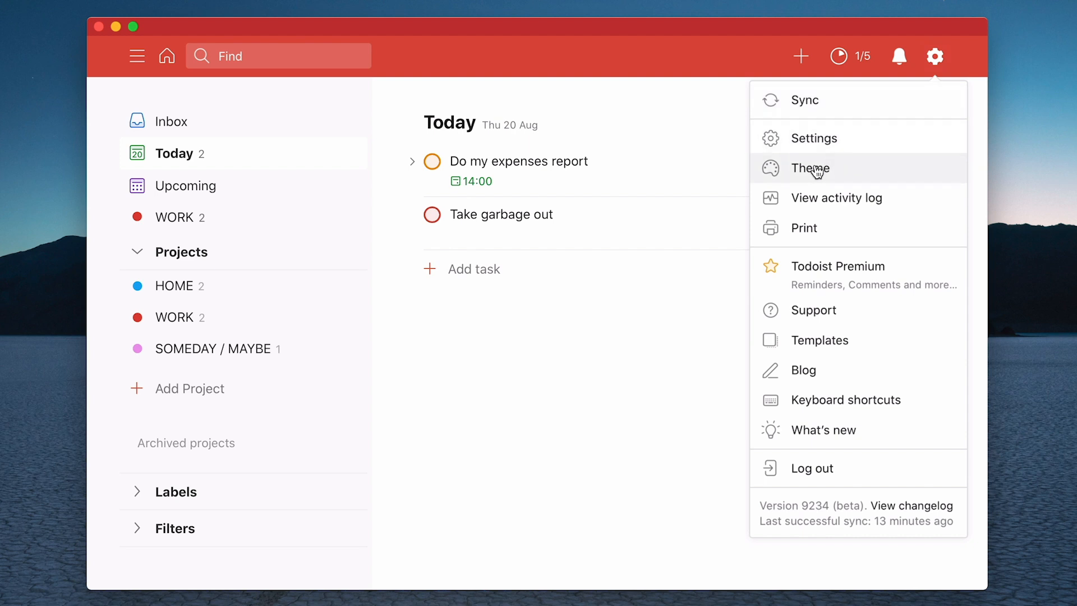
Step: Switch Todoist to the Noir theme with its dark grey header and close Settings
click(808, 169)
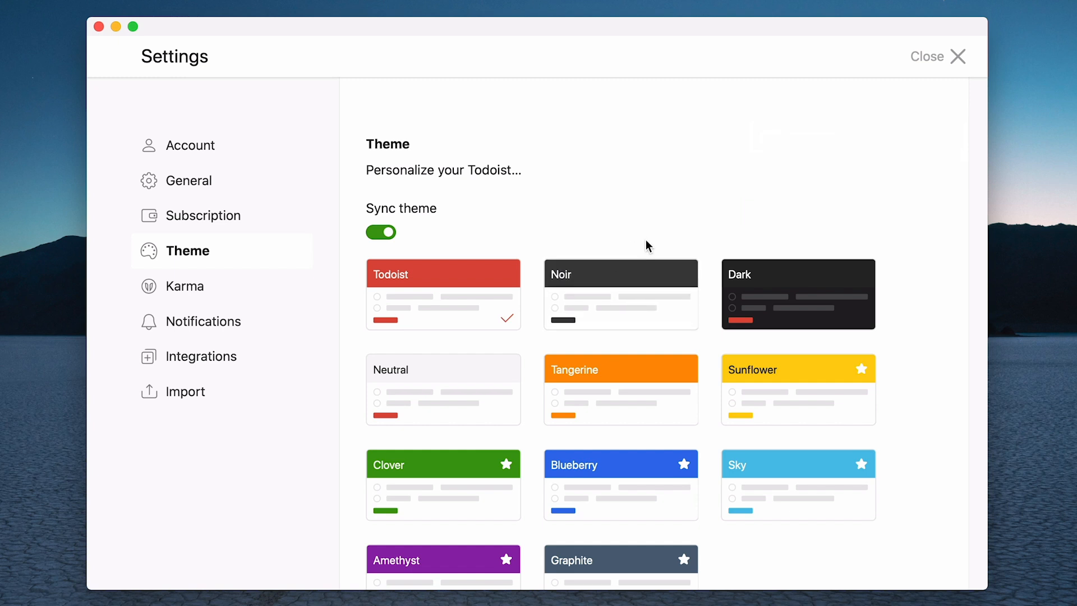
scroll(down, 3)
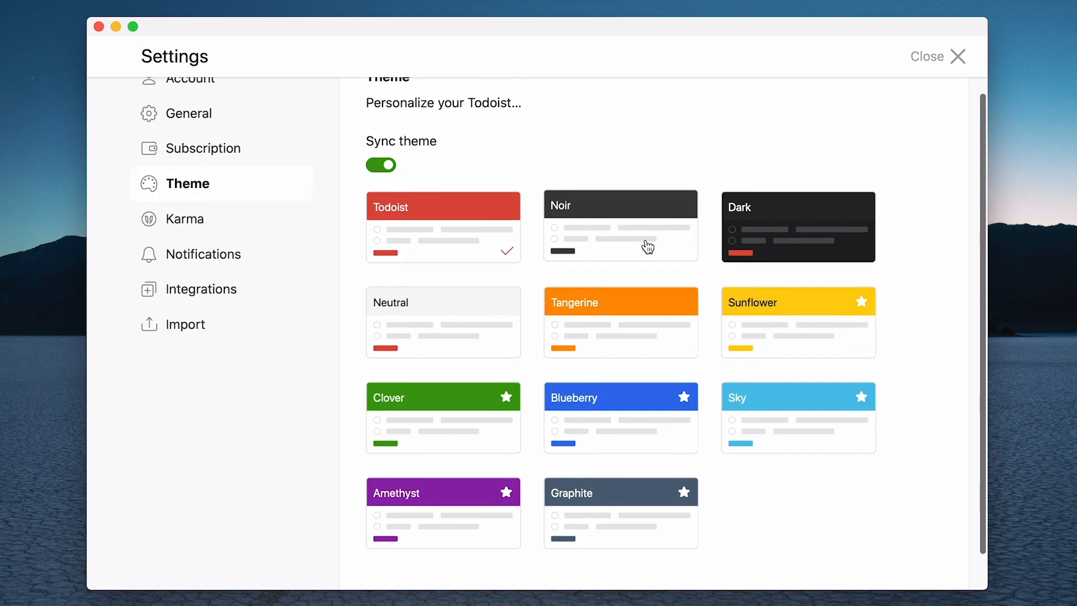
mouse_move(639, 325)
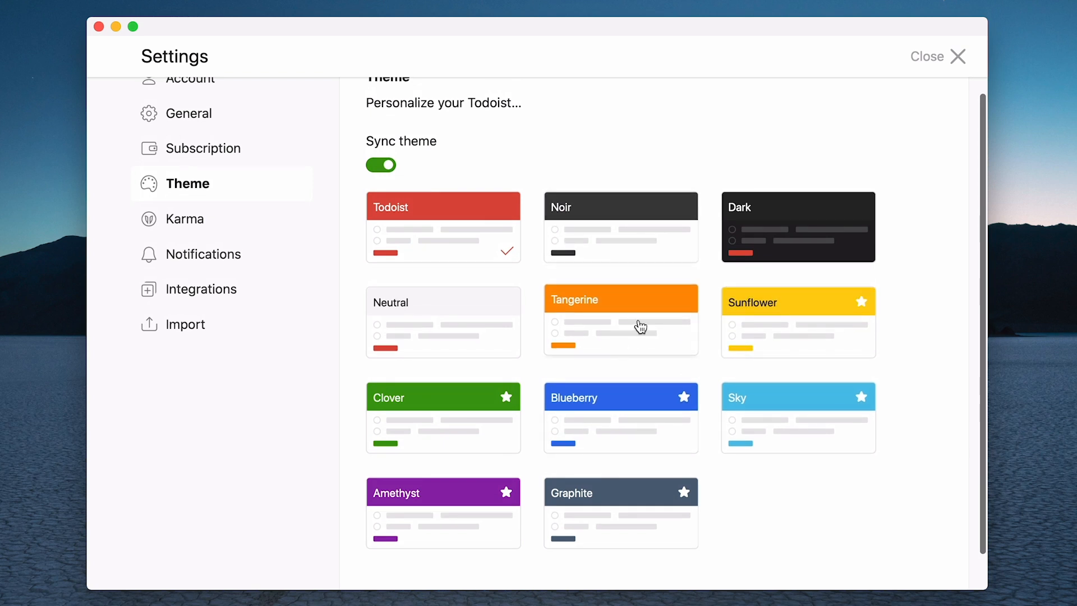
scroll(down, 3)
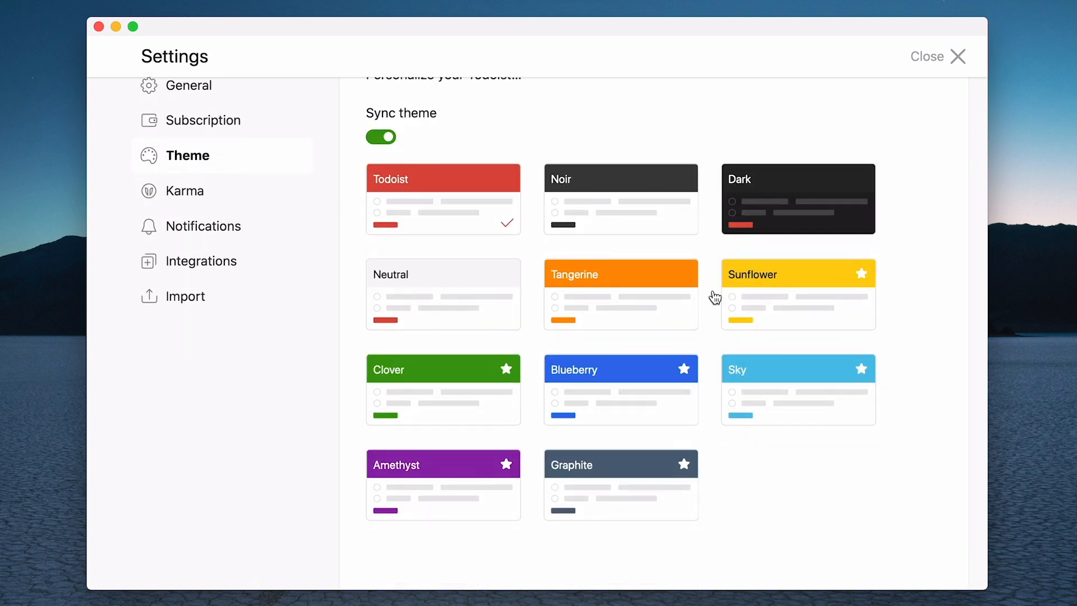
scroll(up, 3)
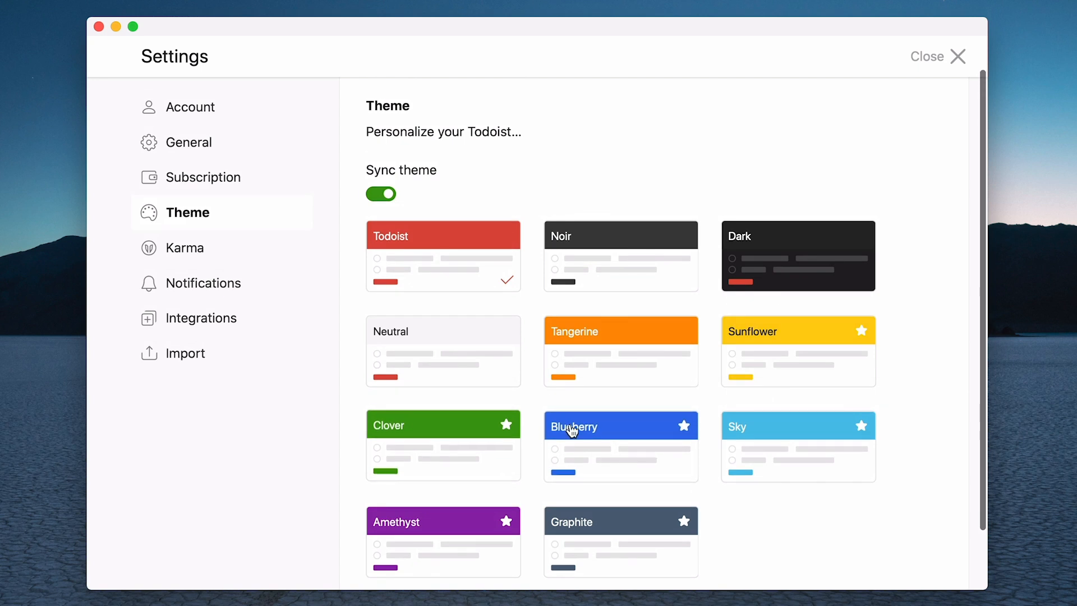
mouse_move(642, 424)
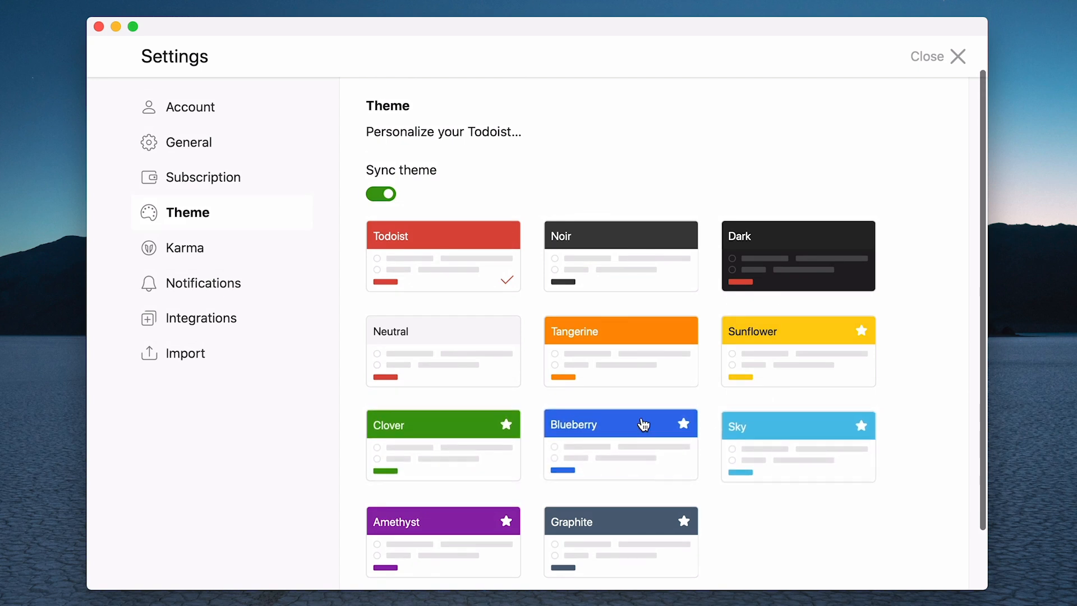
mouse_move(519, 244)
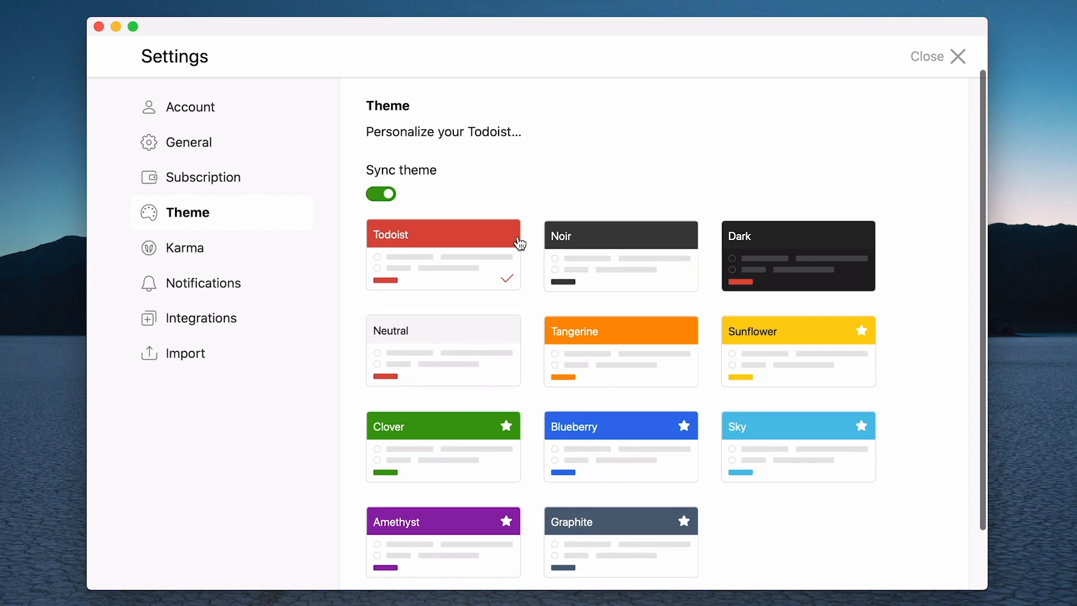
mouse_move(717, 336)
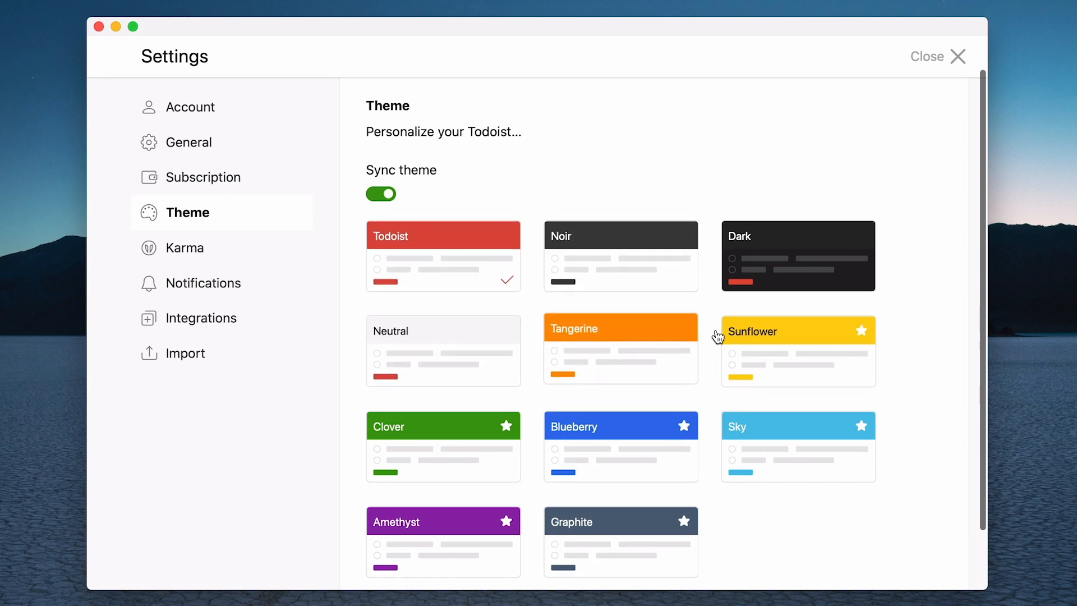
mouse_move(579, 256)
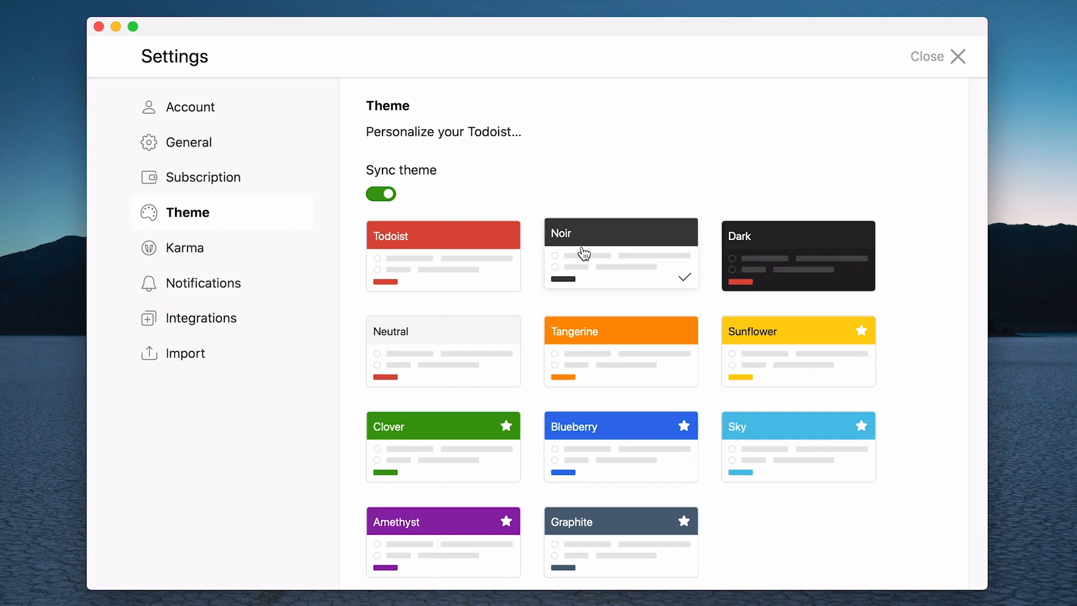
mouse_move(949, 27)
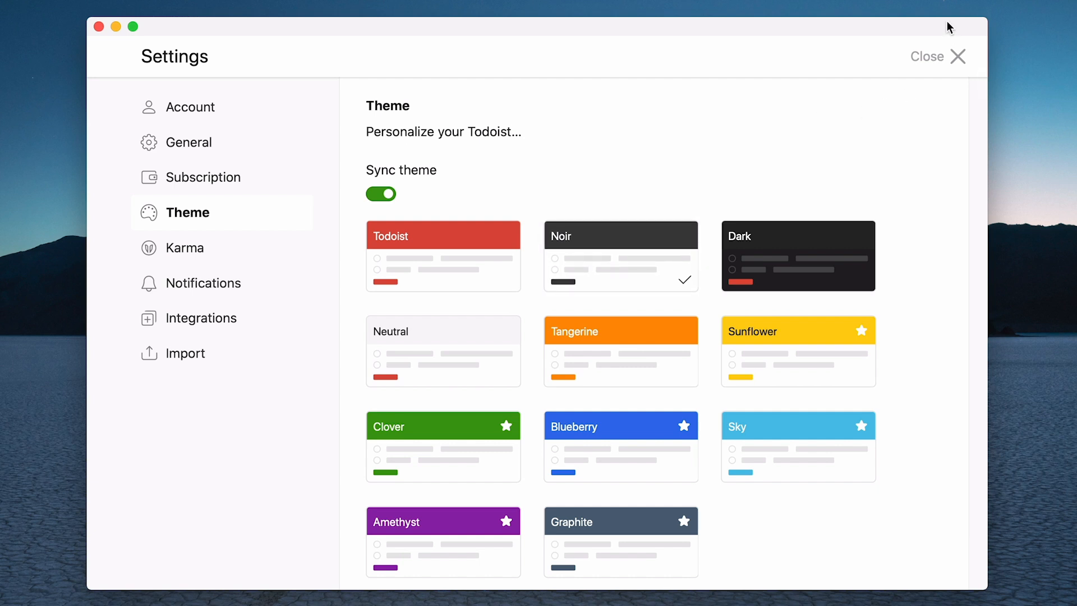
click(938, 56)
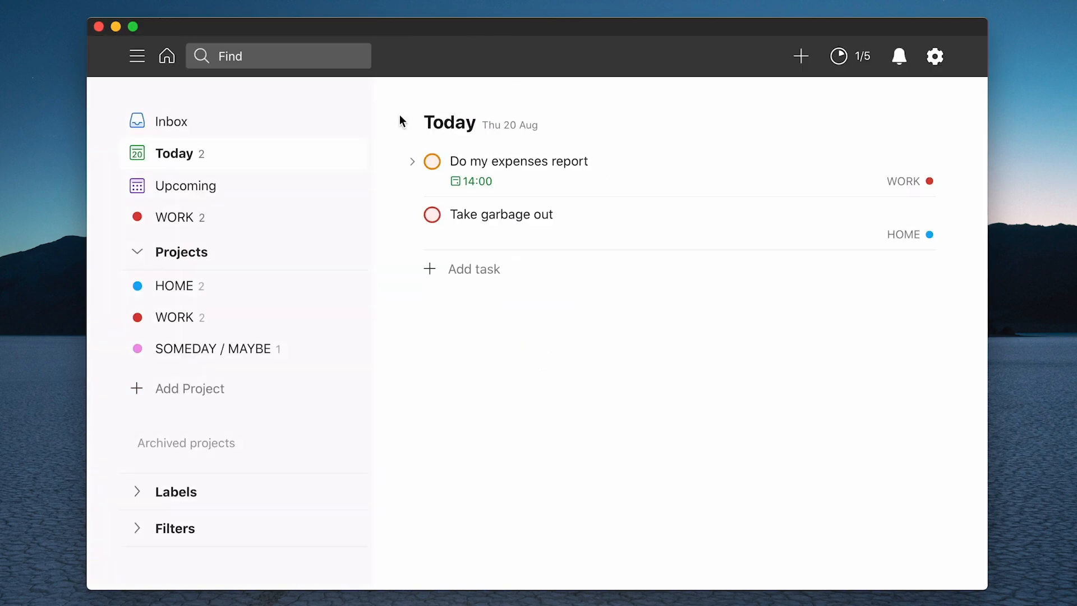
mouse_move(568, 98)
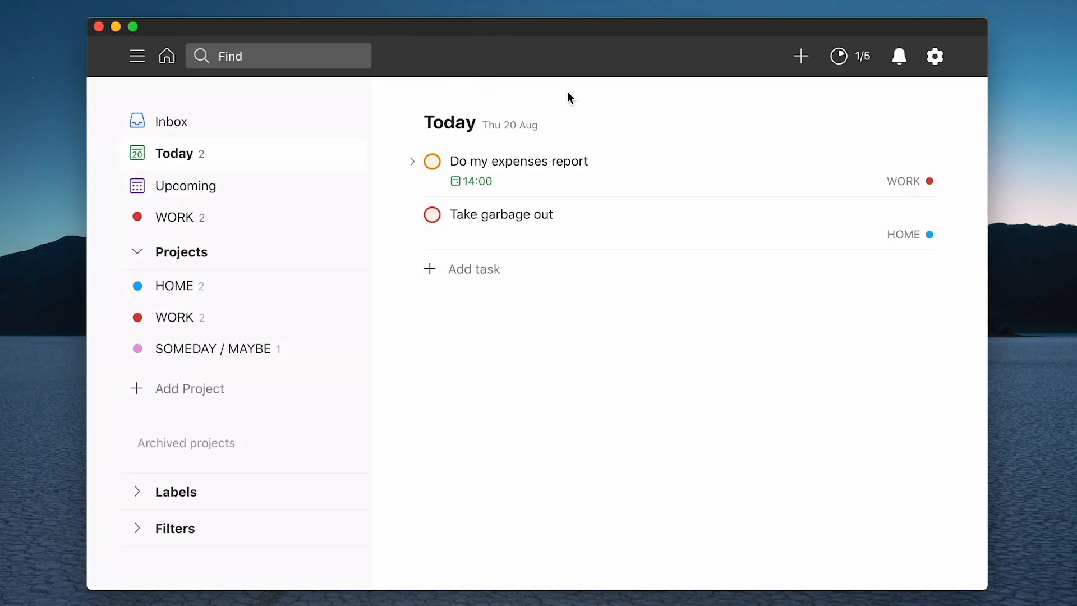
mouse_move(935, 56)
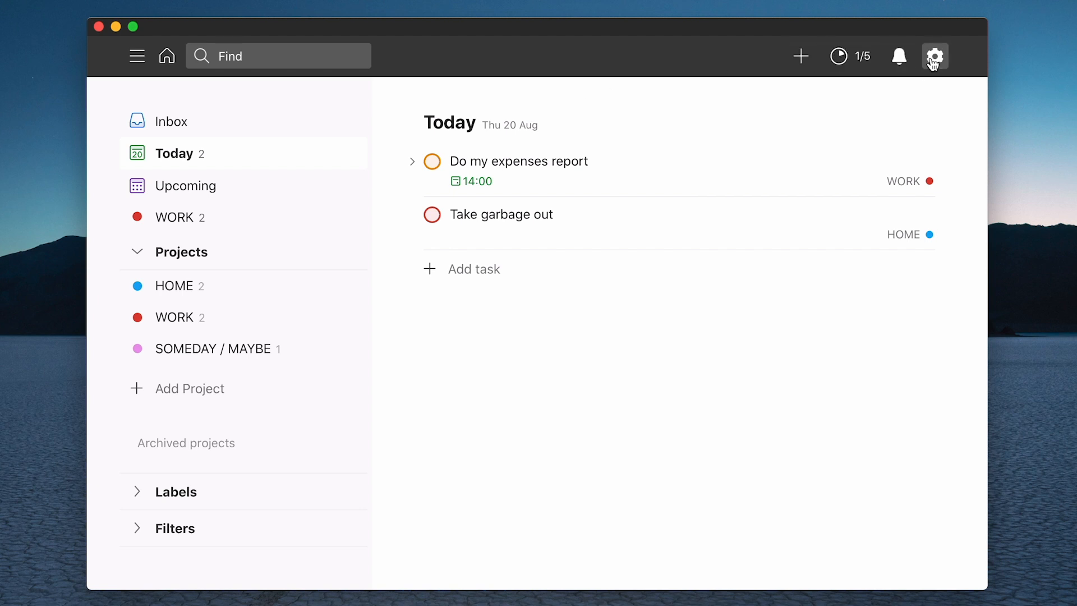
Step: Apply the Dark theme so the Today view shows a dark background
click(935, 56)
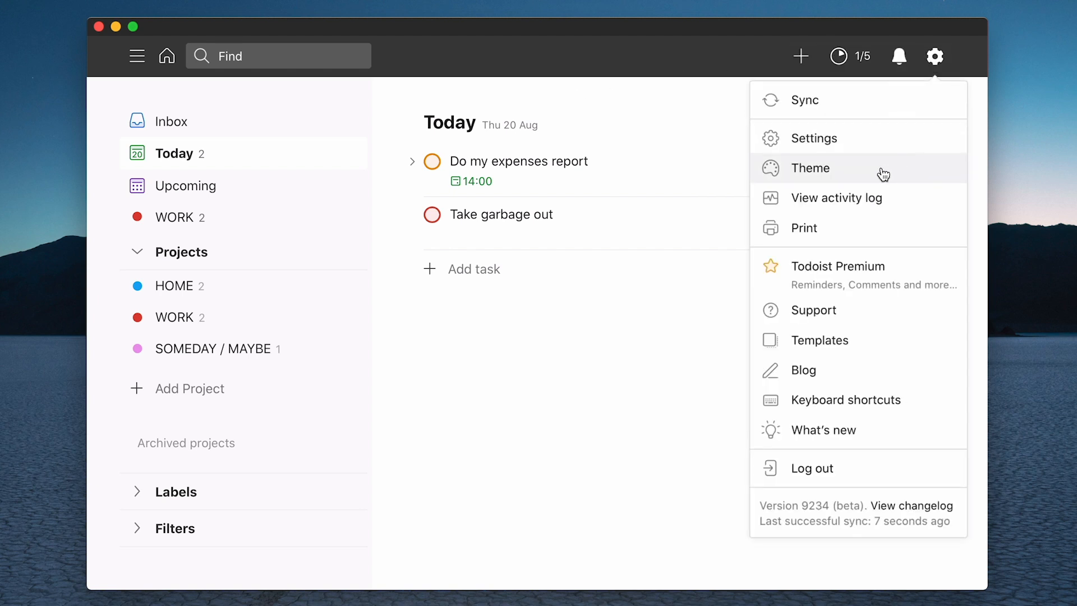
click(811, 168)
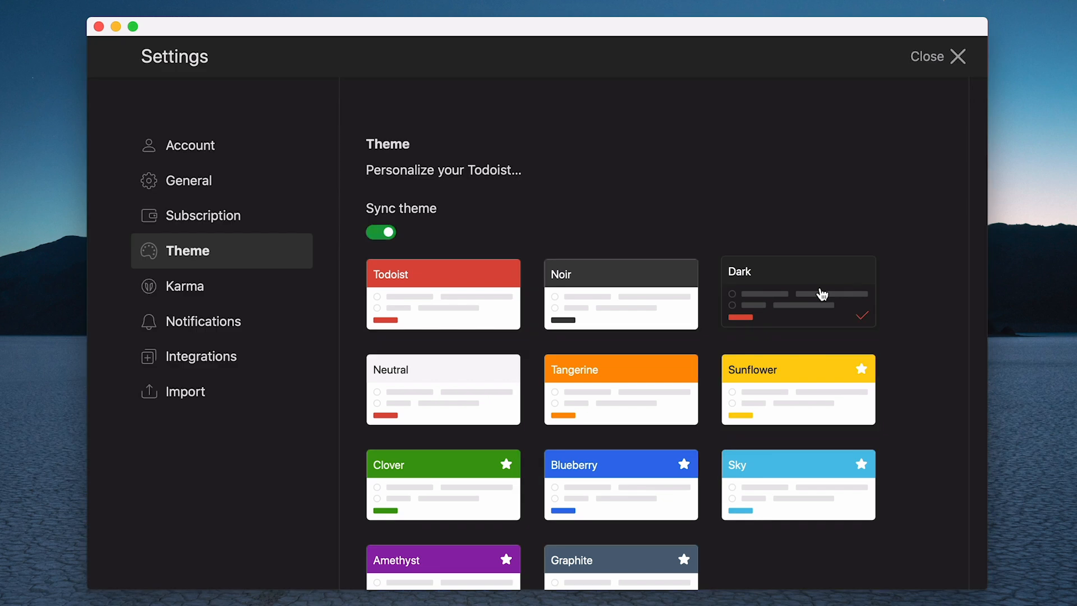
click(936, 57)
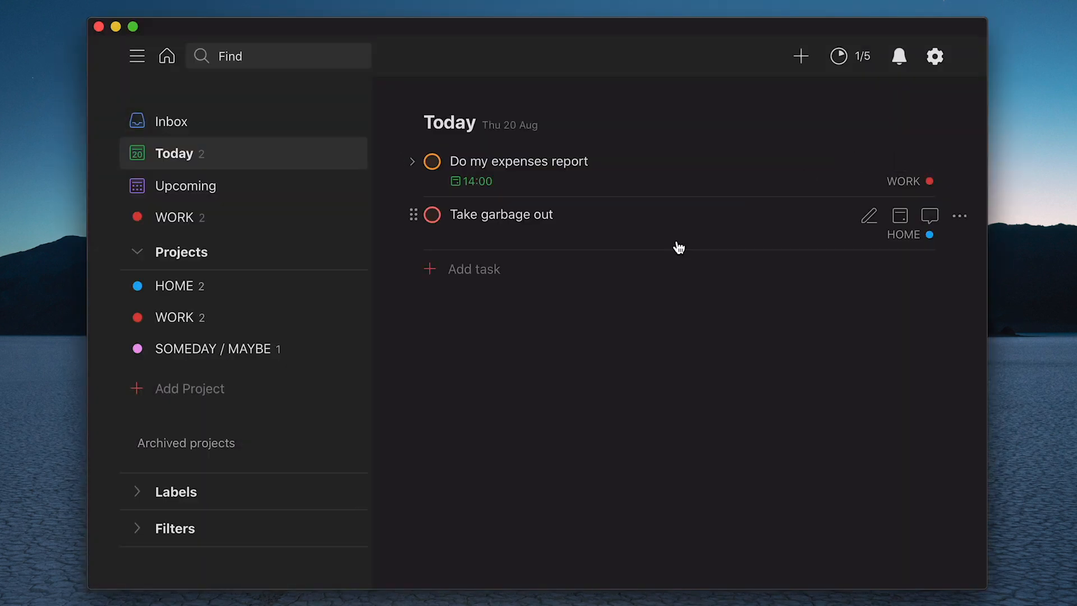
mouse_move(600, 340)
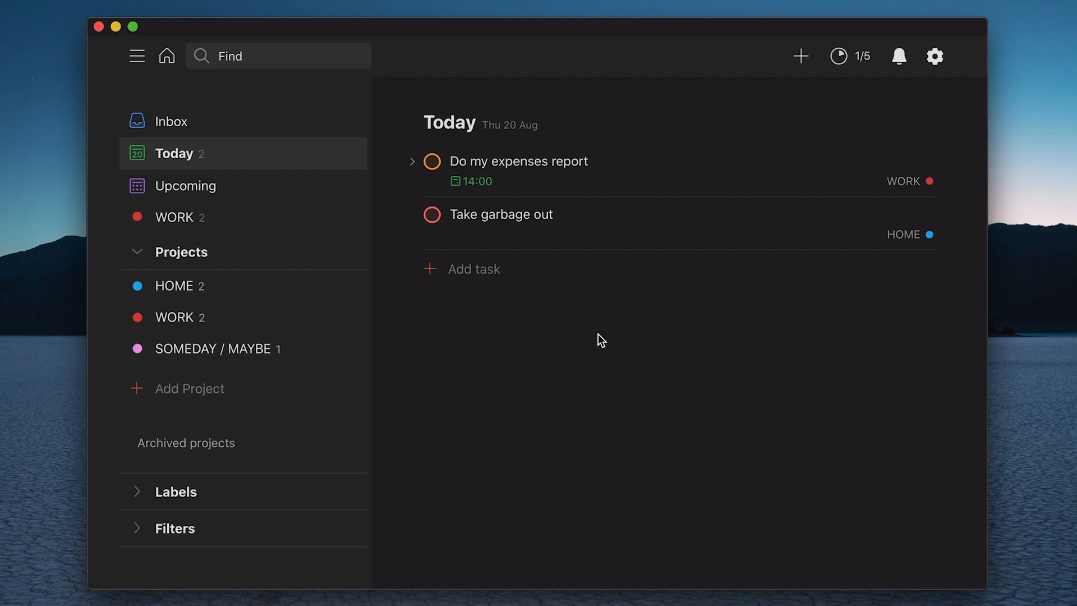
mouse_move(741, 210)
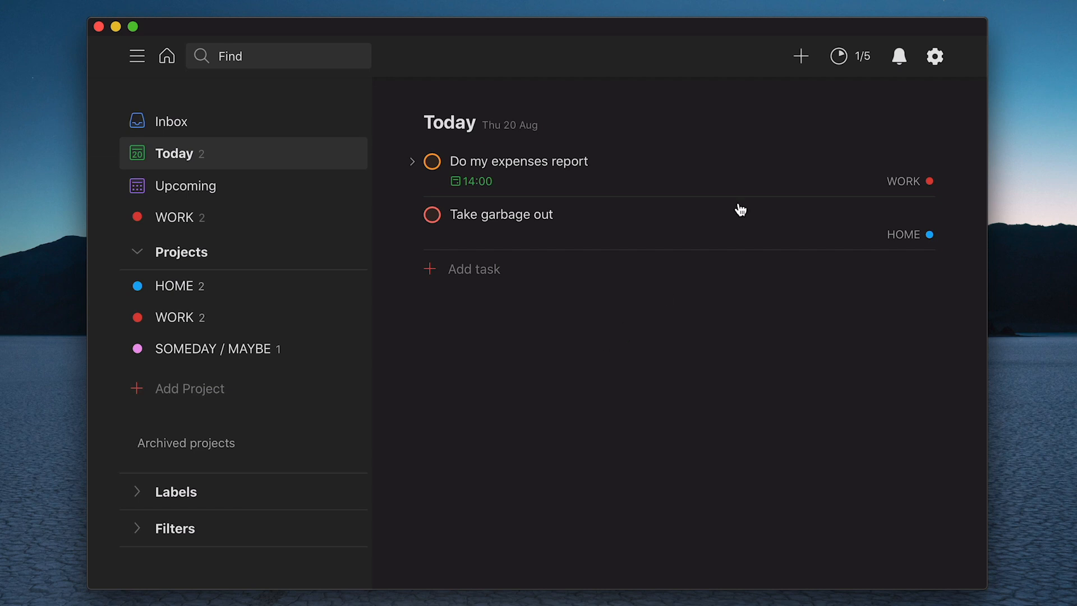
Step: Restore the red Todoist theme and return to the Today task list
click(933, 56)
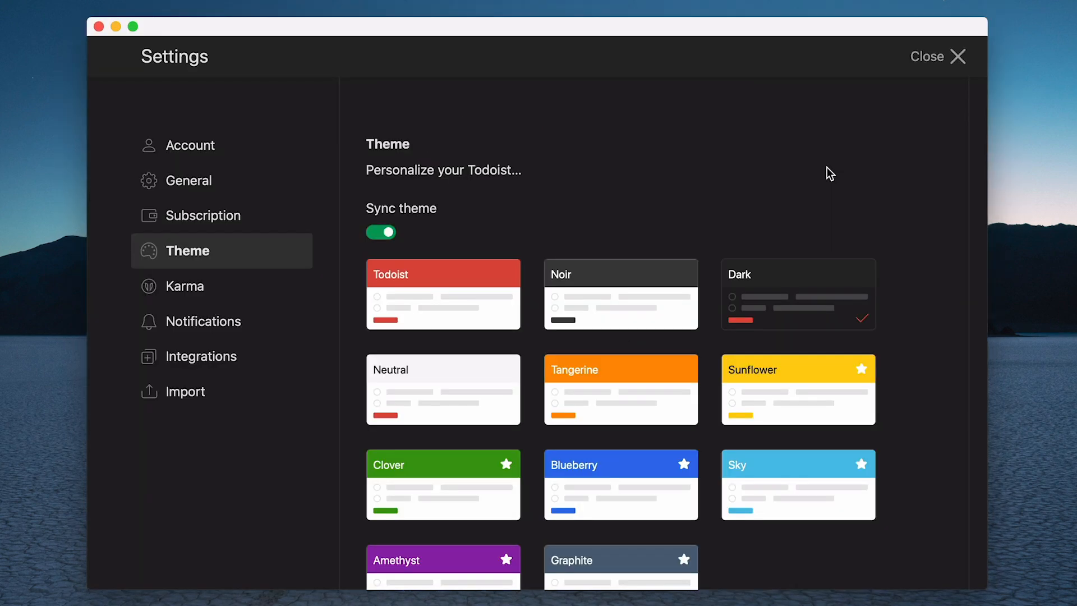
mouse_move(457, 294)
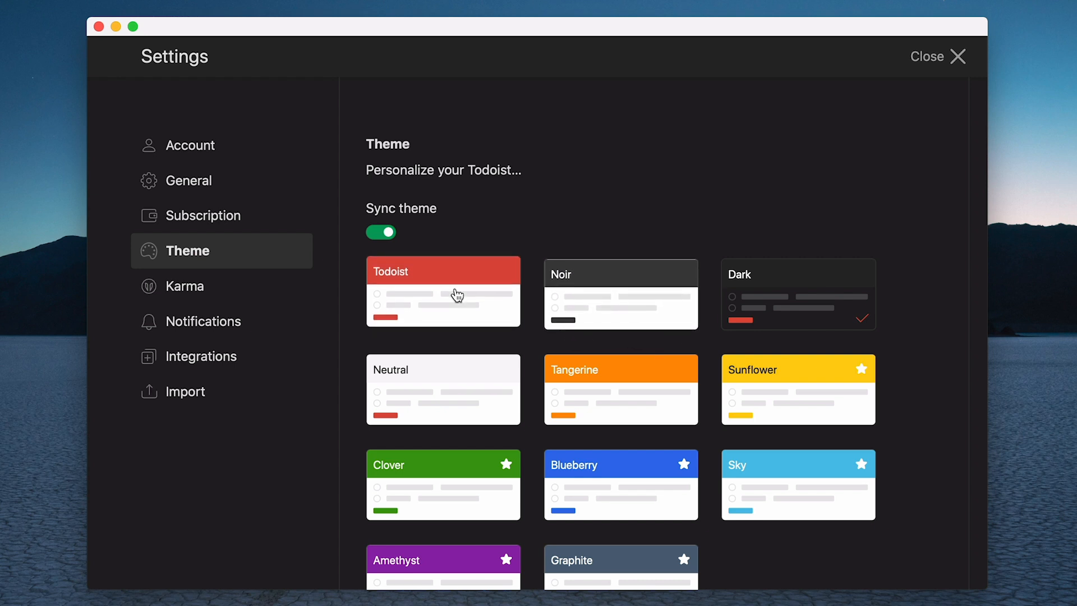
click(443, 292)
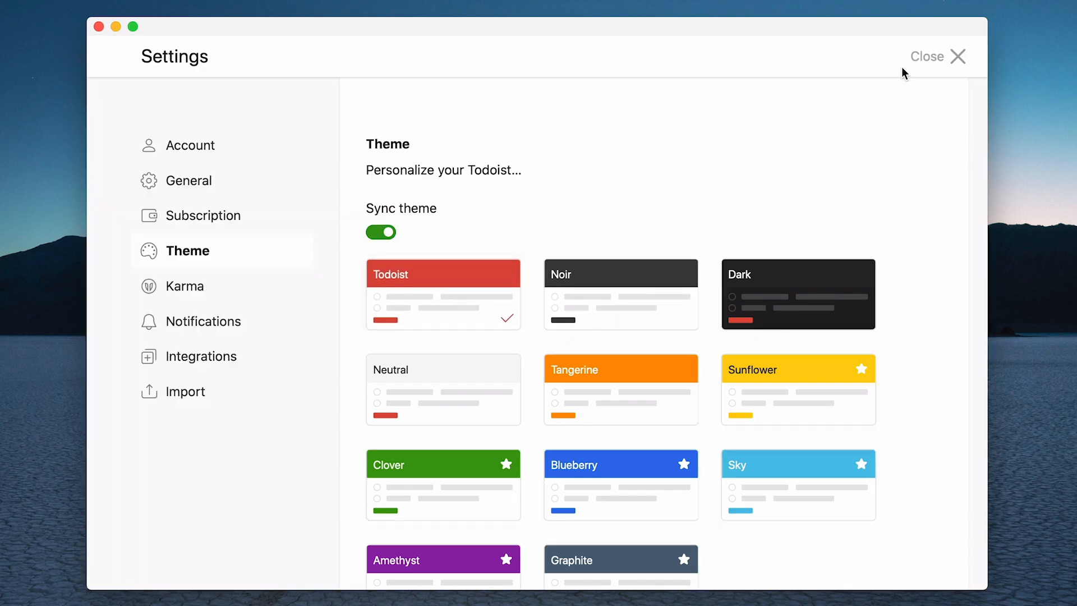
click(957, 56)
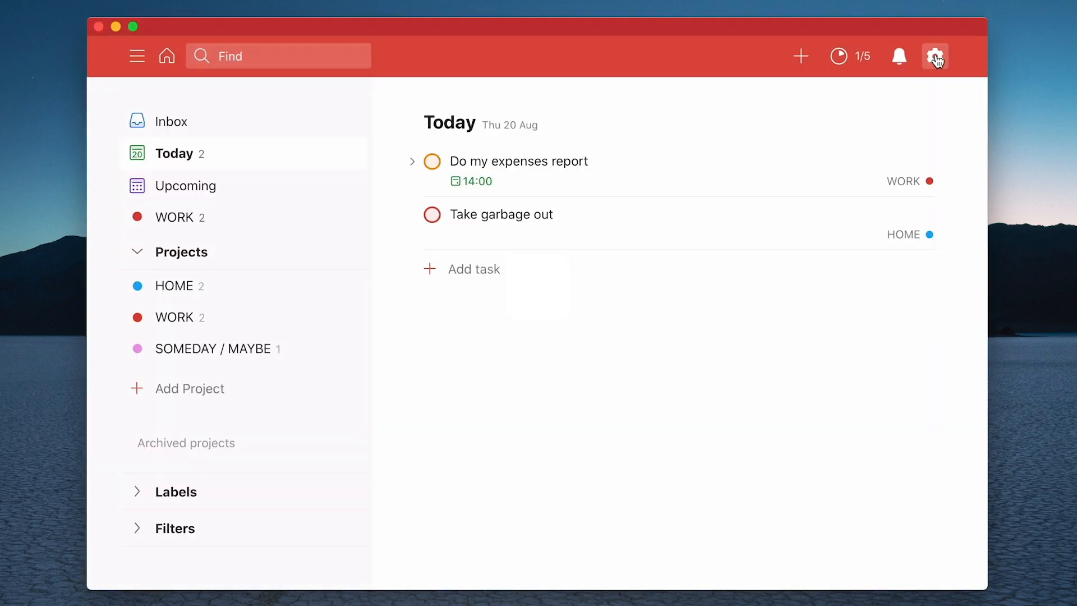
Step: Open Settings on Account and browse the Free plan, personal info and delete-account section
click(935, 55)
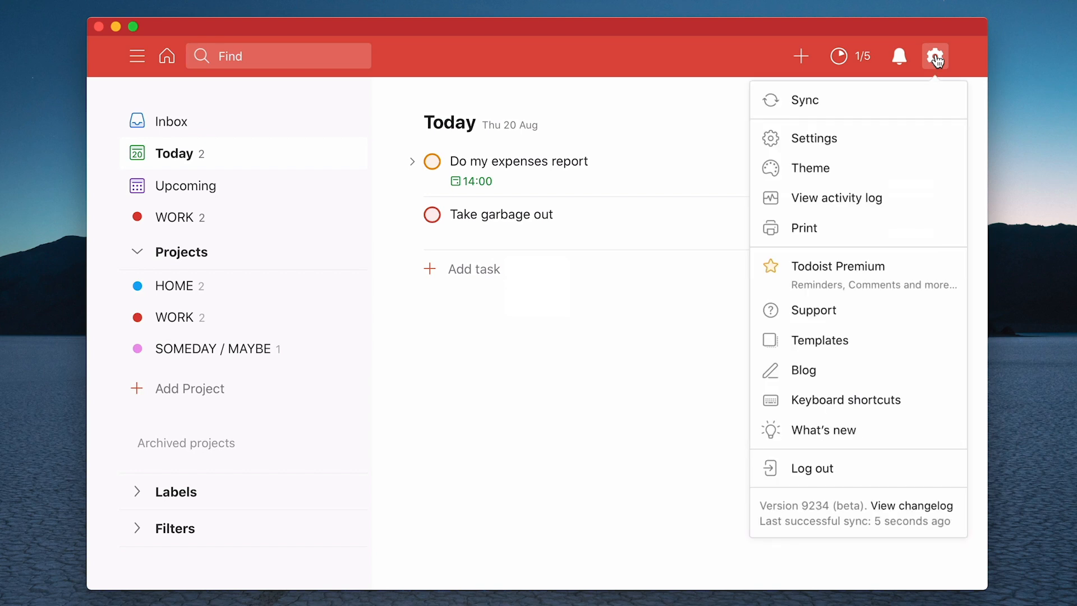
mouse_move(814, 138)
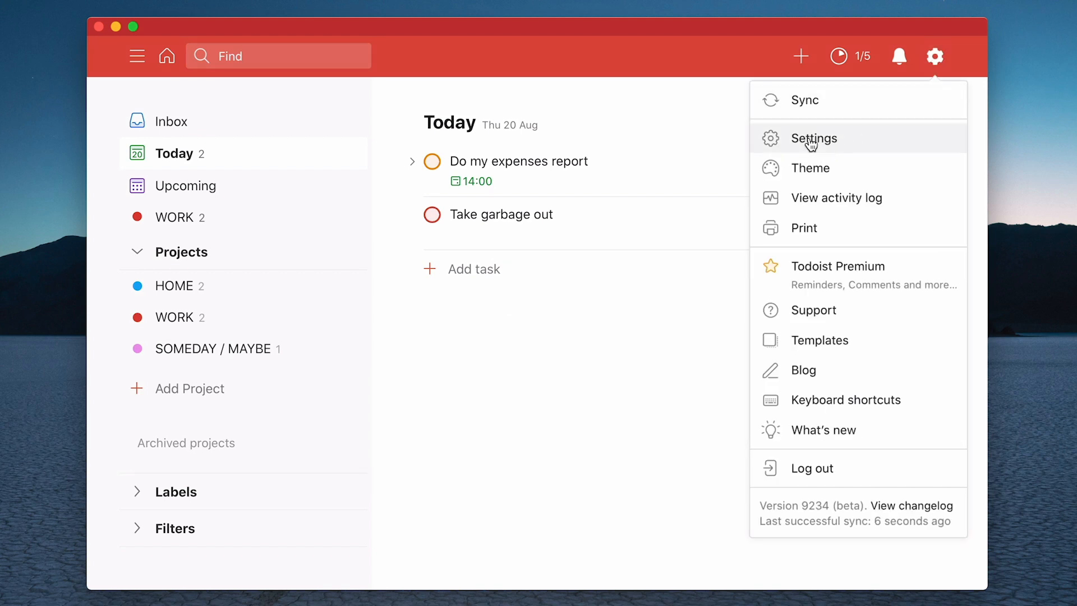
click(813, 138)
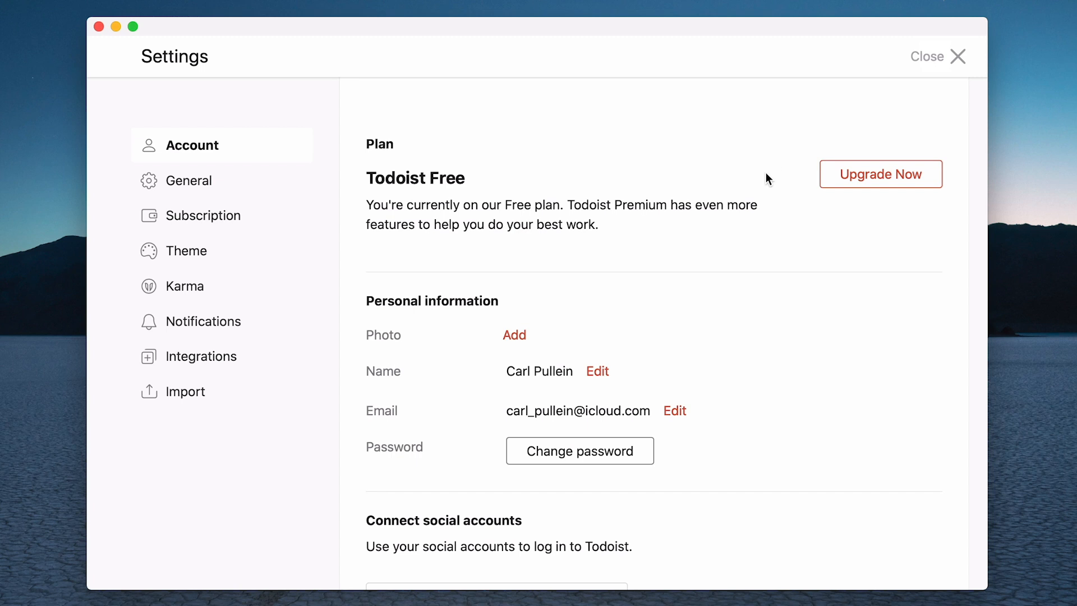
mouse_move(575, 359)
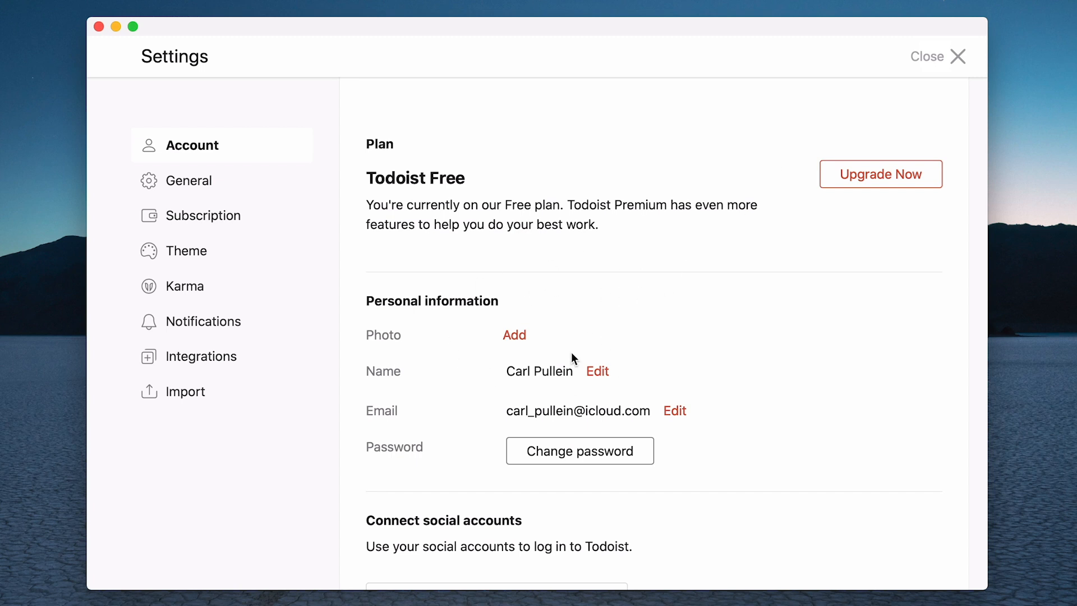
scroll(down, 3)
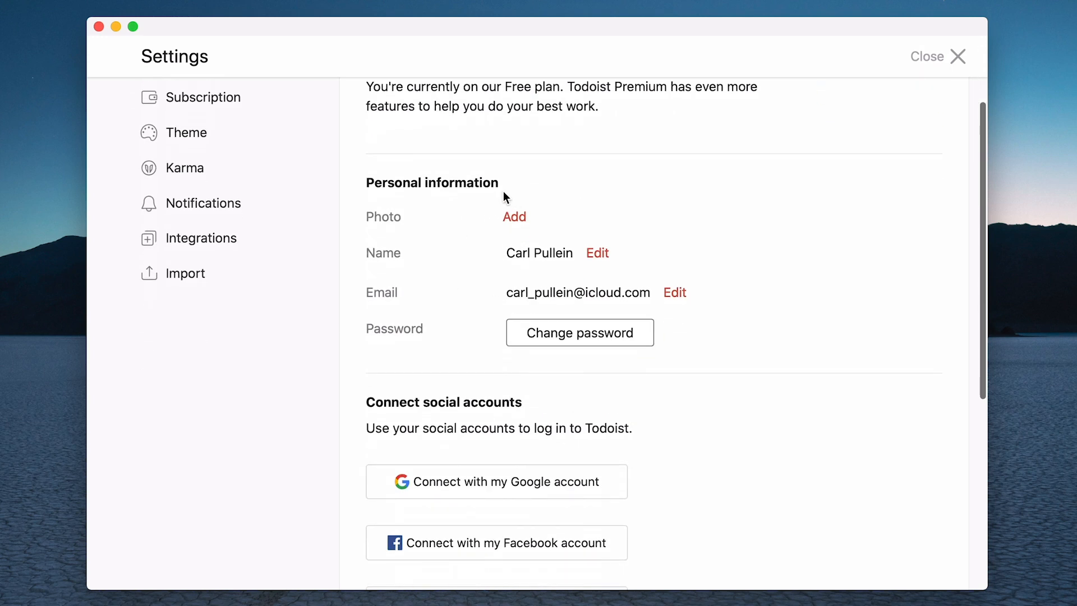
mouse_move(719, 324)
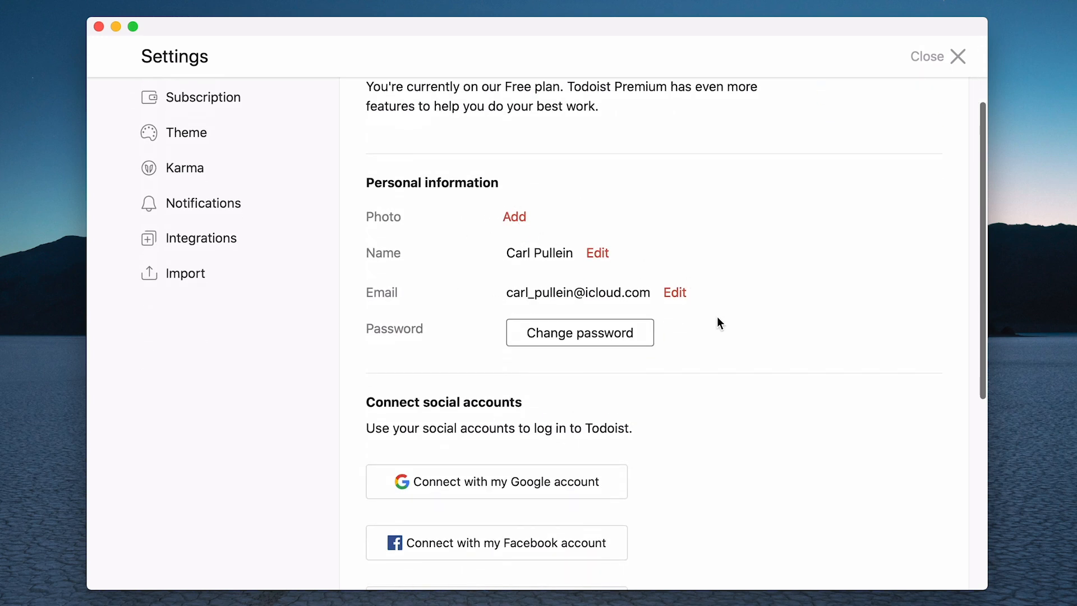
mouse_move(701, 353)
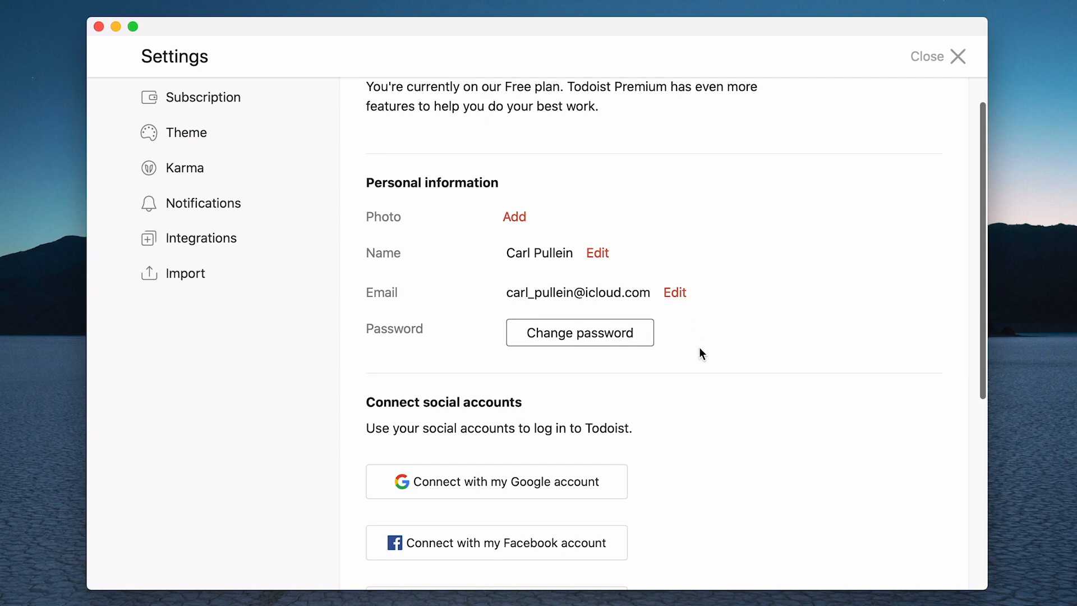
scroll(down, 3)
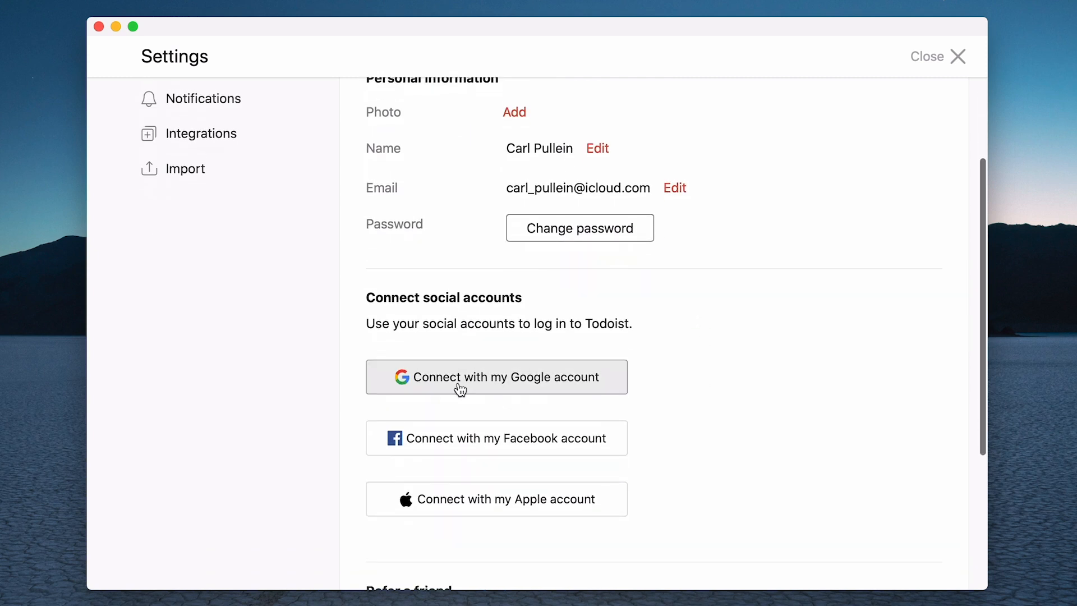
mouse_move(628, 397)
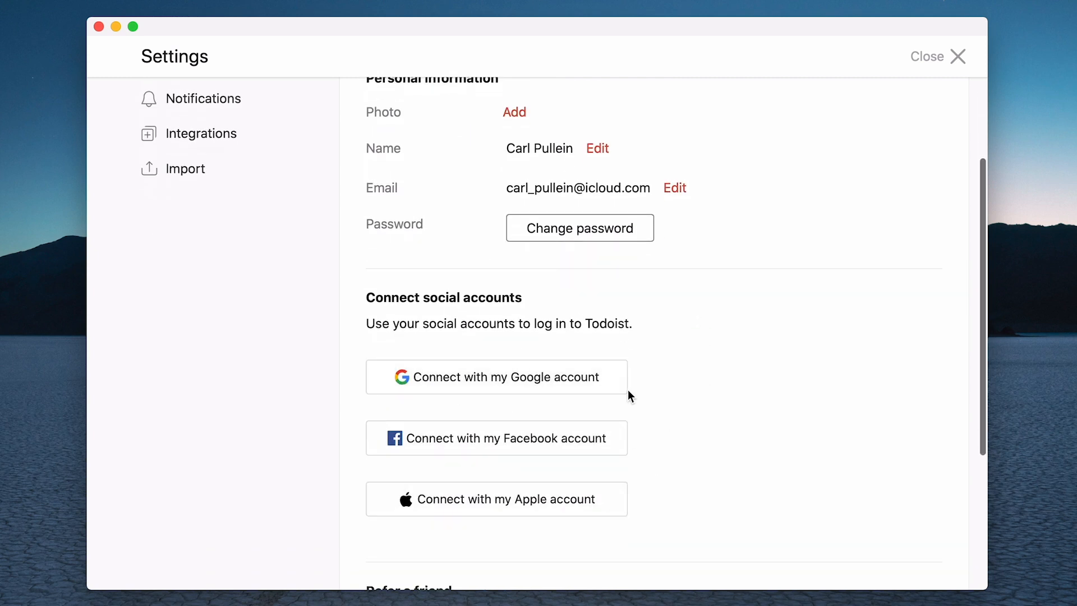
scroll(down, 3)
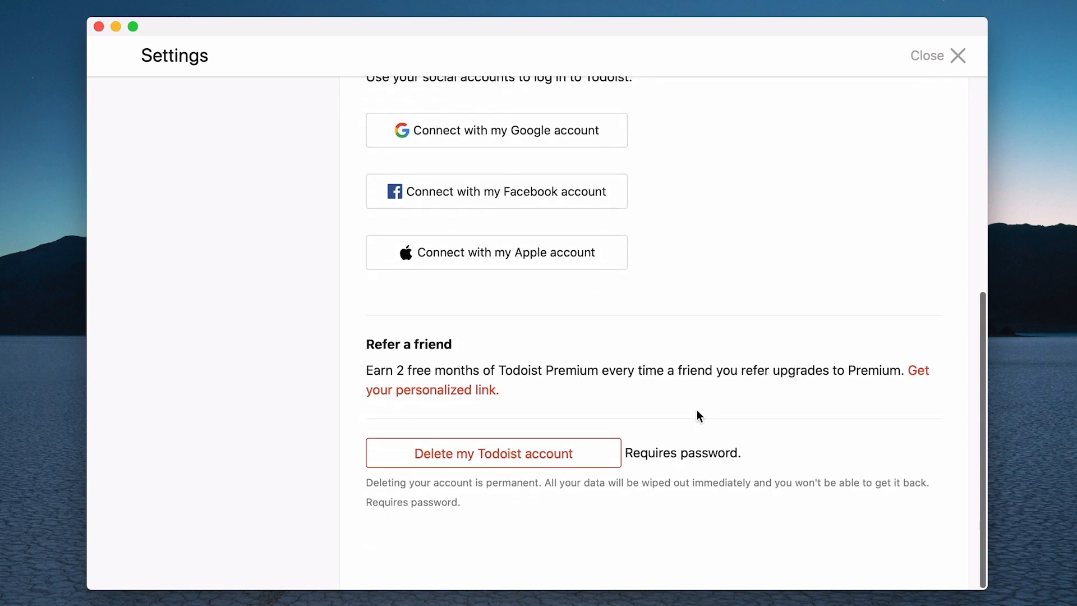
mouse_move(567, 383)
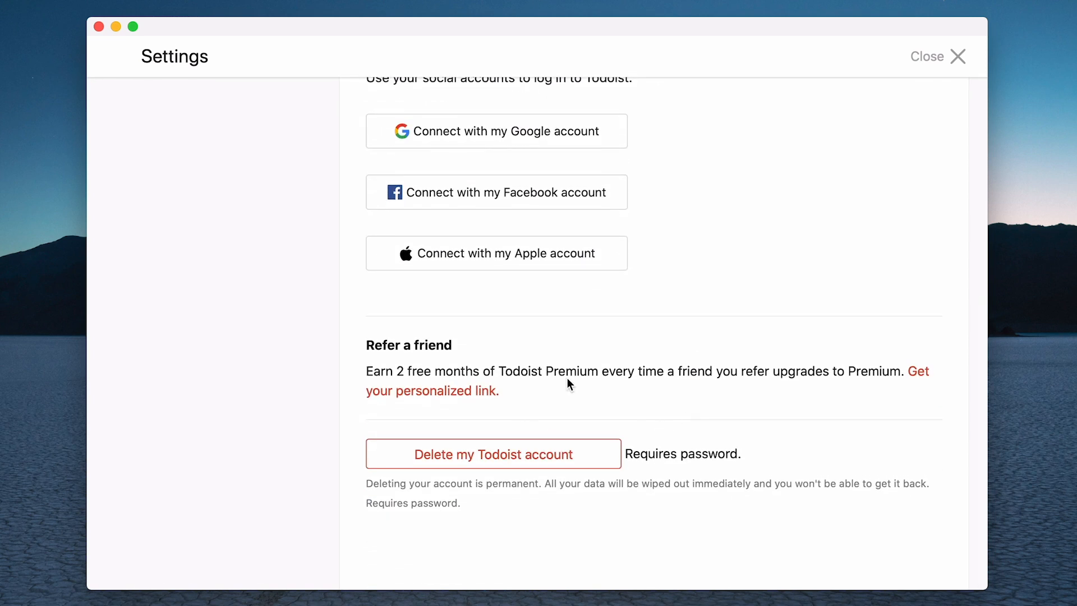
mouse_move(594, 376)
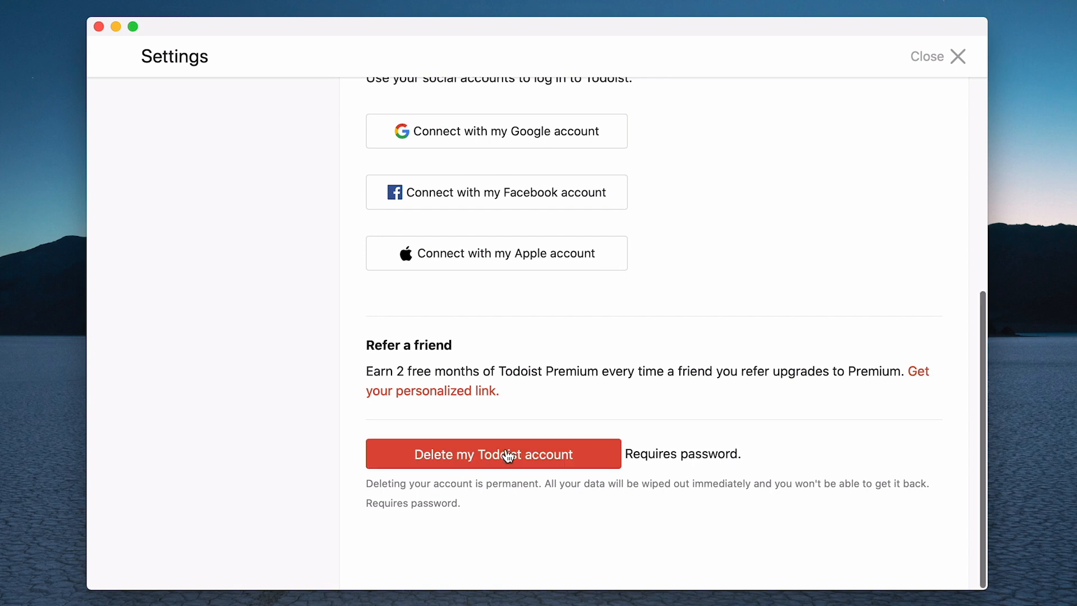
mouse_move(538, 458)
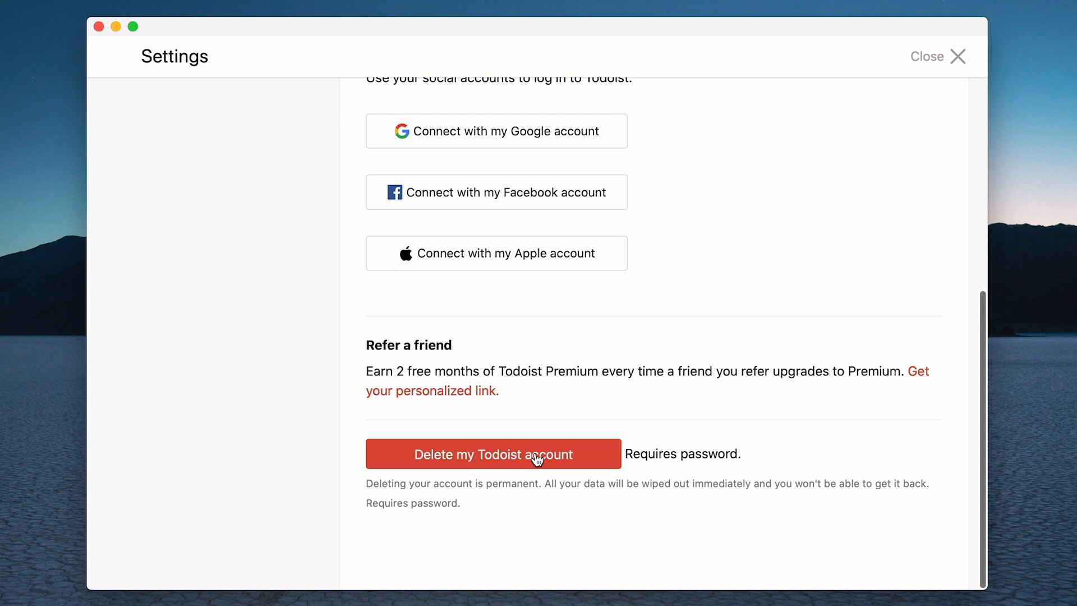
scroll(up, 3)
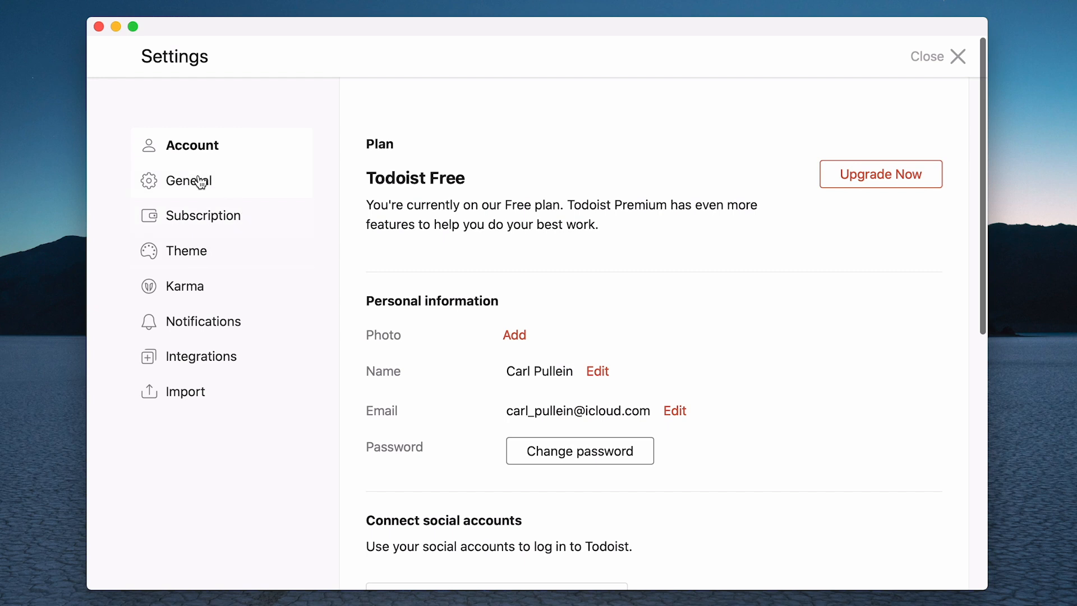
click(190, 180)
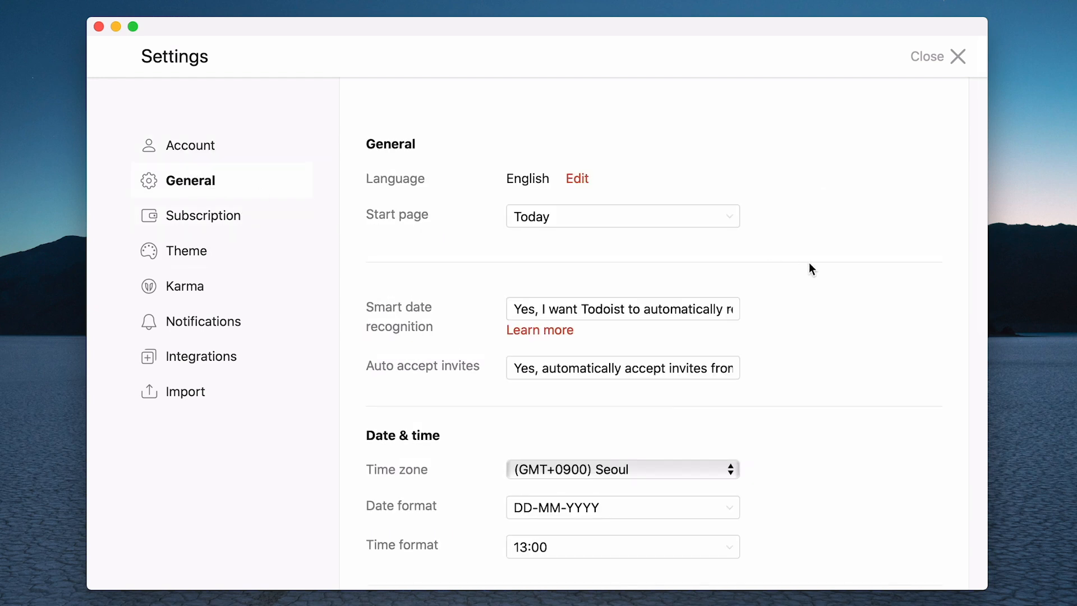
mouse_move(816, 241)
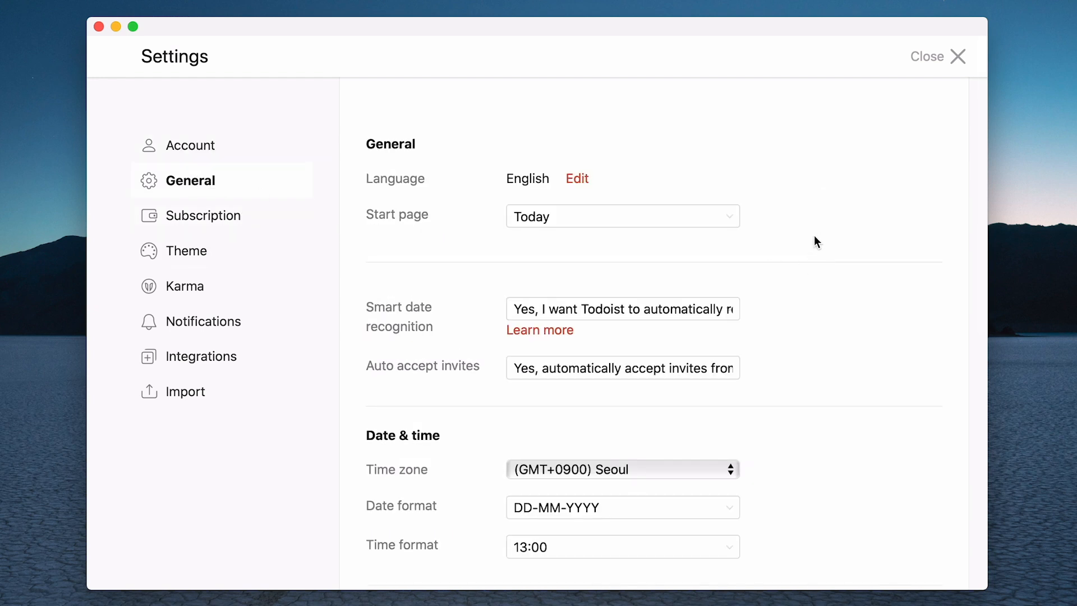
mouse_move(577, 178)
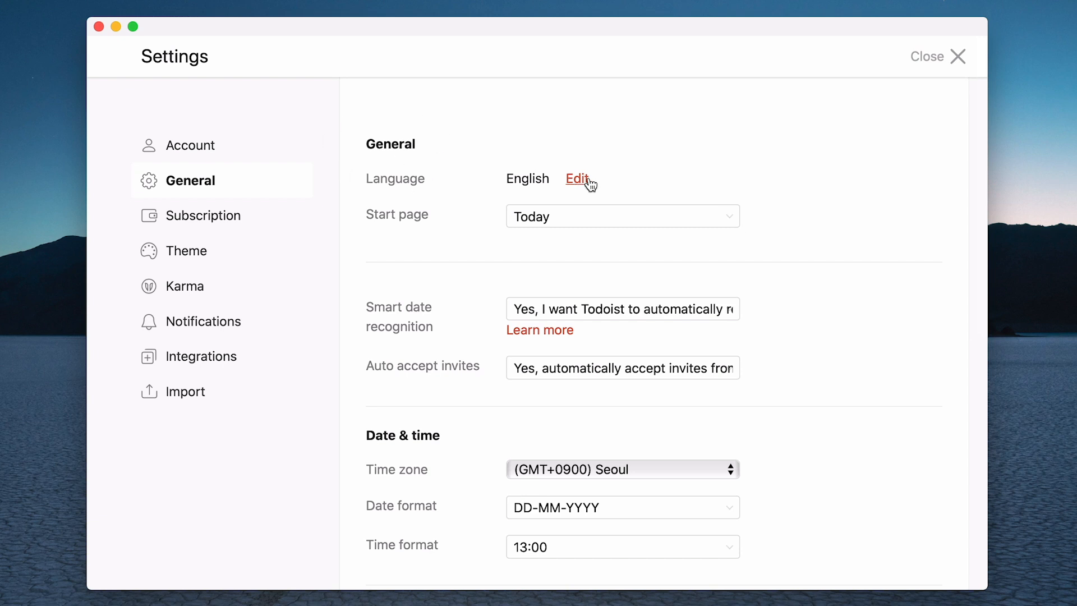
mouse_move(731, 218)
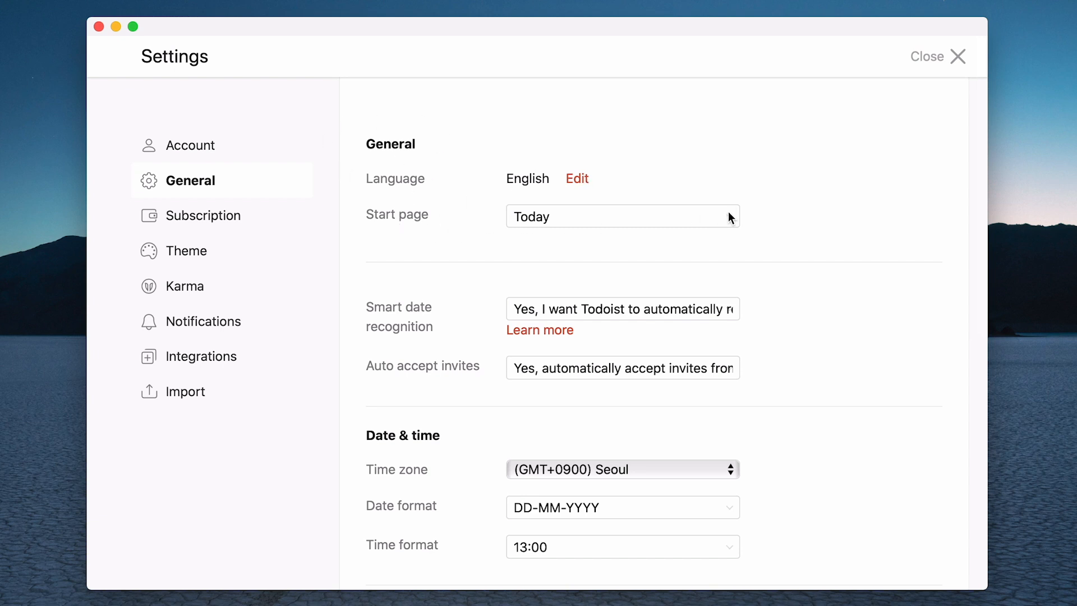
click(621, 217)
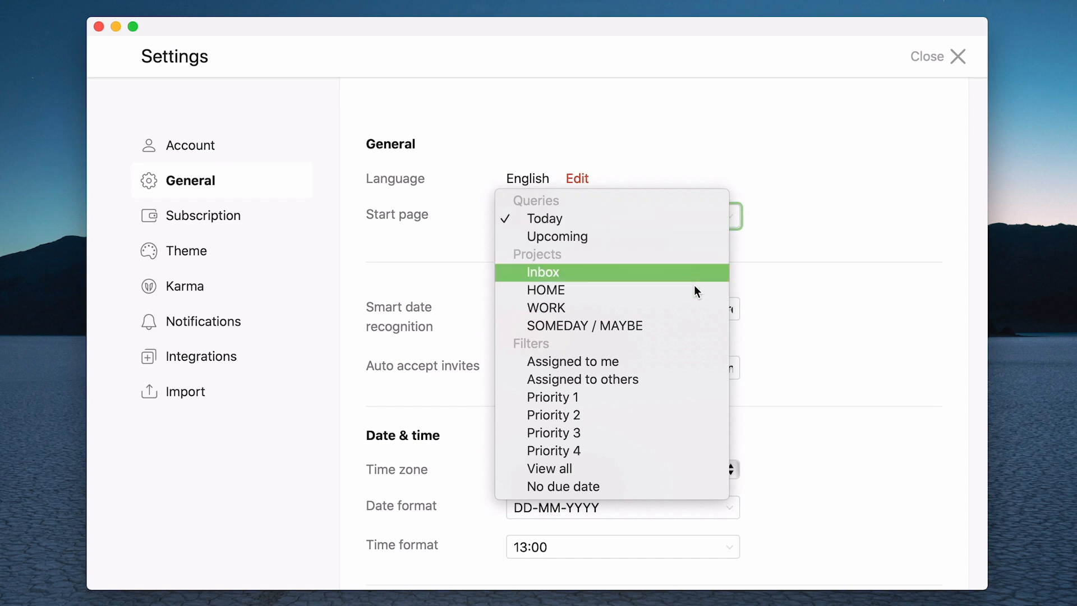
mouse_move(694, 491)
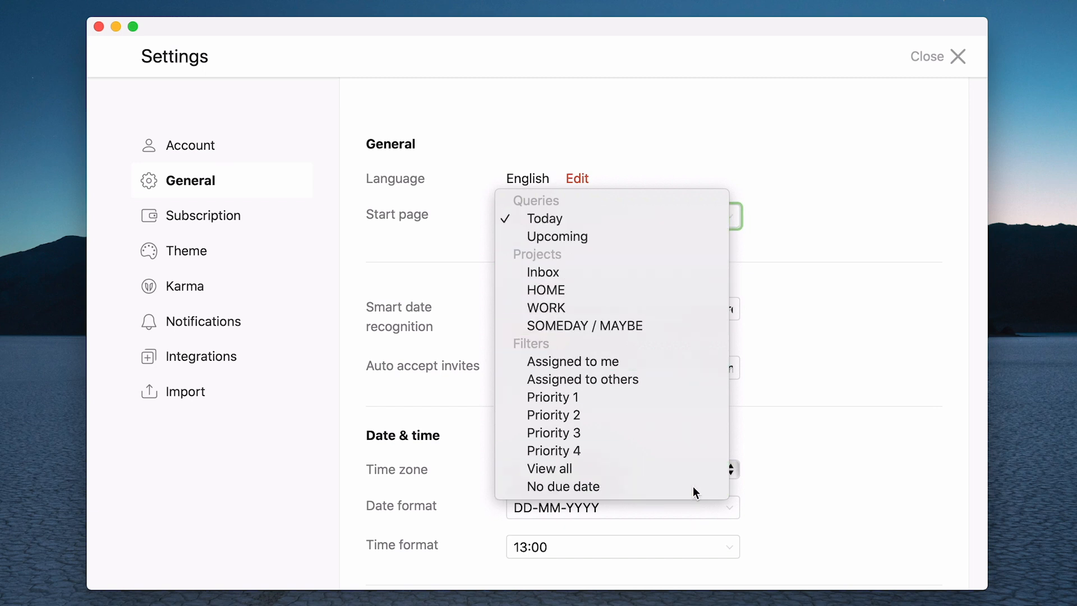
mouse_move(692, 290)
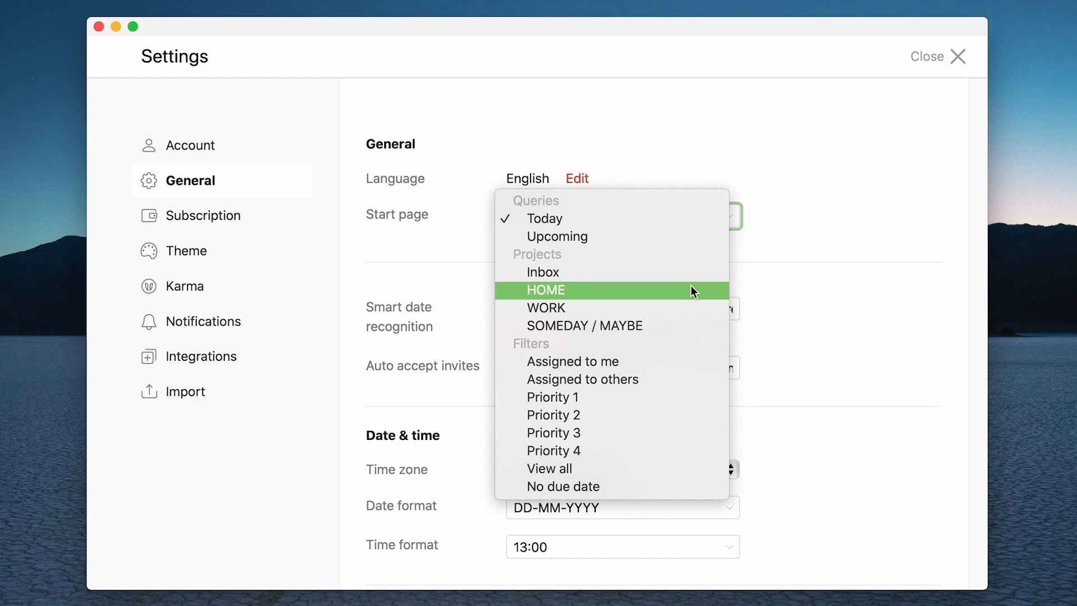
mouse_move(680, 272)
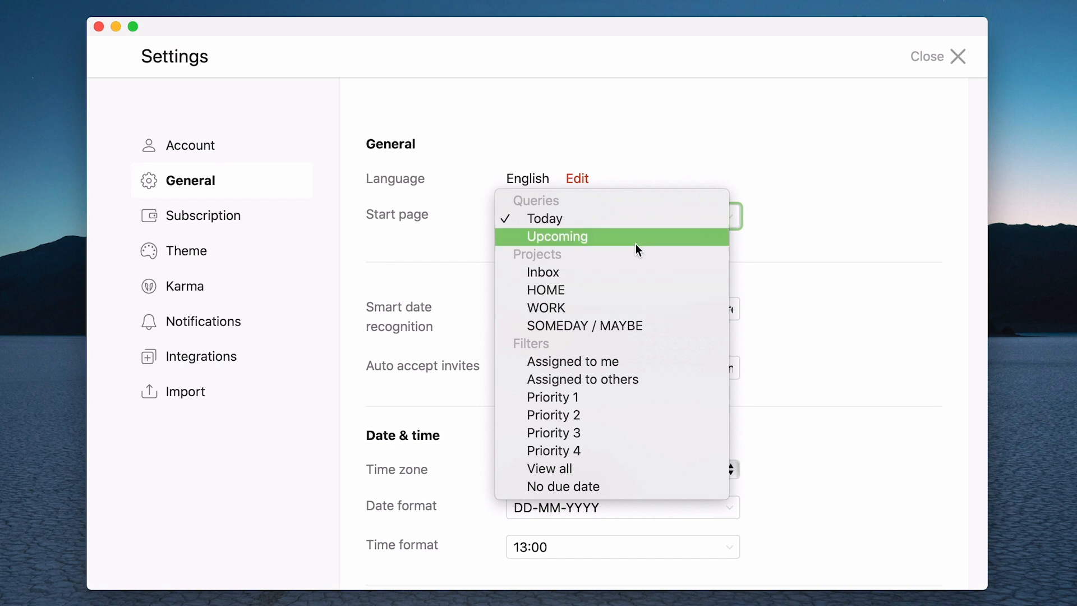
mouse_move(543, 219)
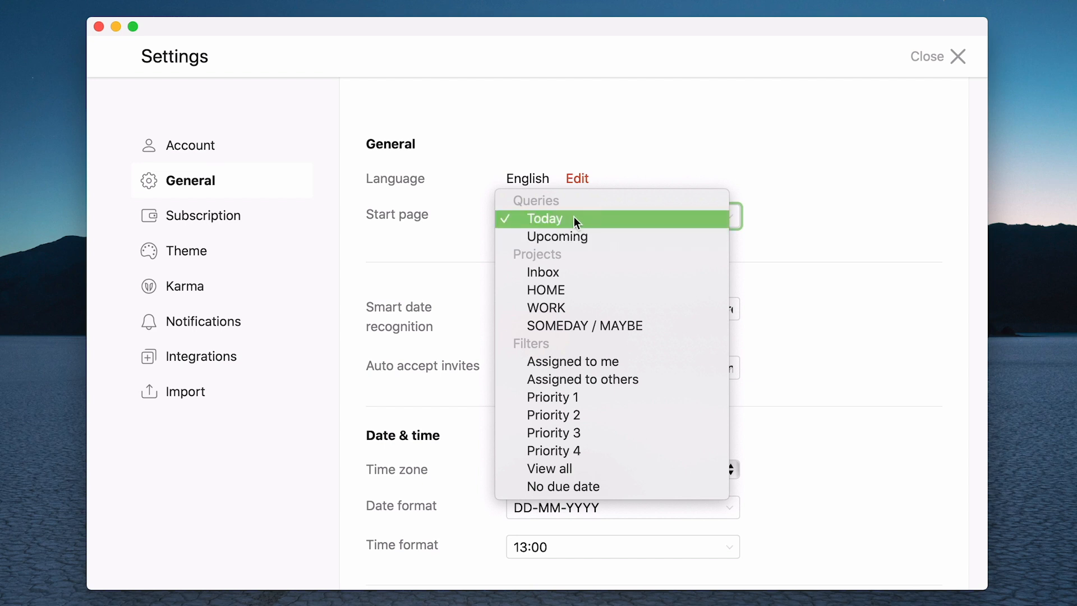
mouse_move(551, 272)
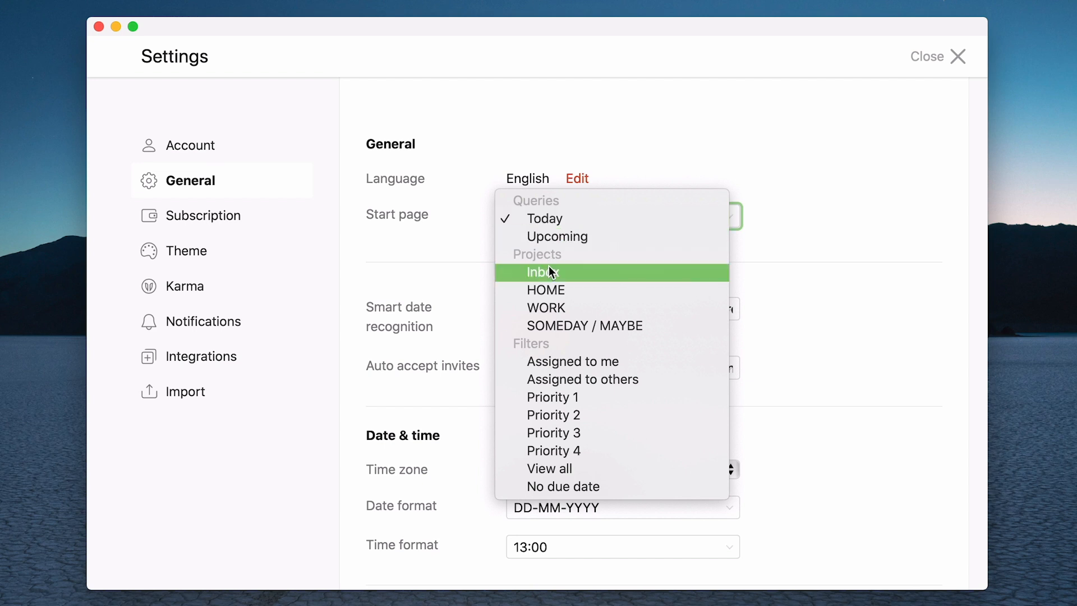
mouse_move(565, 307)
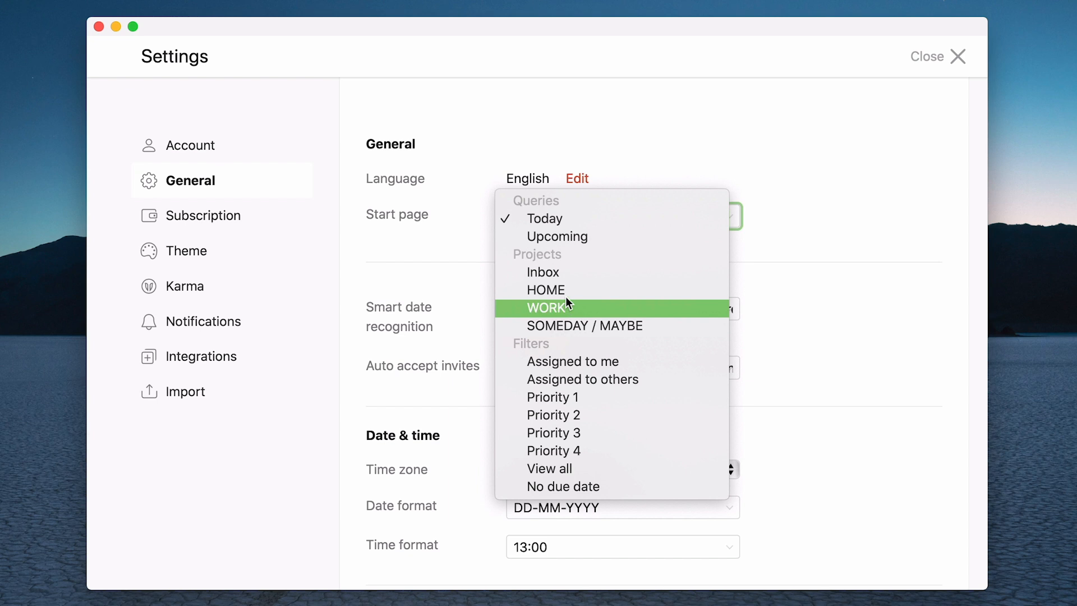
mouse_move(573, 312)
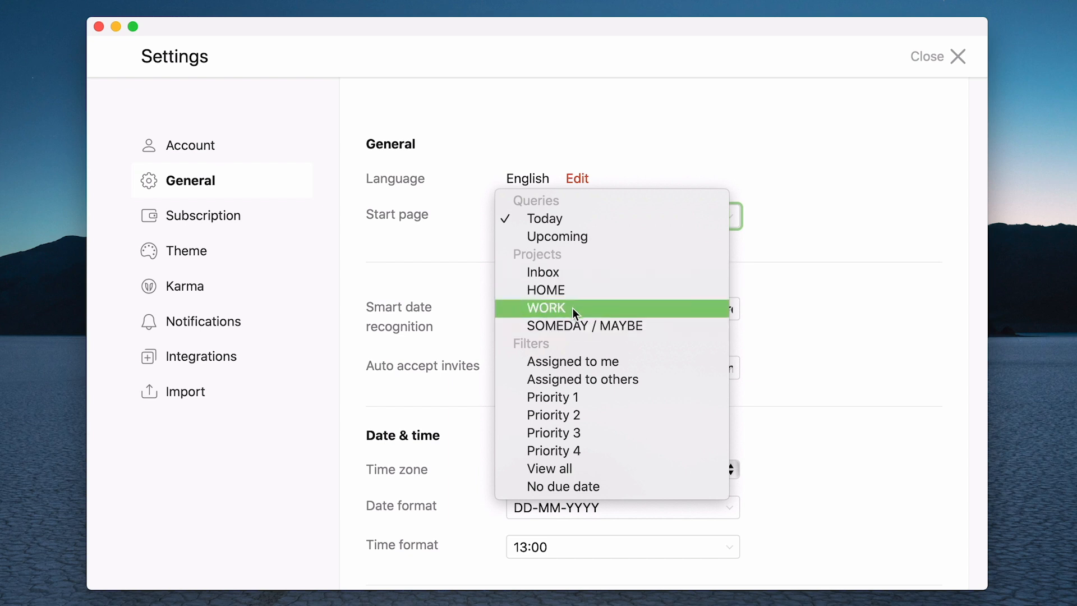
mouse_move(632, 236)
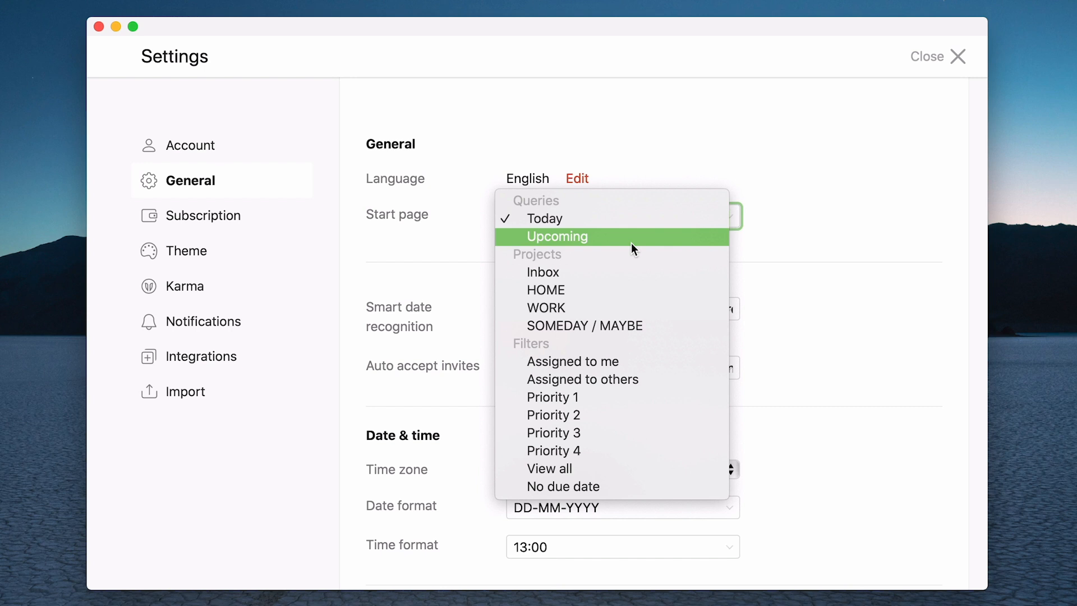
mouse_move(618, 307)
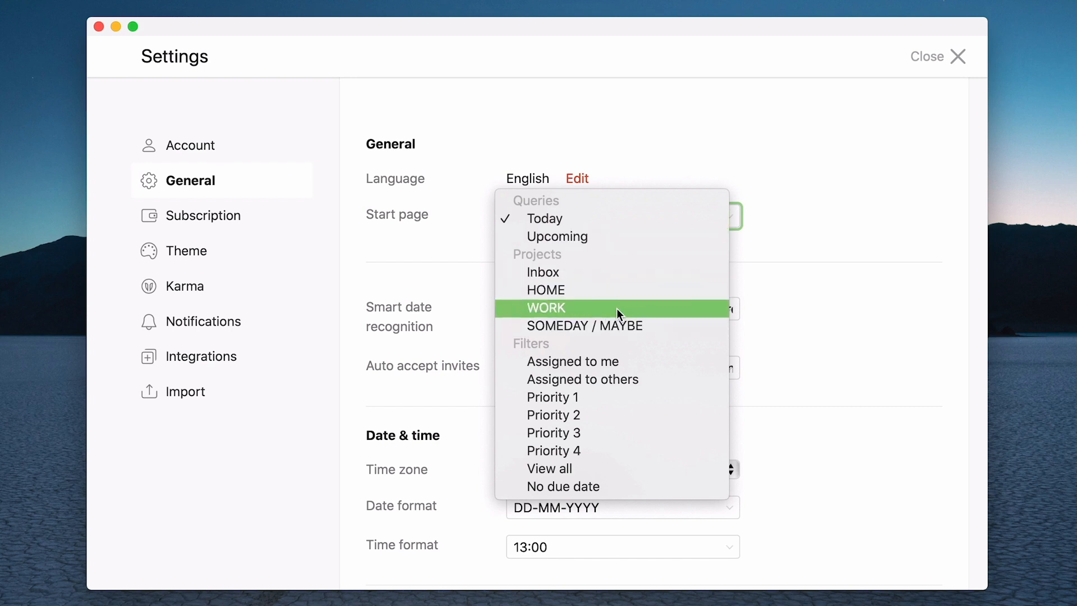
click(543, 218)
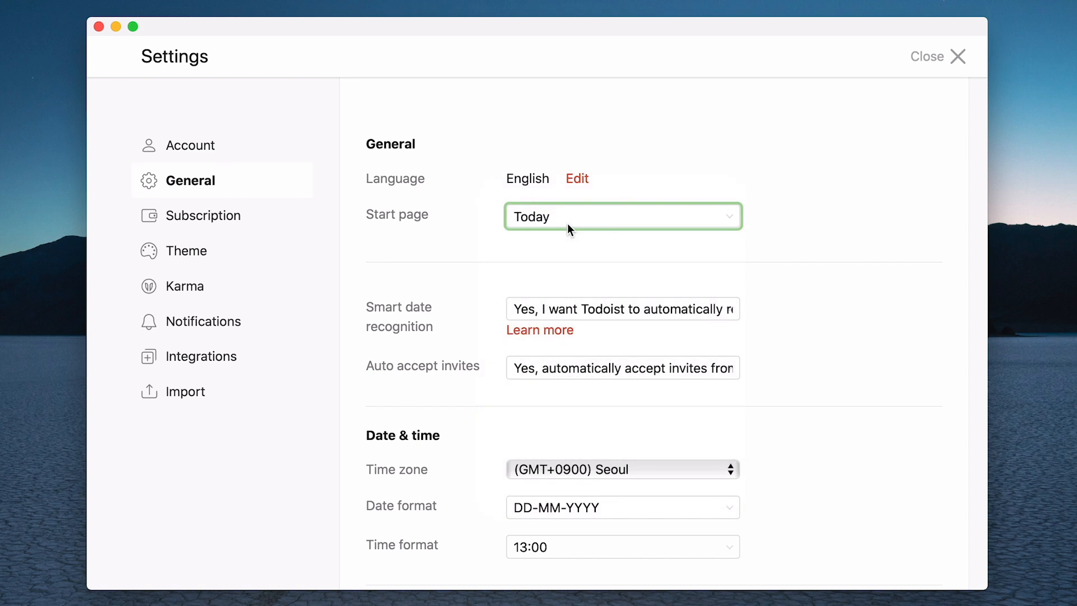
mouse_move(594, 333)
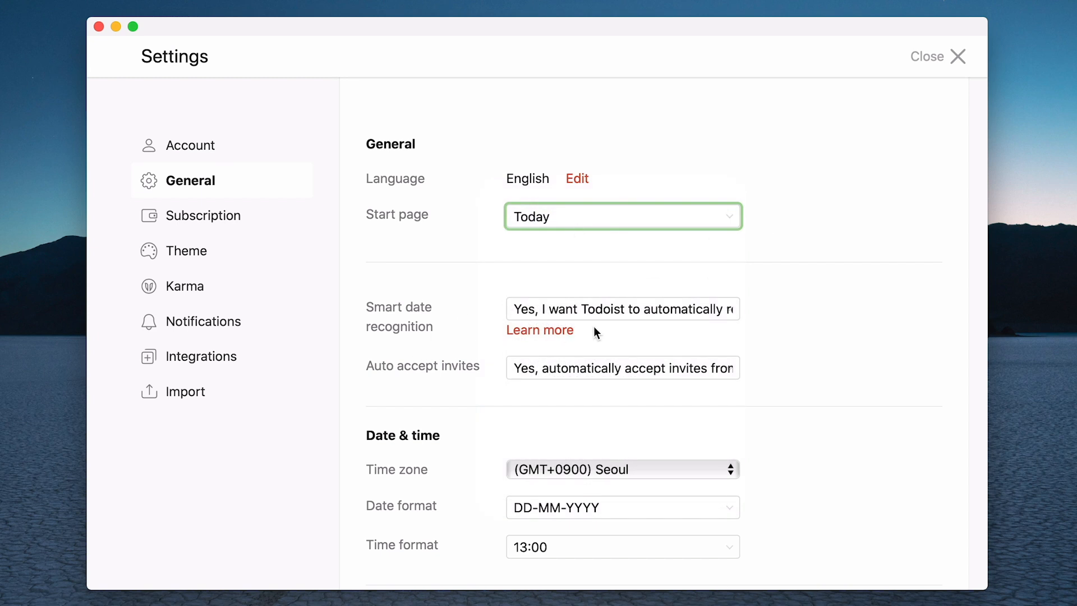
mouse_move(665, 335)
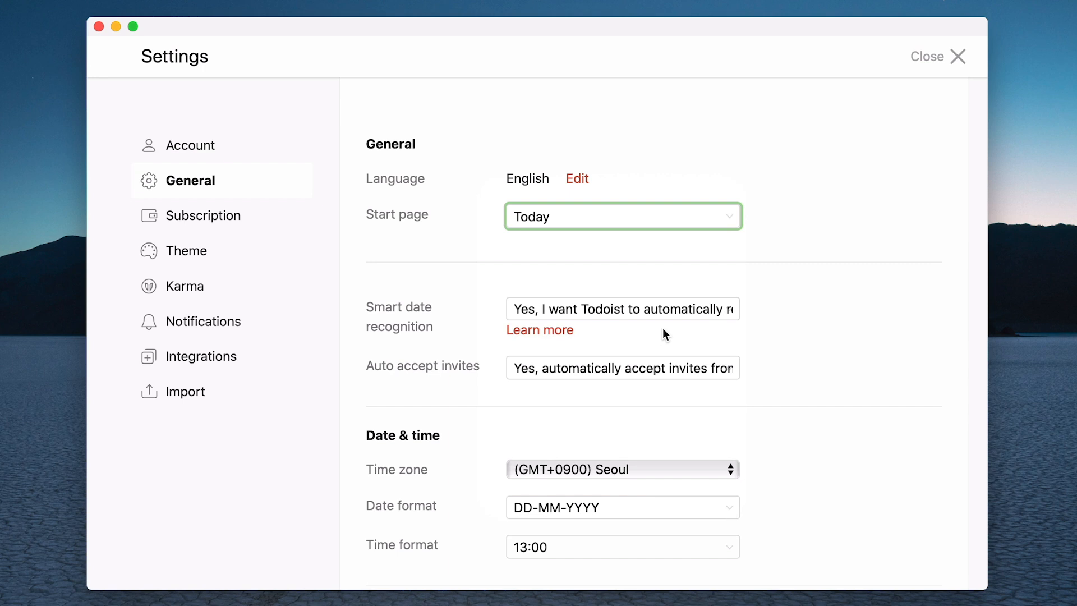
mouse_move(735, 315)
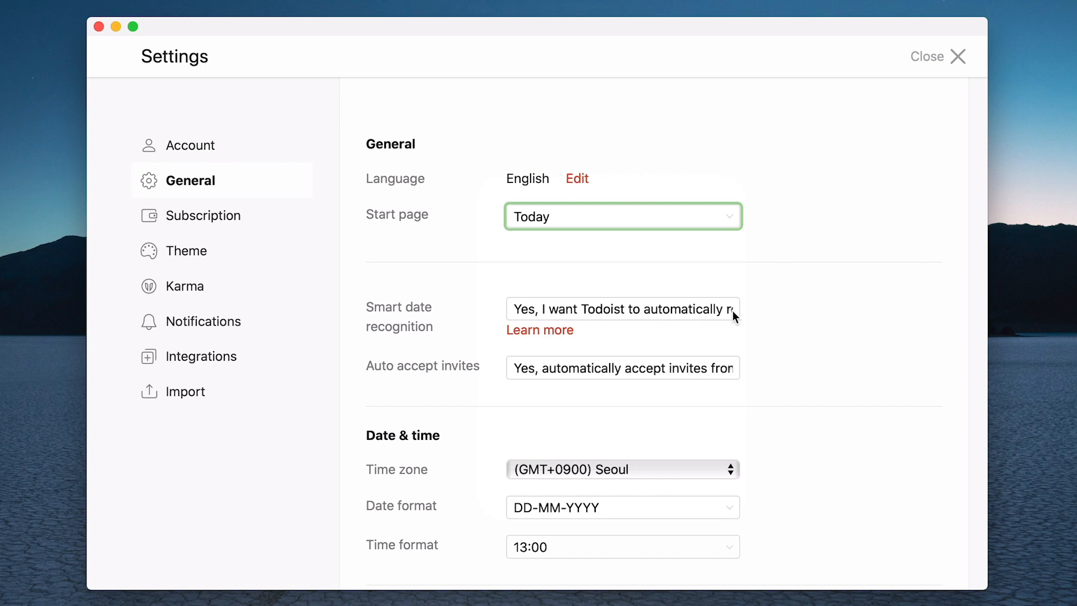
click(622, 309)
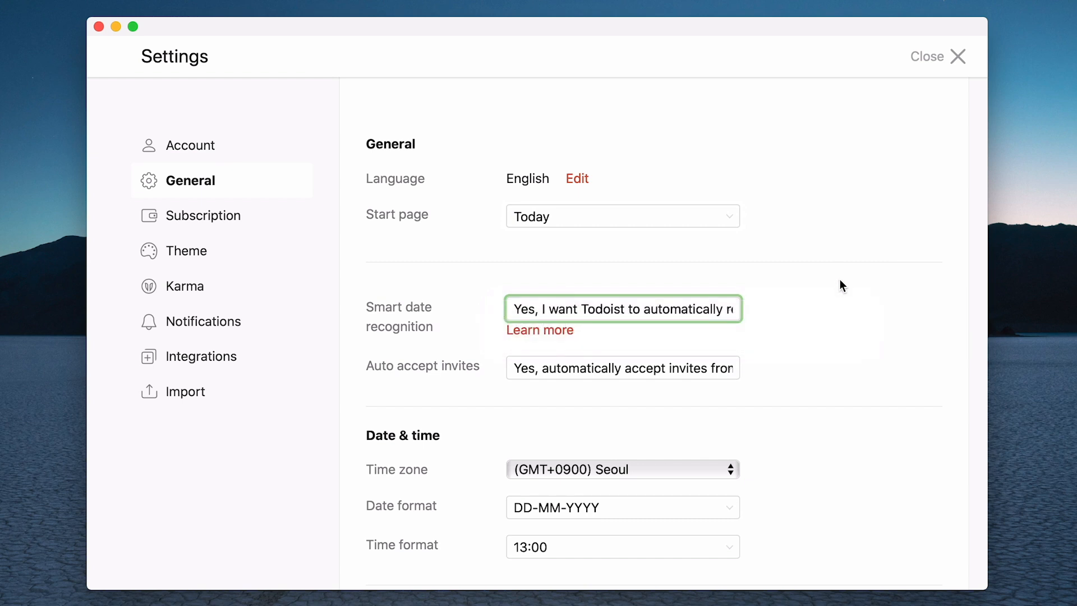
mouse_move(623, 371)
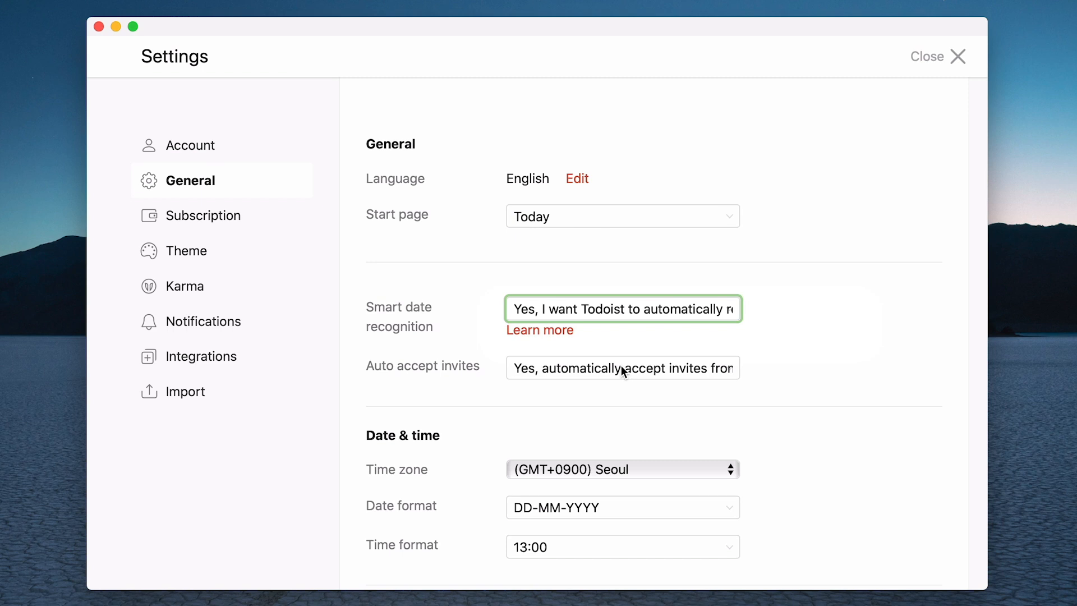
click(621, 368)
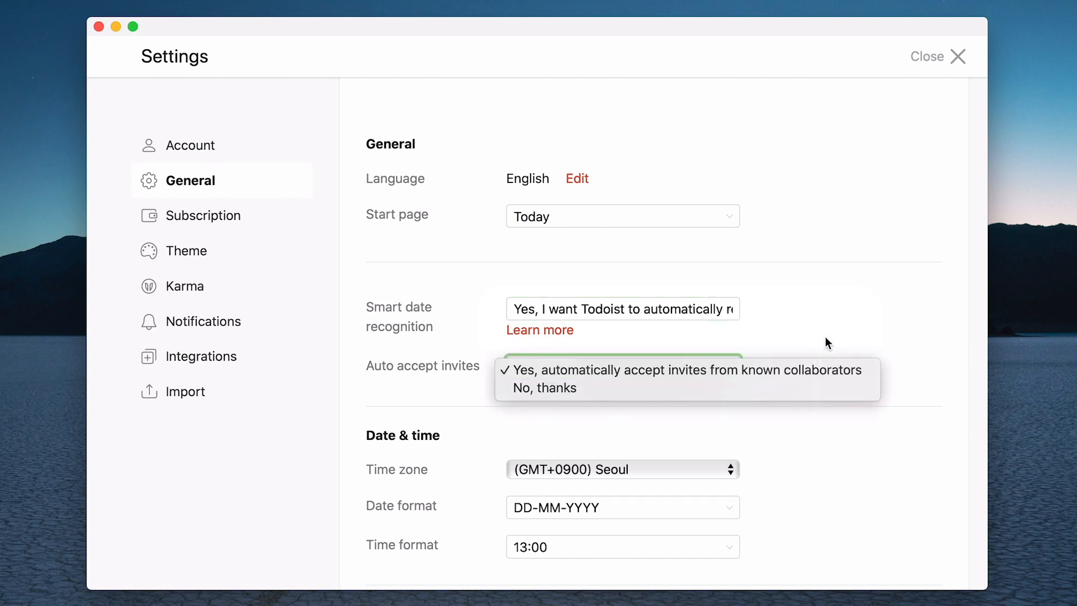
click(684, 370)
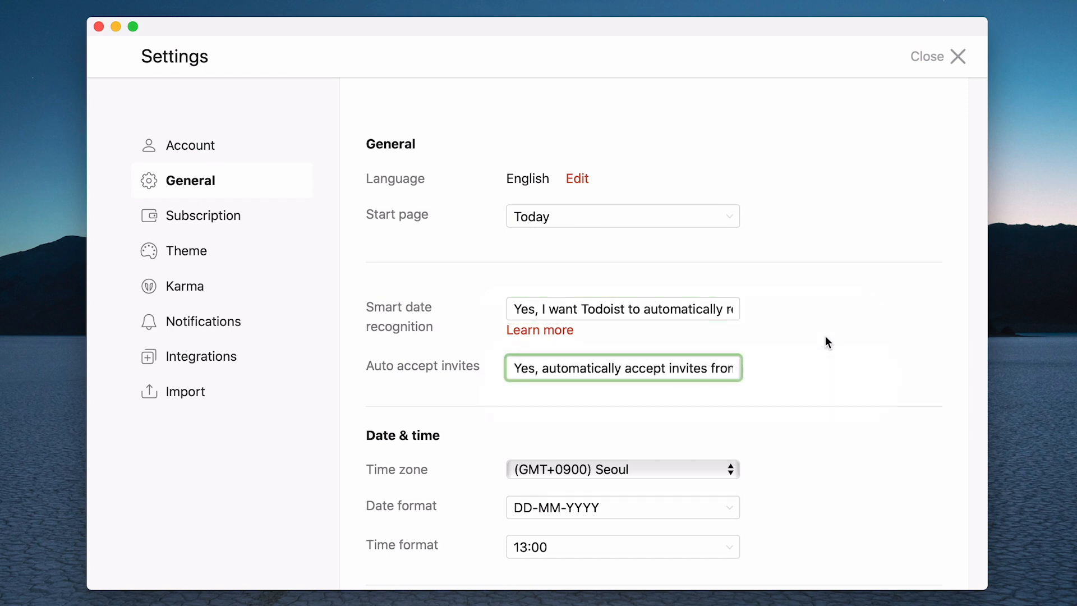
scroll(down, 3)
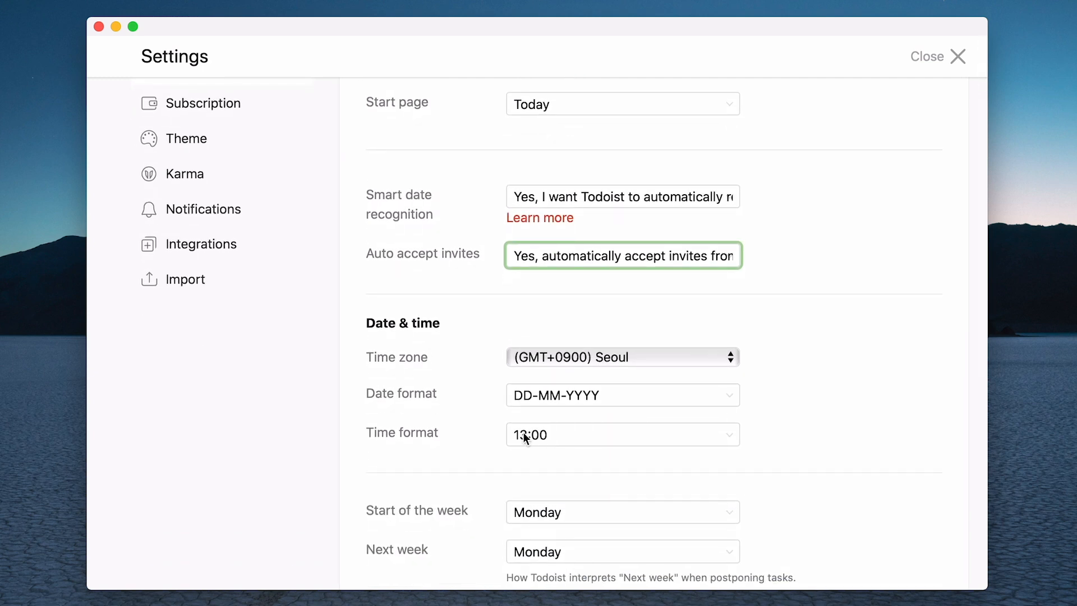
mouse_move(796, 442)
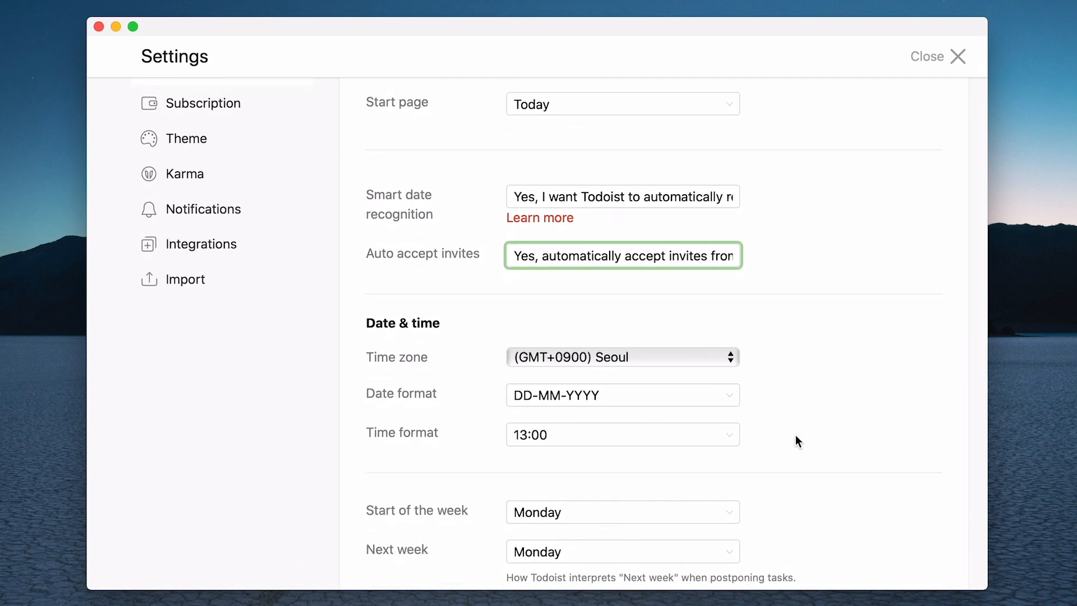
scroll(down, 3)
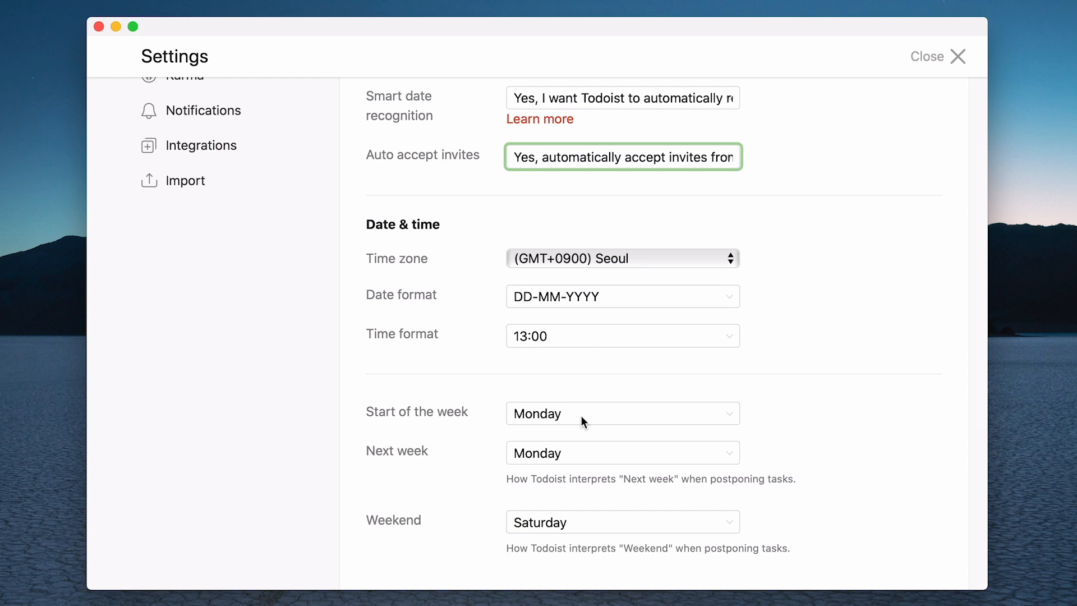
mouse_move(592, 452)
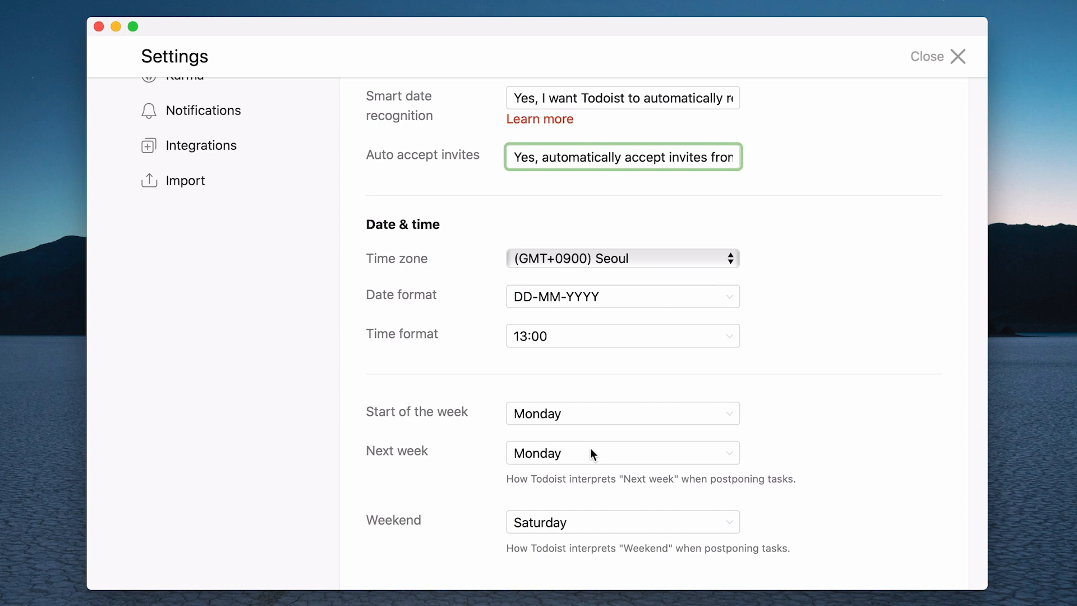
click(621, 452)
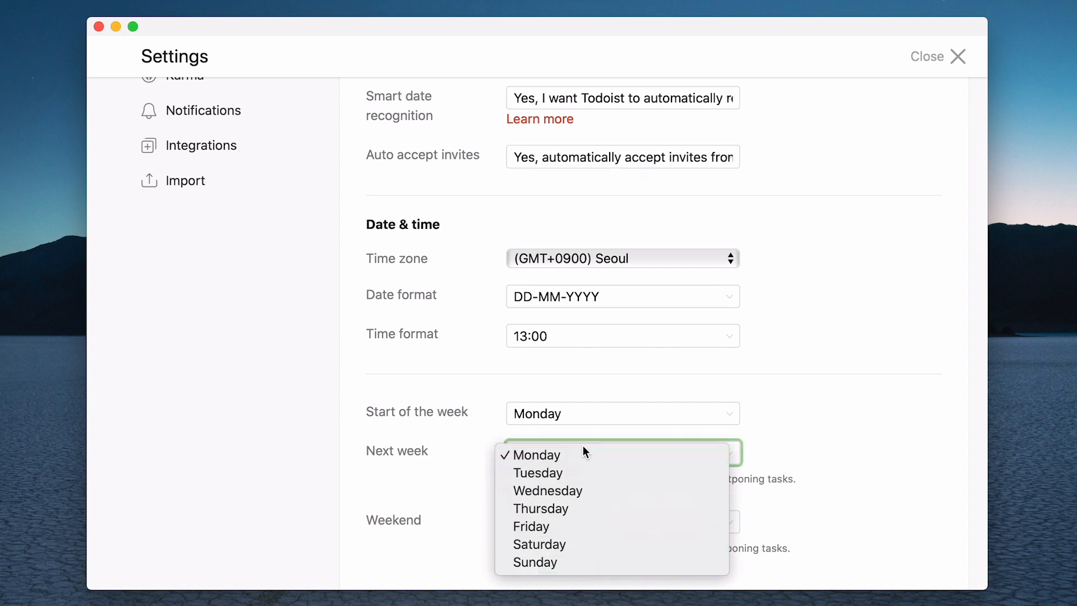
click(536, 455)
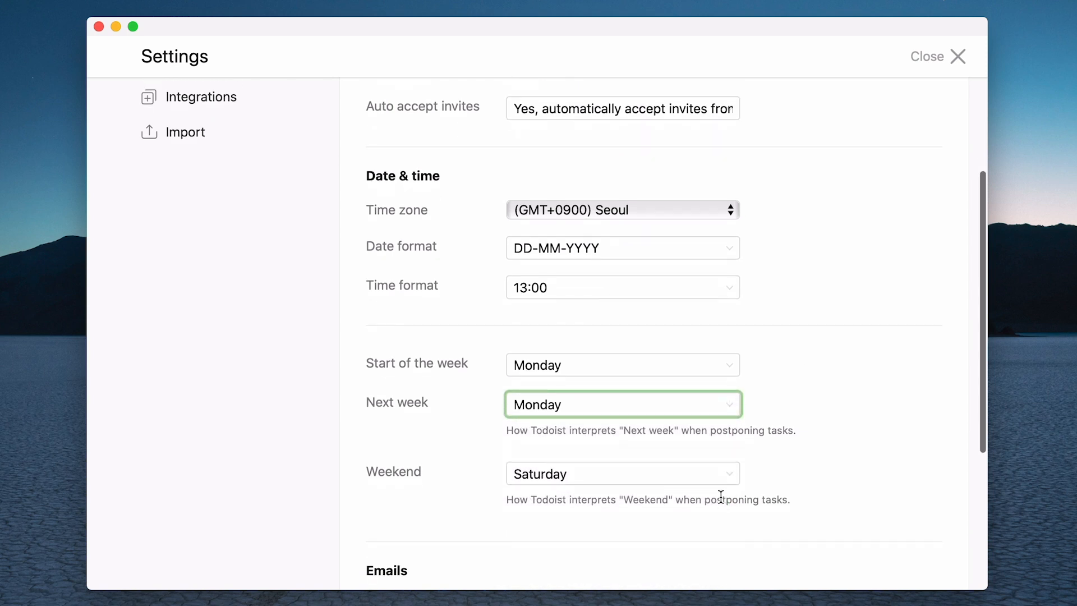
scroll(down, 3)
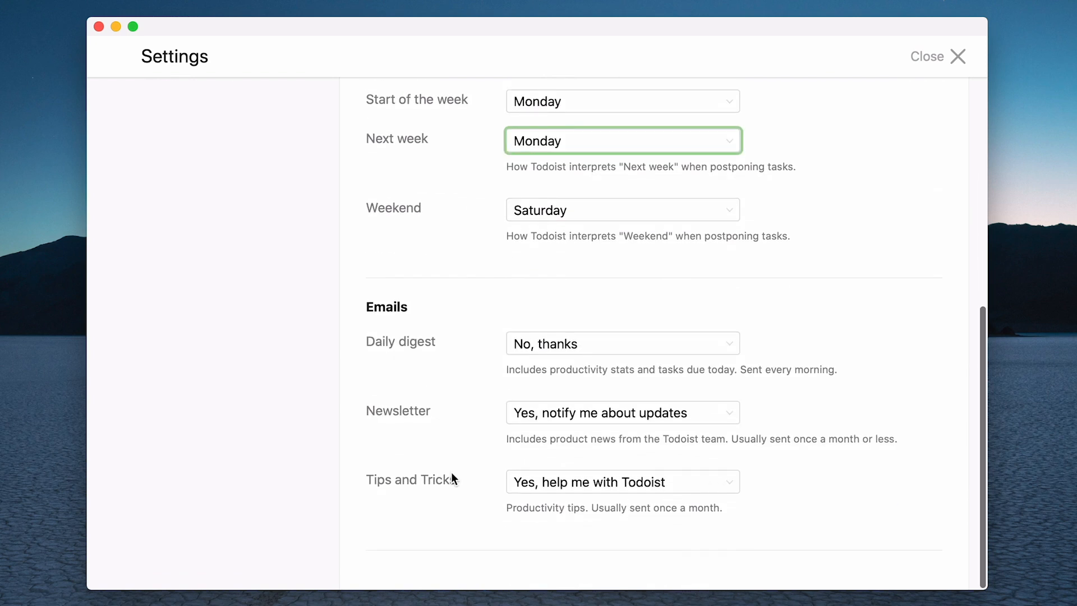
mouse_move(462, 353)
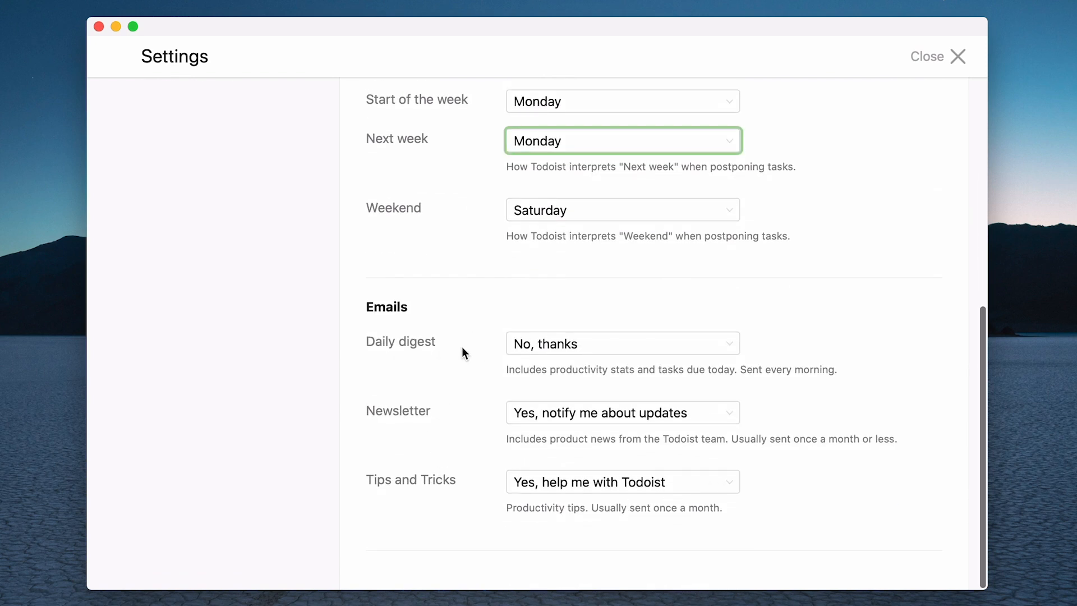
mouse_move(527, 409)
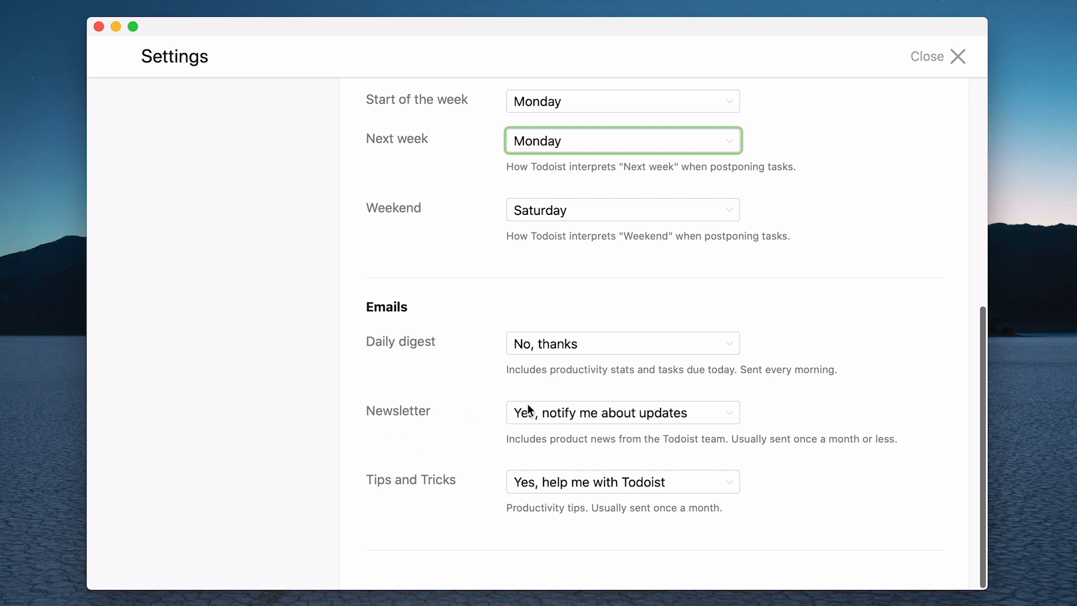
mouse_move(804, 413)
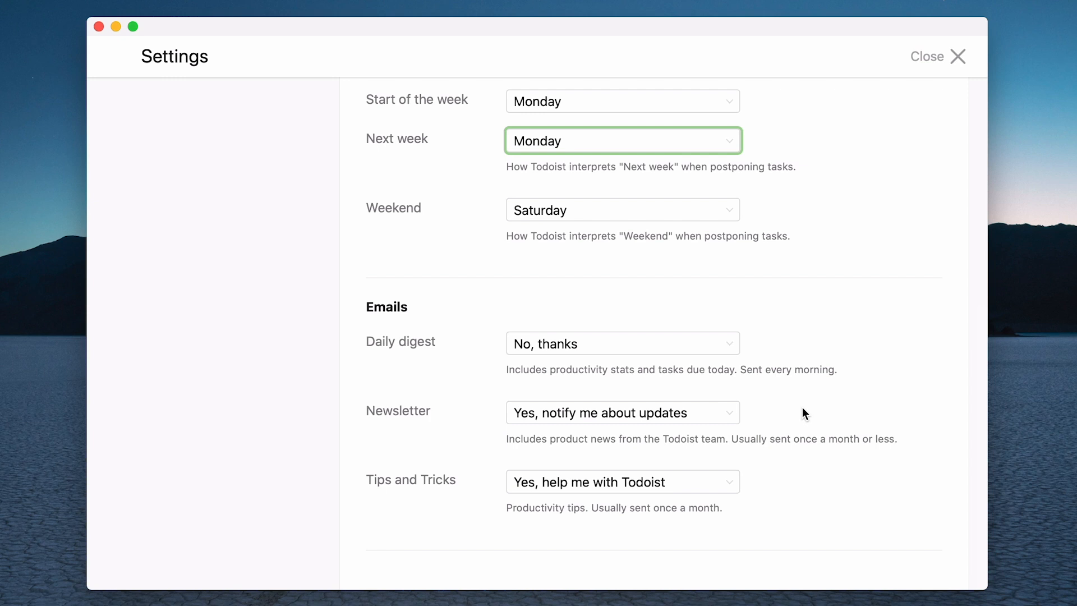
mouse_move(439, 384)
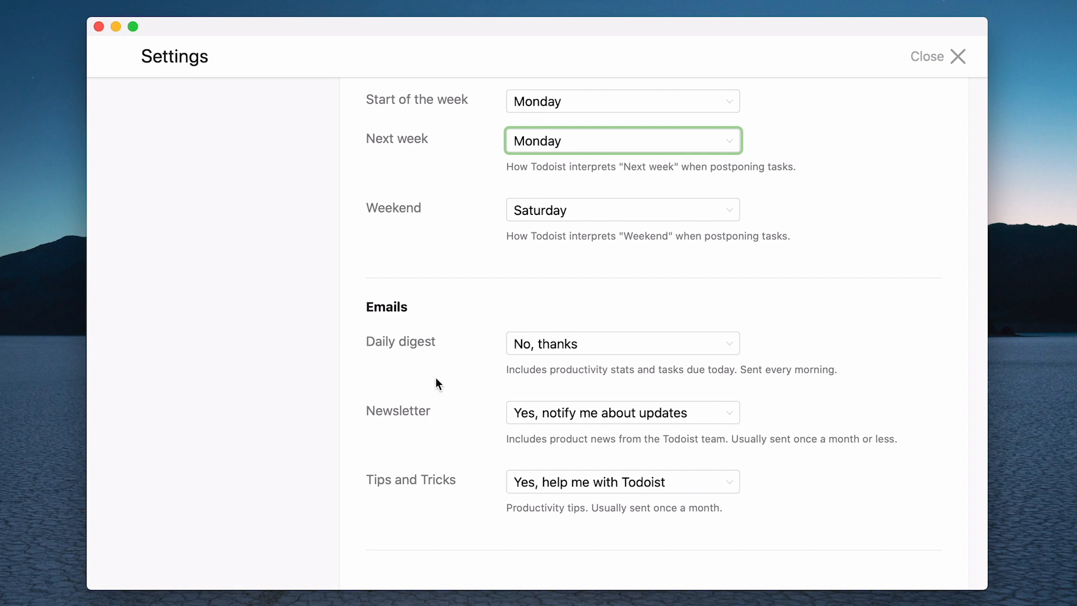
mouse_move(441, 355)
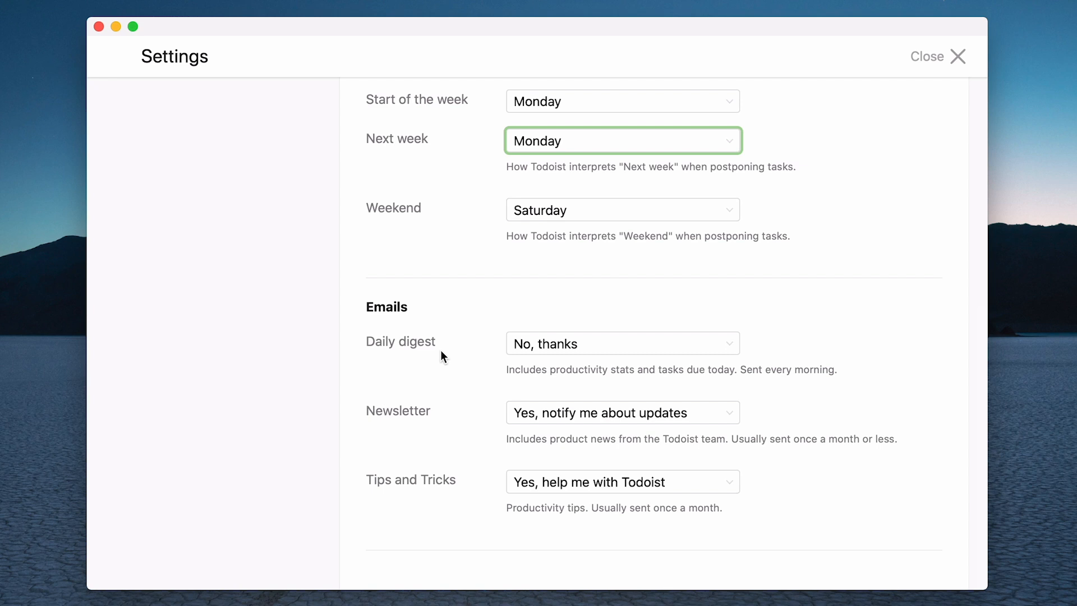
mouse_move(508, 336)
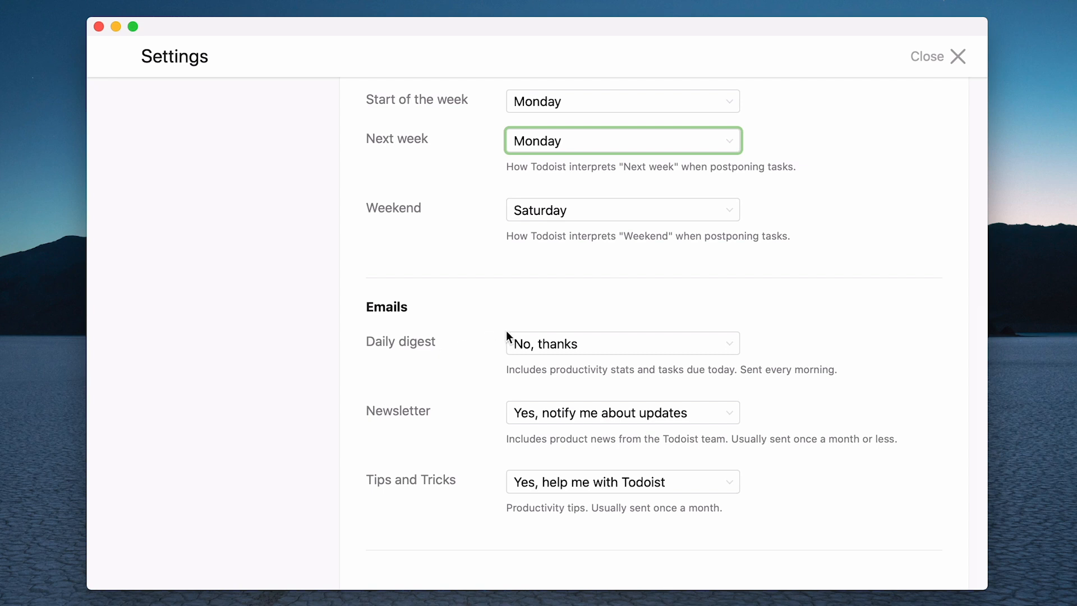
scroll(up, 3)
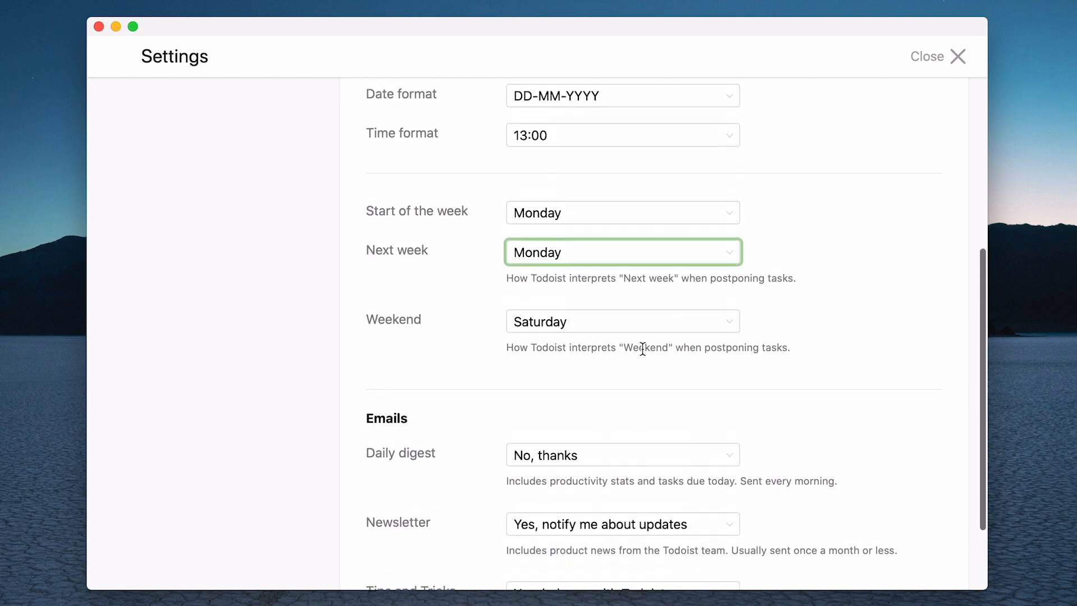
scroll(down, 3)
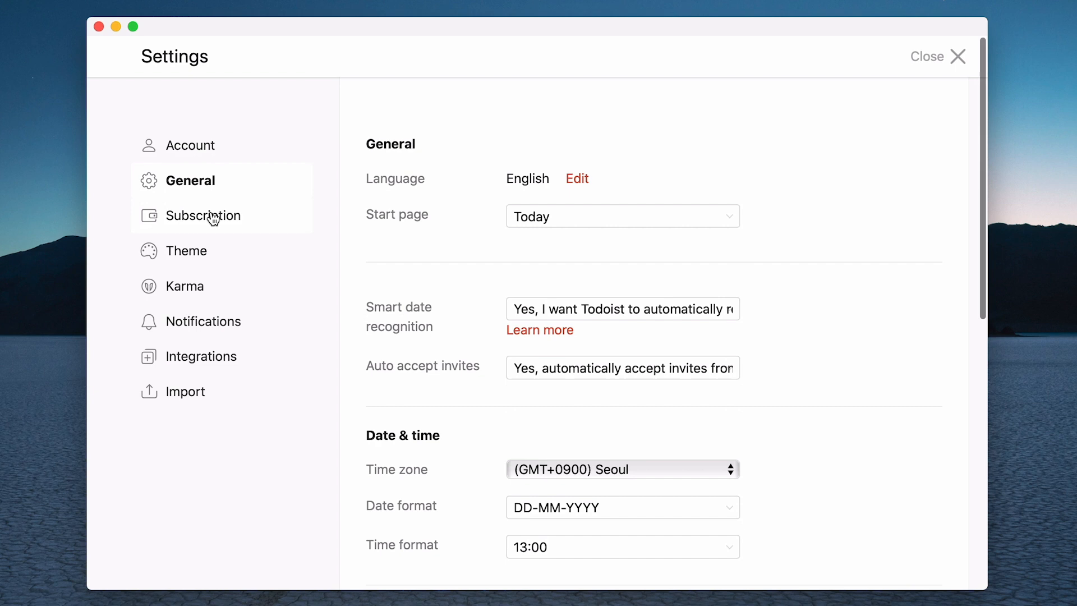
click(203, 215)
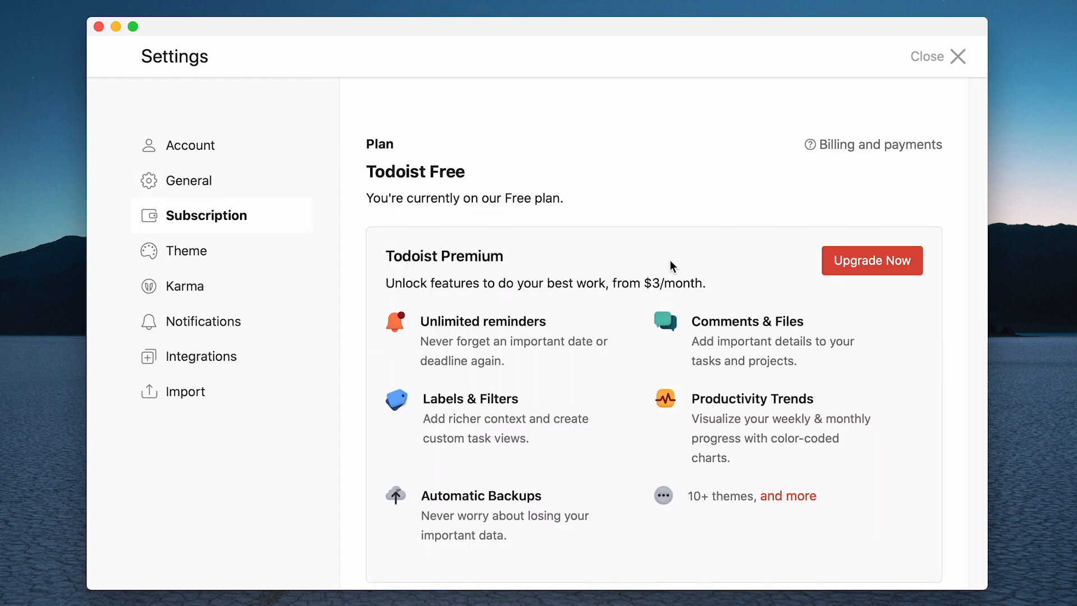
mouse_move(688, 270)
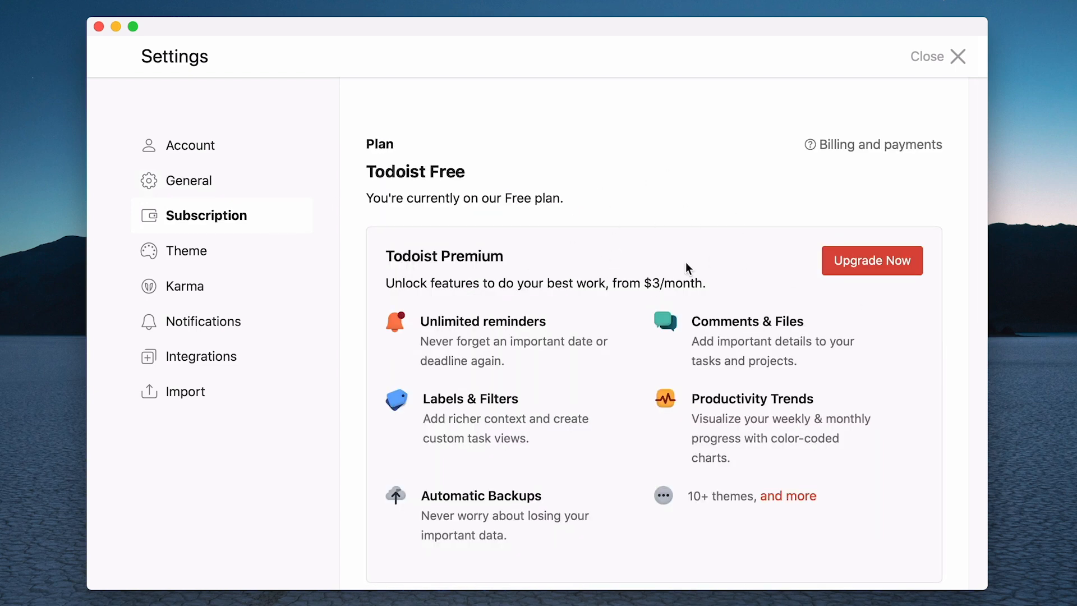
mouse_move(605, 182)
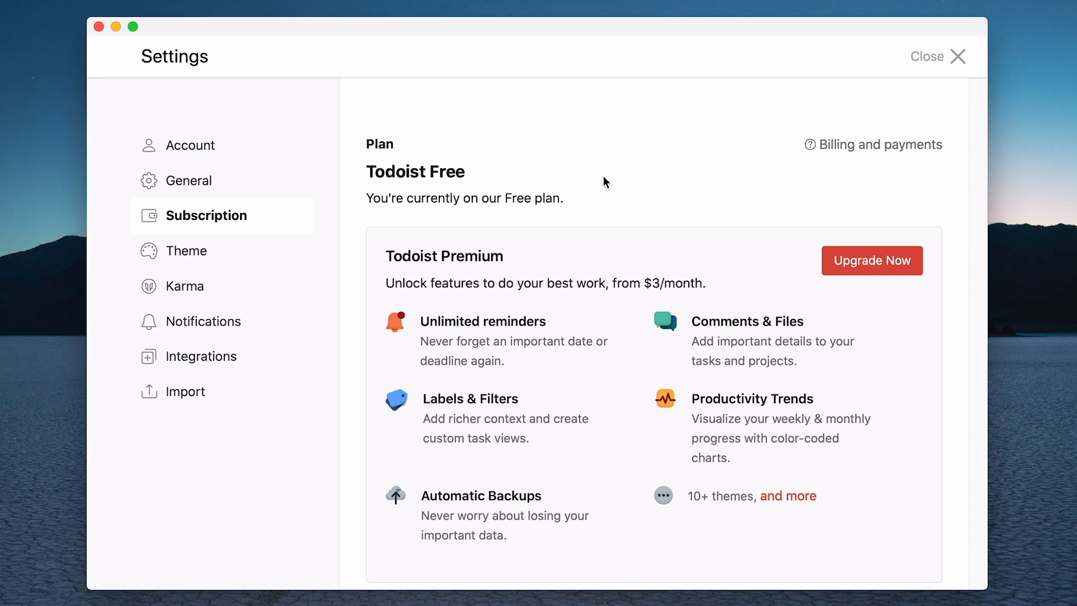
scroll(down, 3)
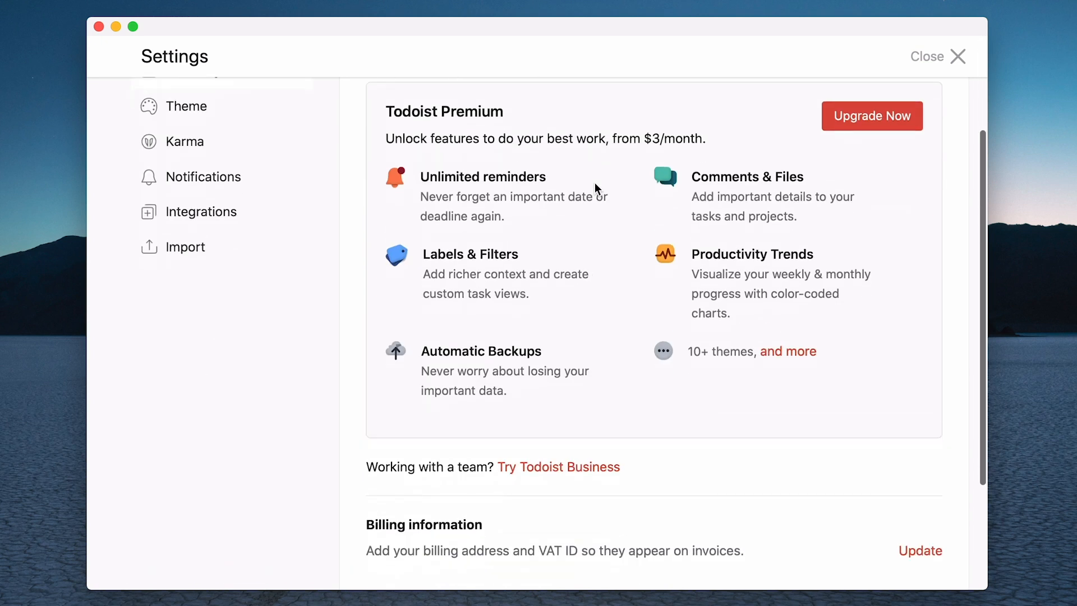
scroll(up, 3)
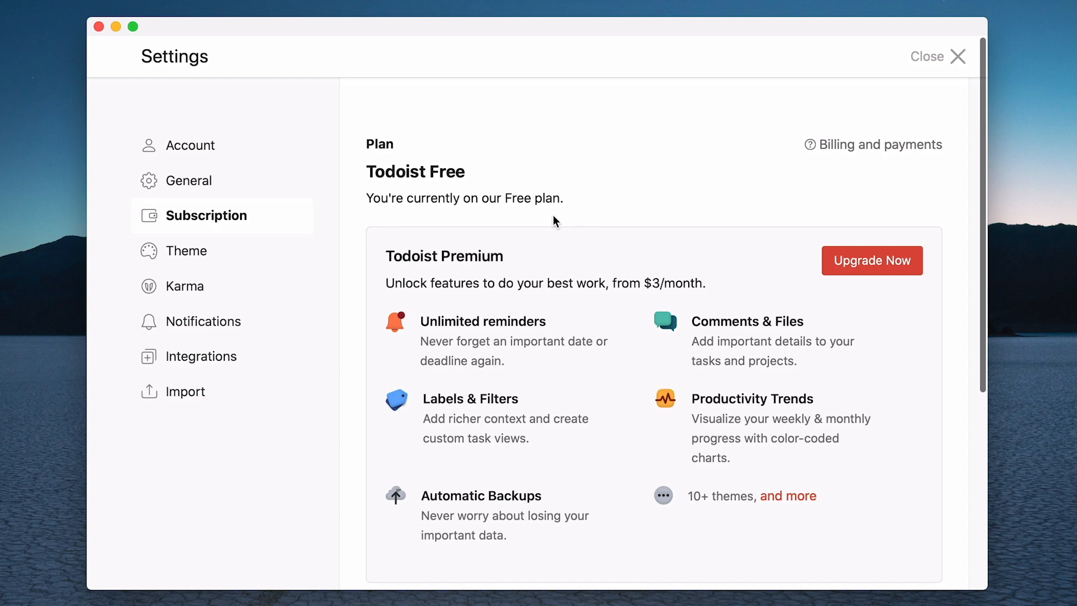
mouse_move(184, 286)
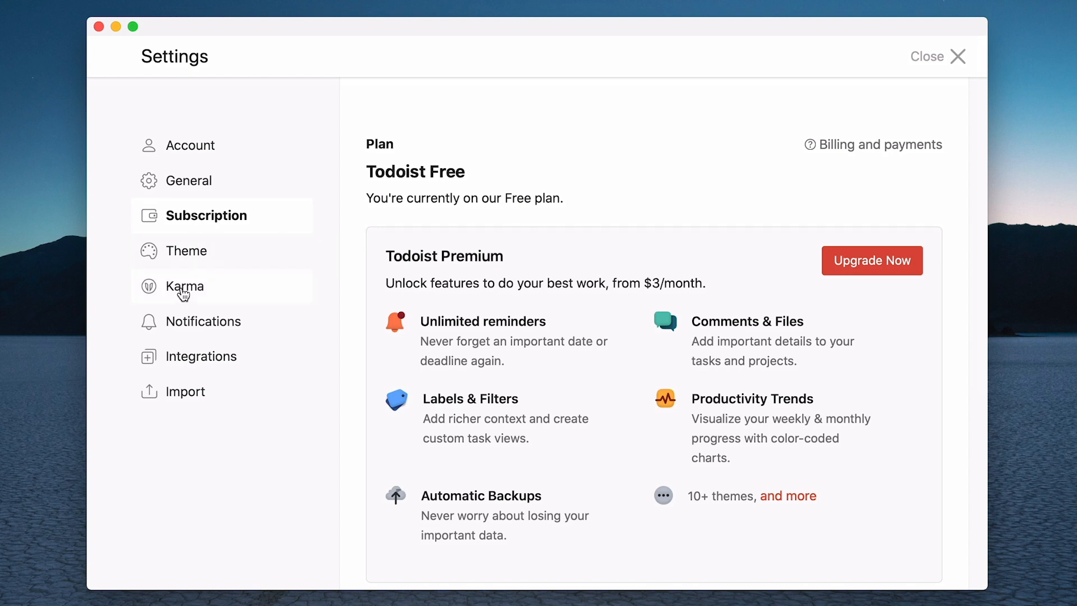
Step: View Karma, then review the web and shared project notification checkboxes
click(184, 286)
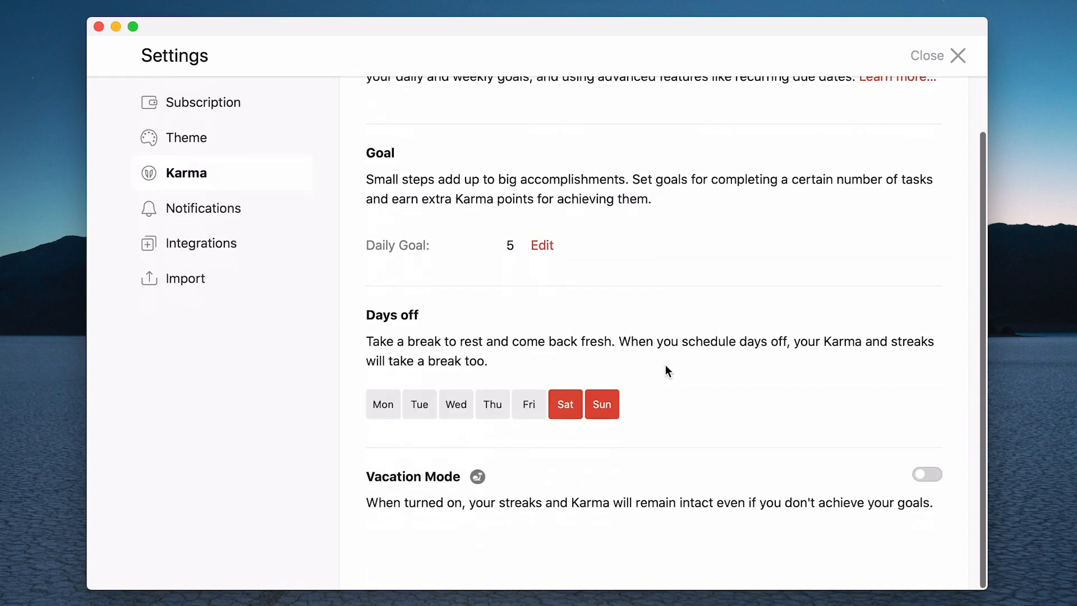
scroll(up, 3)
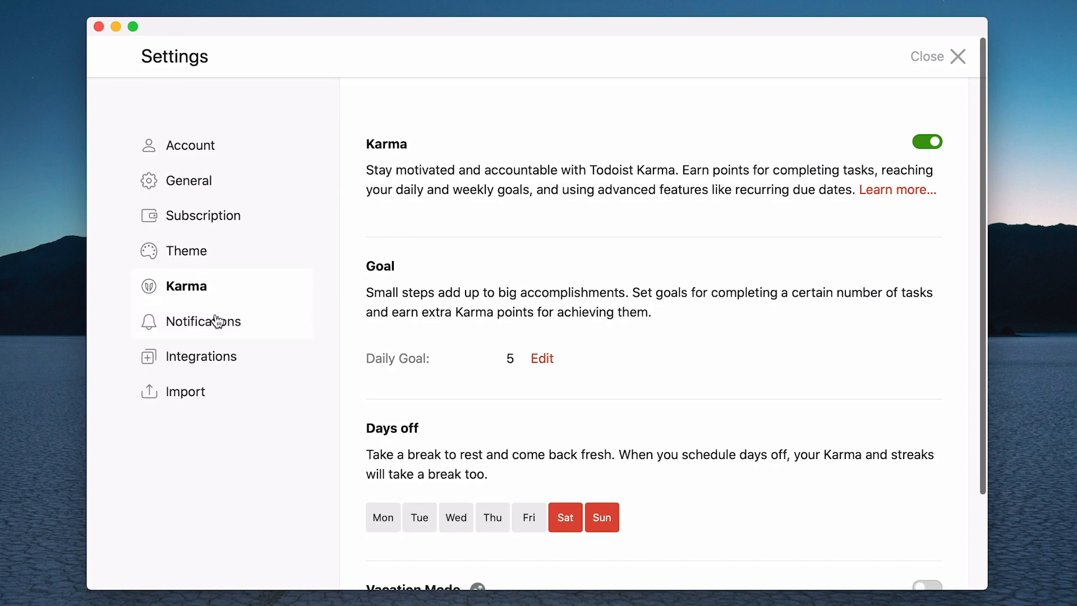
click(208, 320)
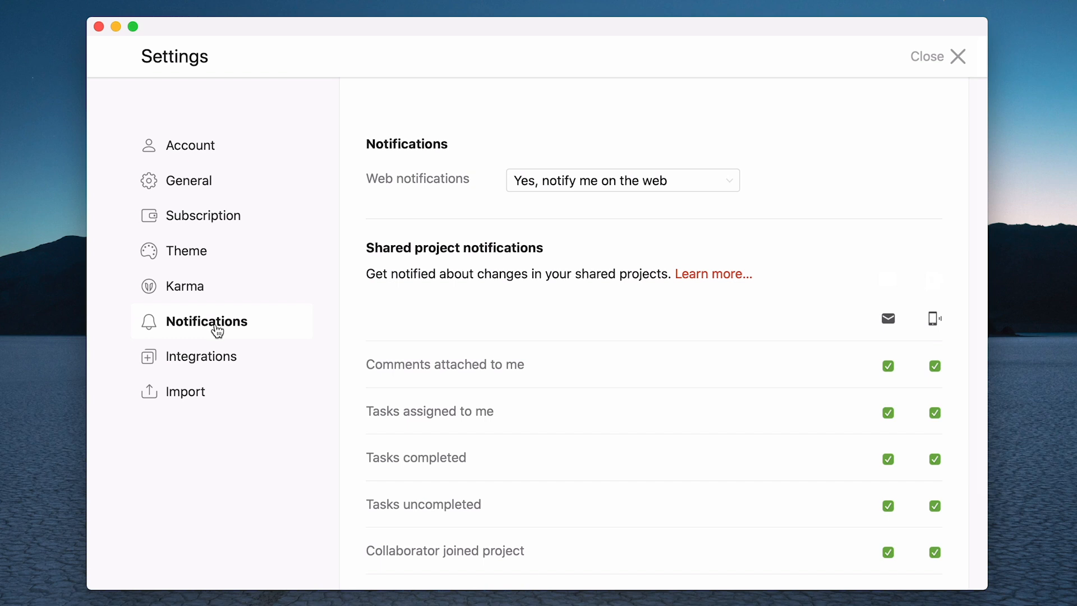
mouse_move(634, 211)
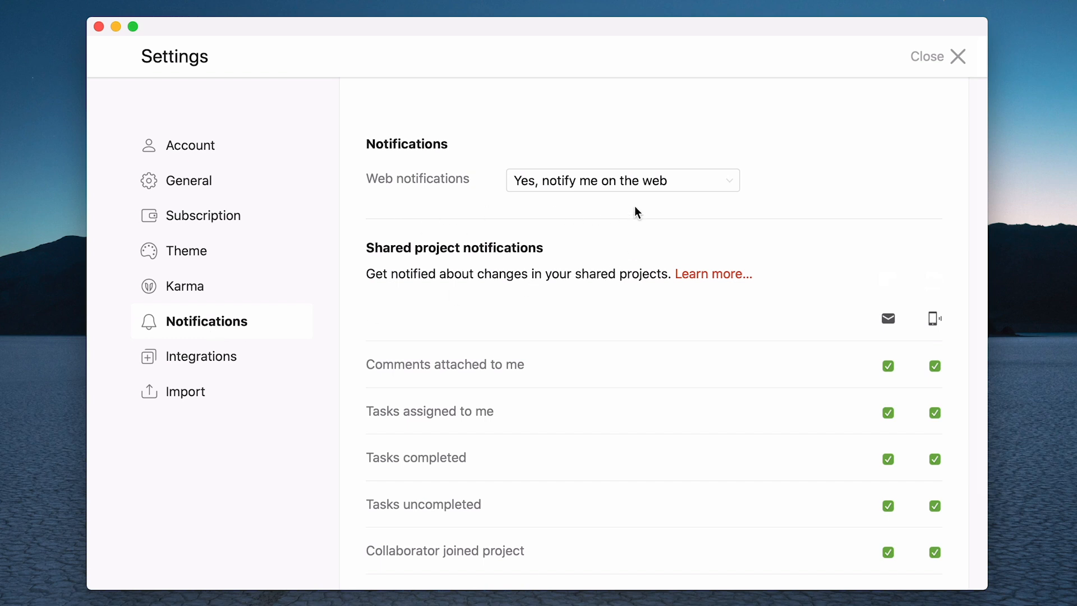
mouse_move(709, 204)
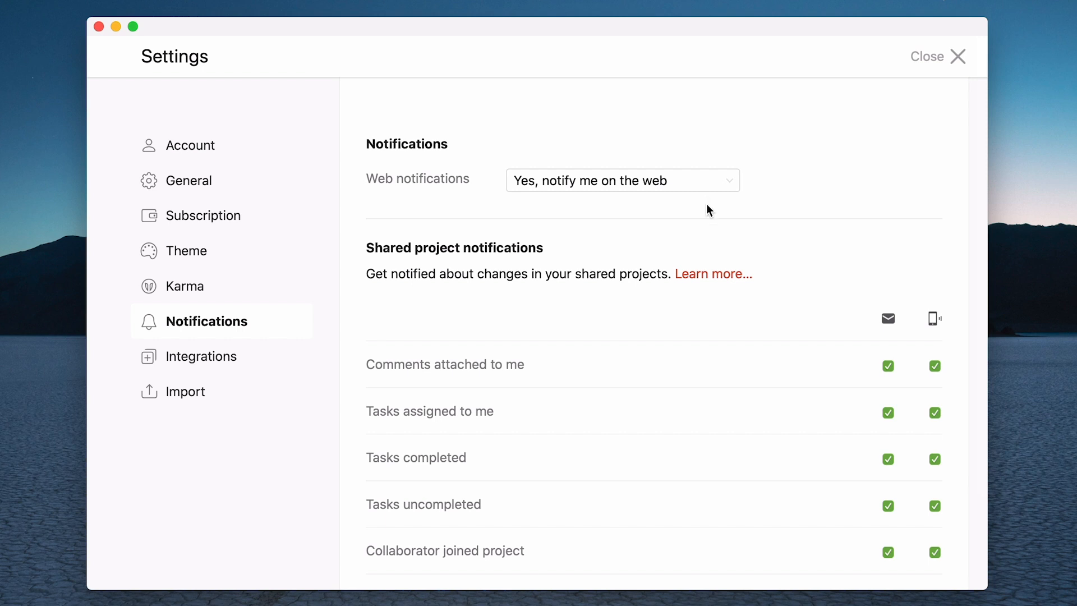
scroll(down, 3)
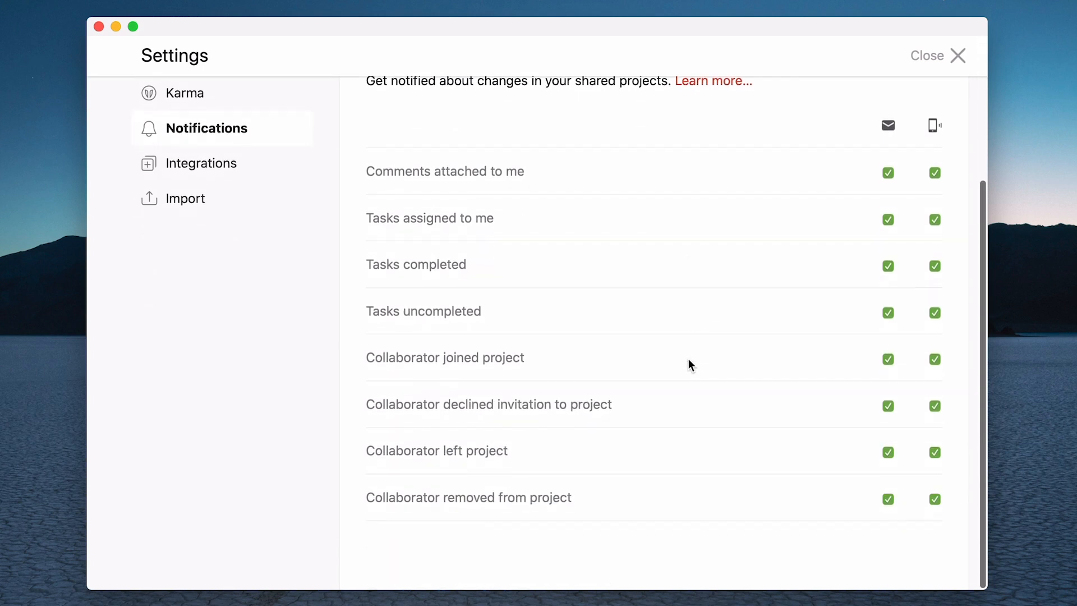
scroll(up, 3)
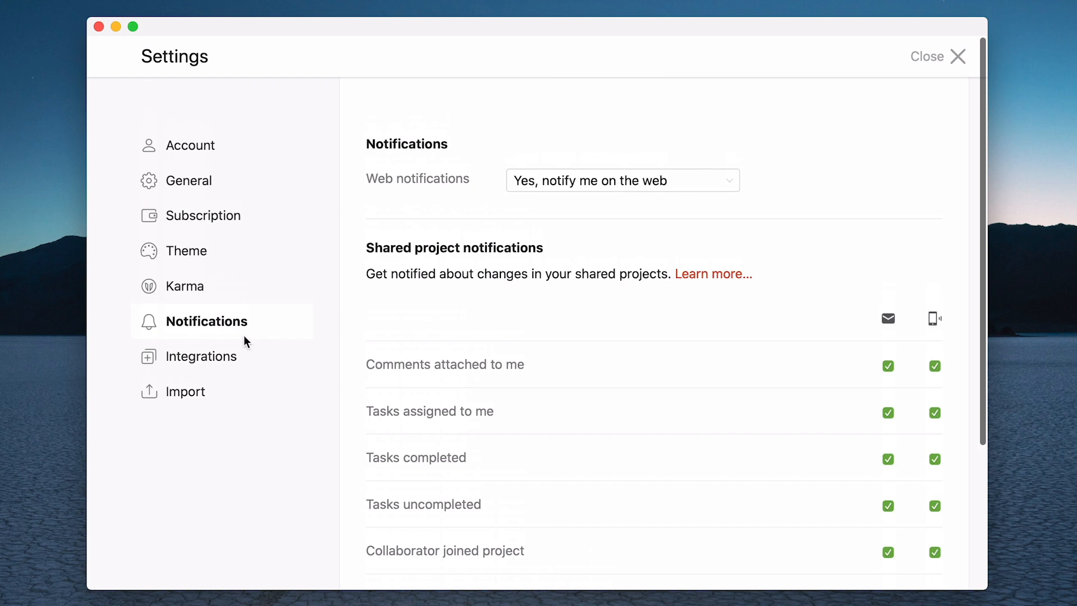
Step: Browse Integrations: authorized apps, Google Calendar sync, calendar feed and API token
click(204, 356)
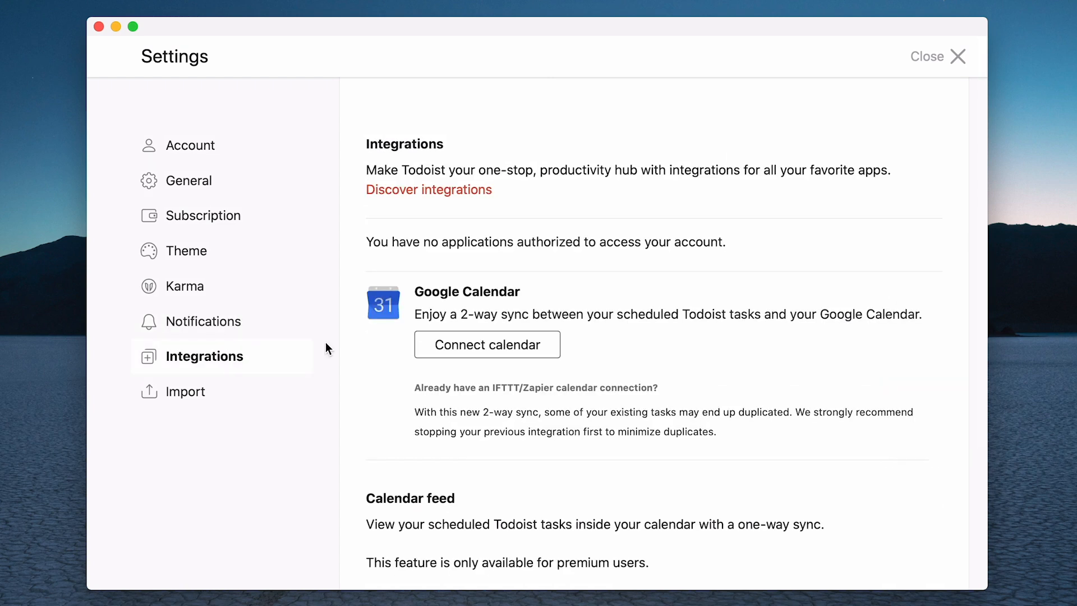
mouse_move(490, 291)
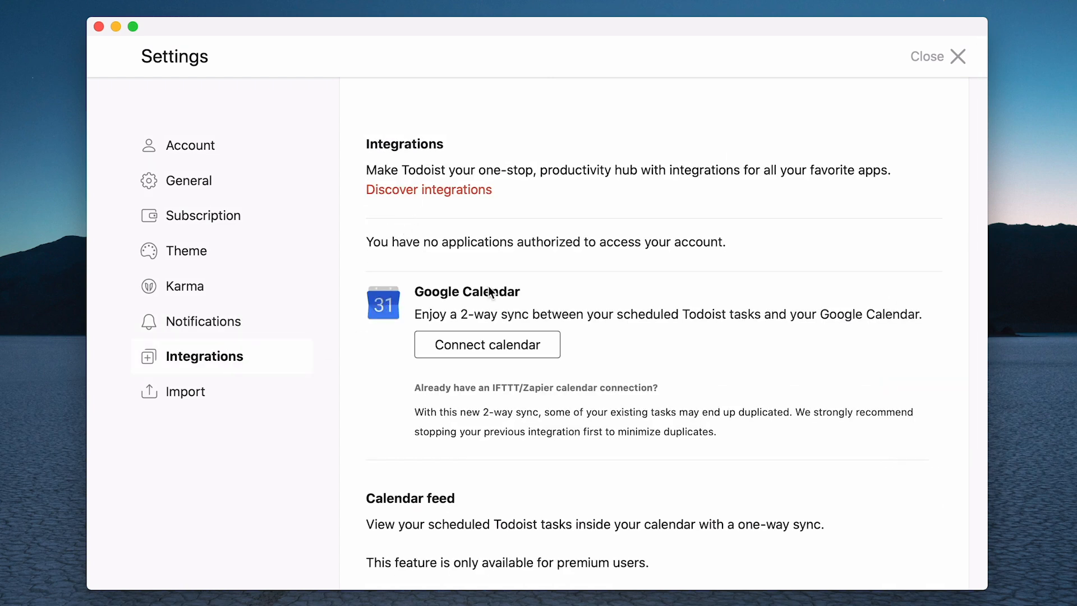
mouse_move(716, 351)
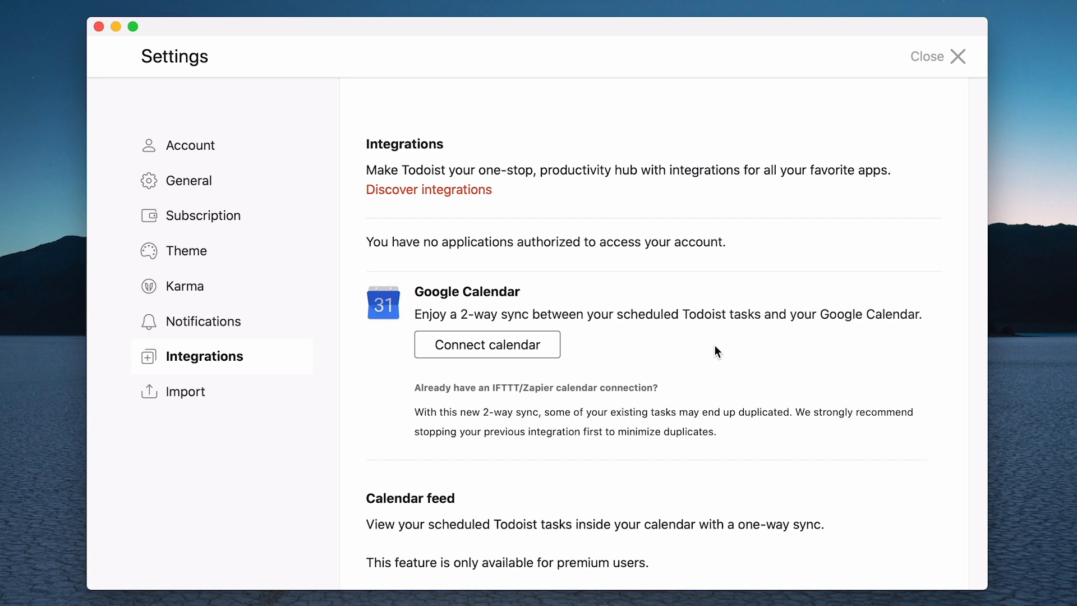
scroll(down, 3)
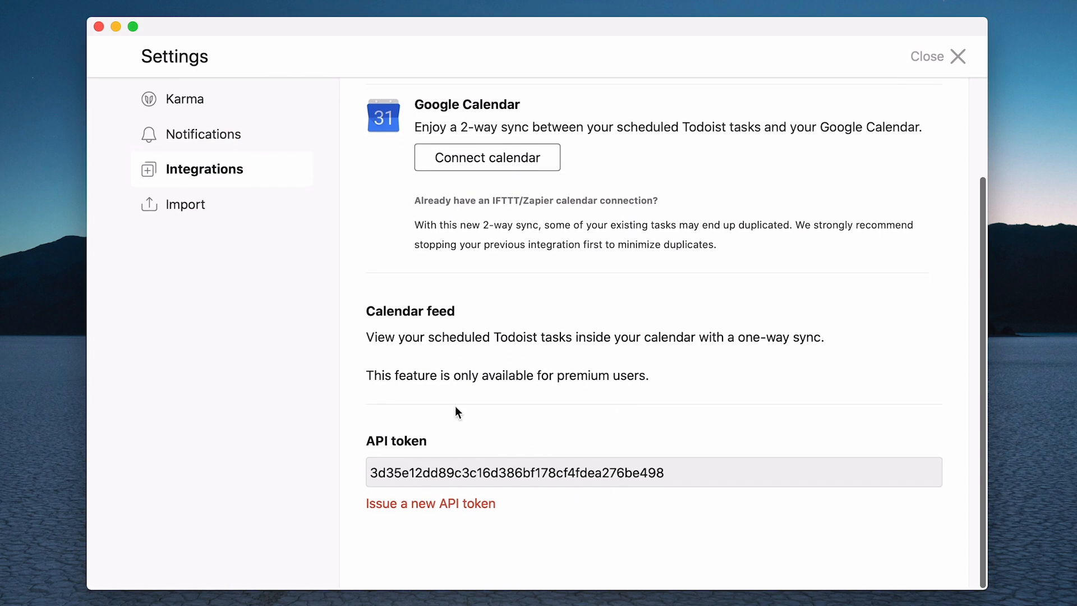
scroll(up, 3)
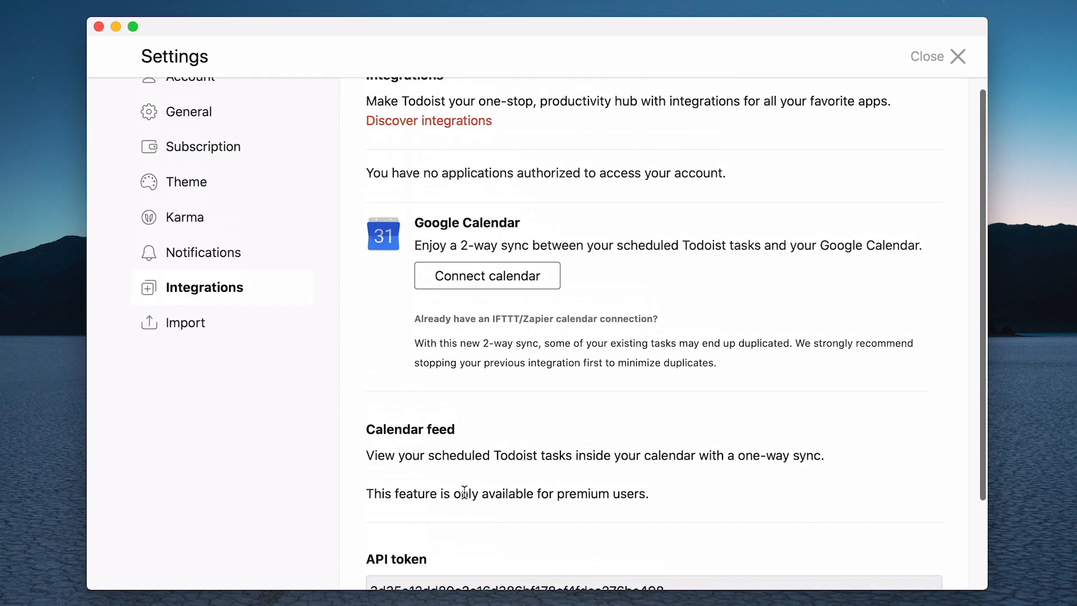
mouse_move(594, 455)
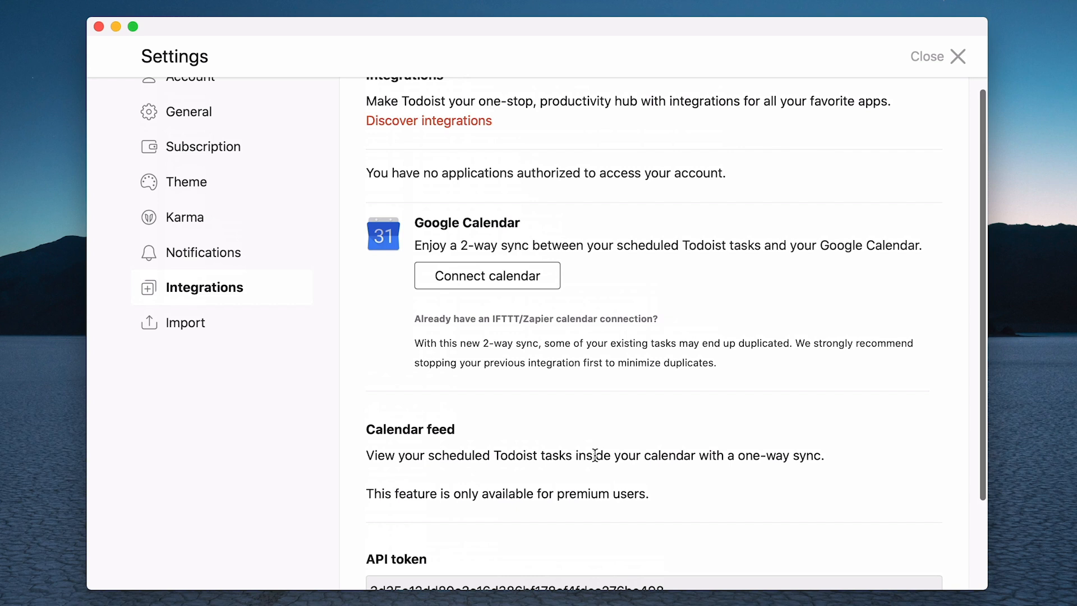
scroll(up, 3)
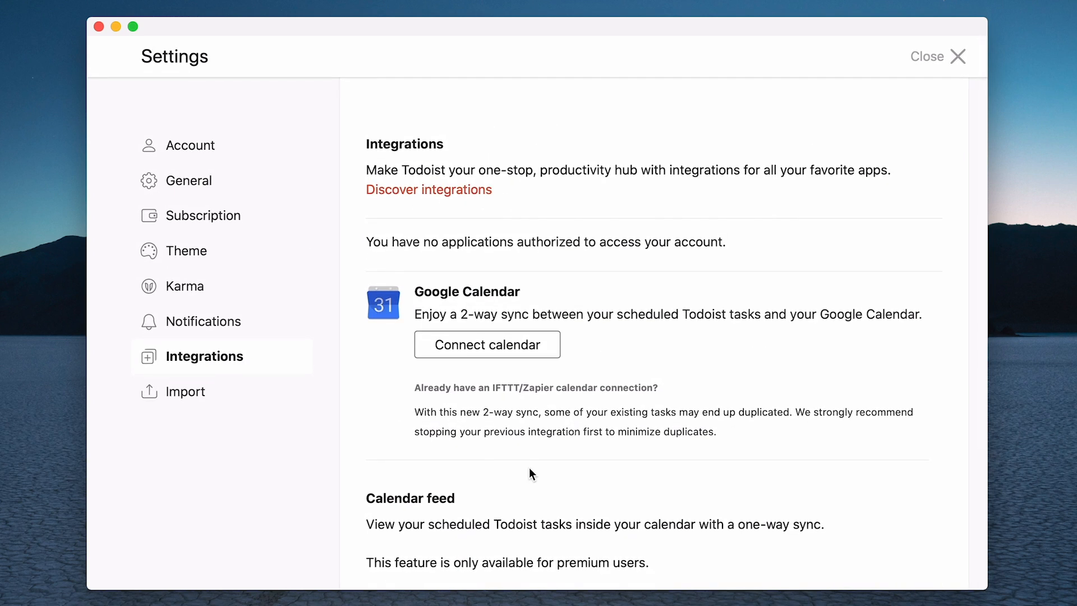
mouse_move(192, 383)
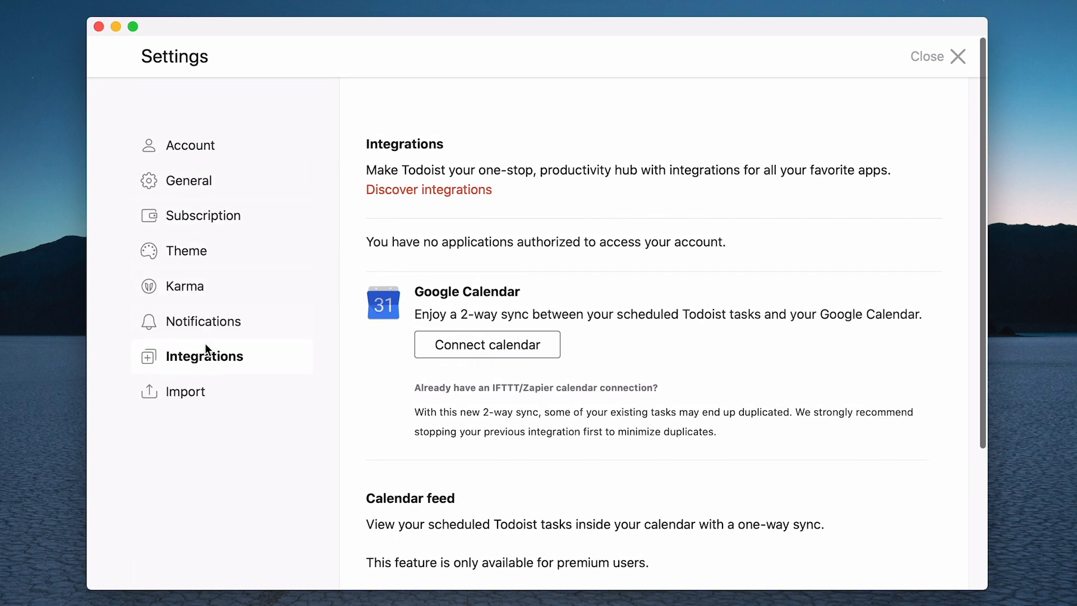
mouse_move(199, 254)
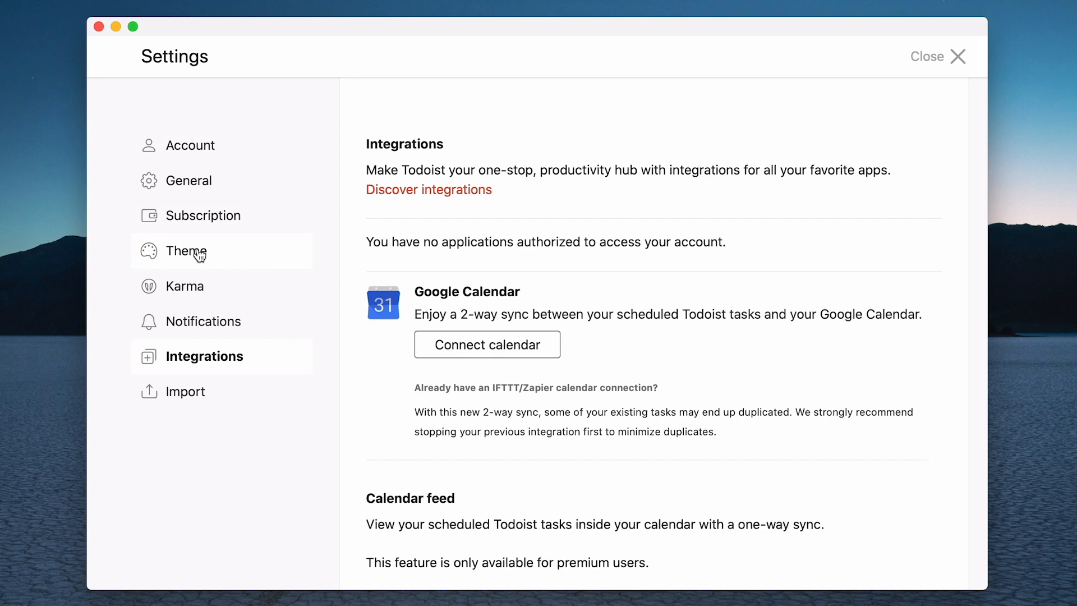
Step: View the Theme and General panels, then close Settings so Todoist reloads
click(187, 251)
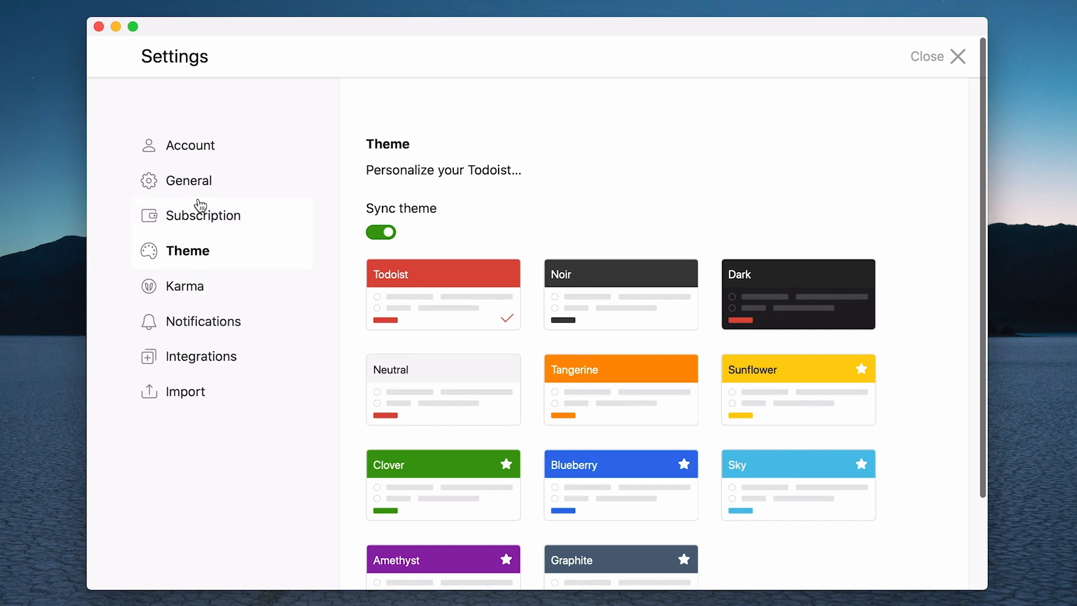
click(189, 180)
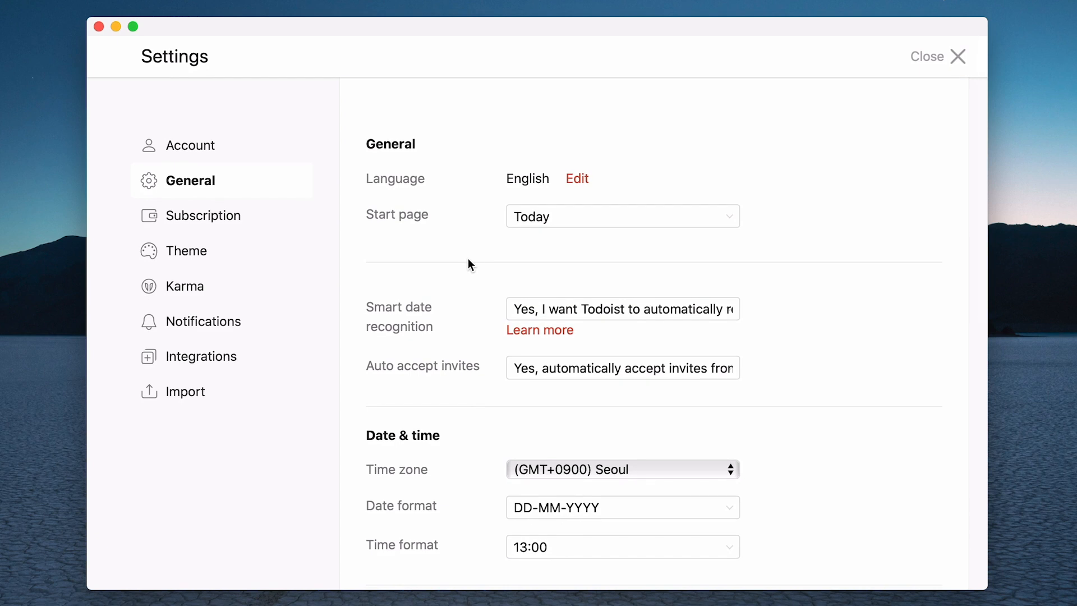
mouse_move(196, 286)
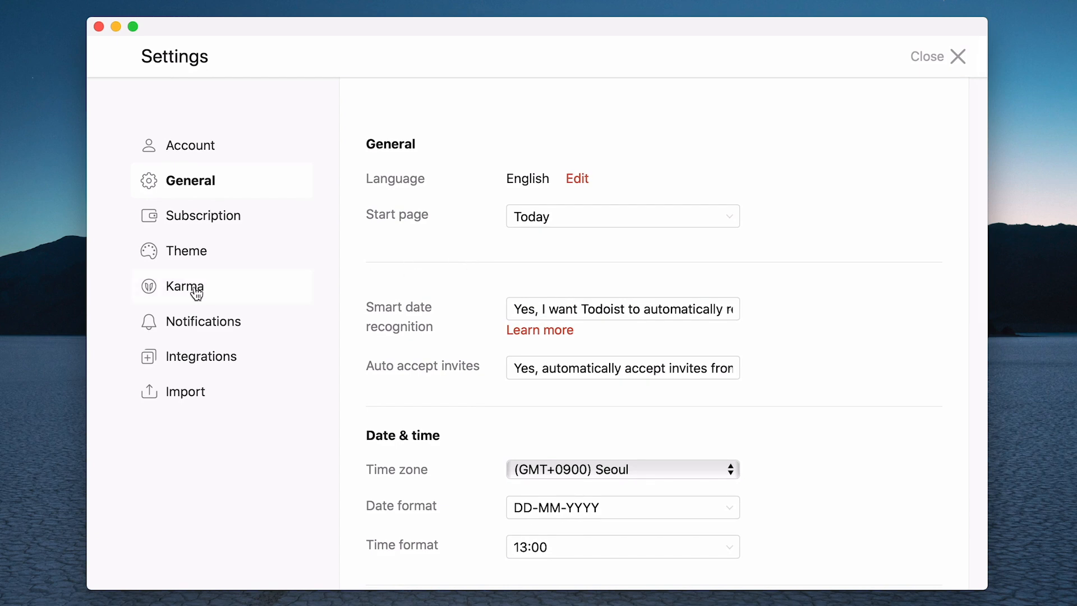
mouse_move(192, 290)
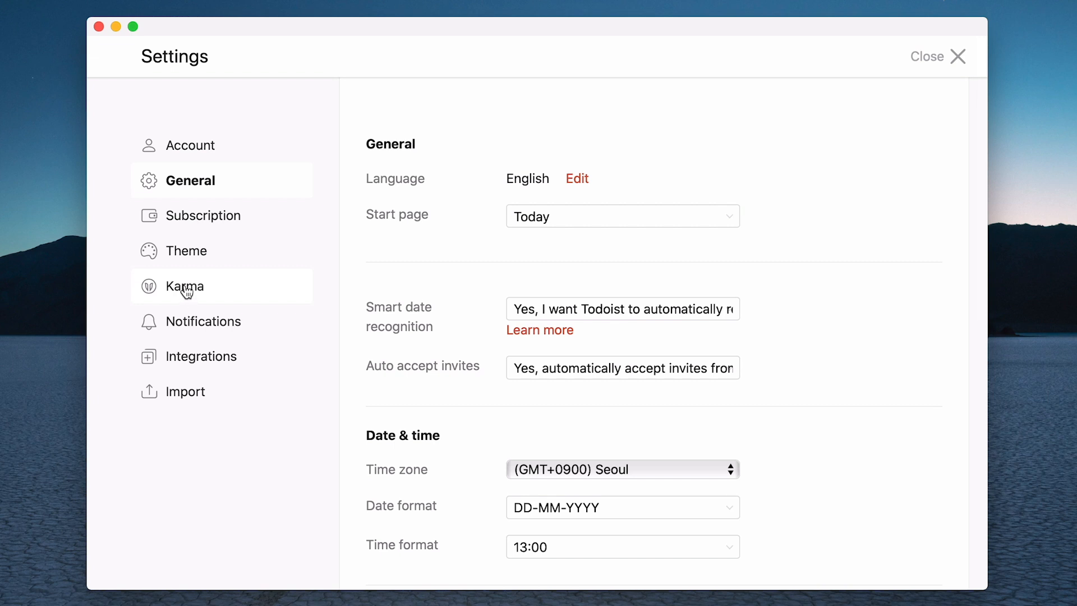
mouse_move(657, 280)
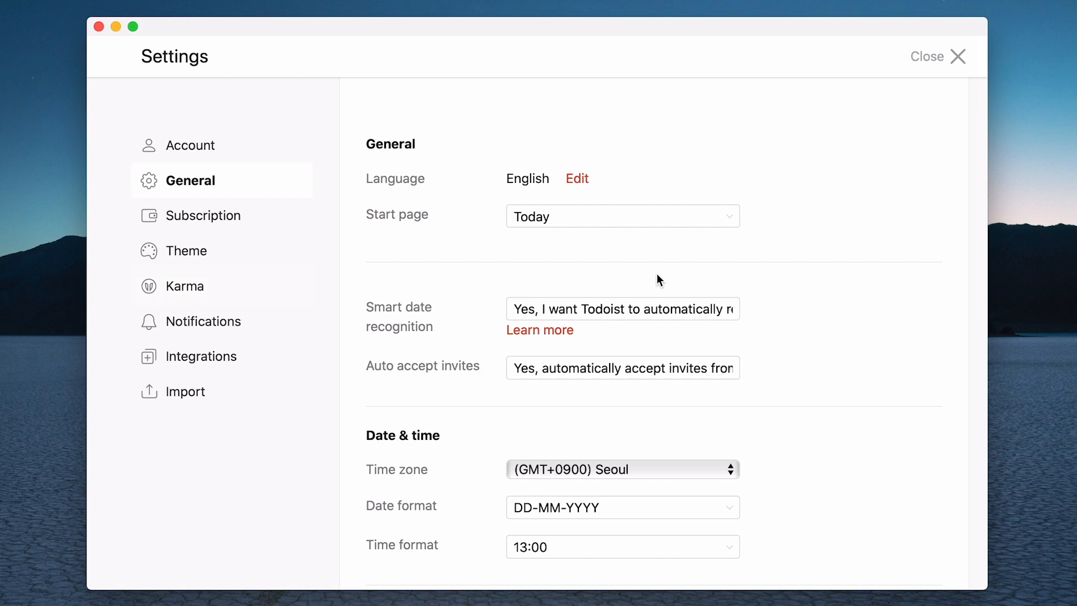
mouse_move(810, 293)
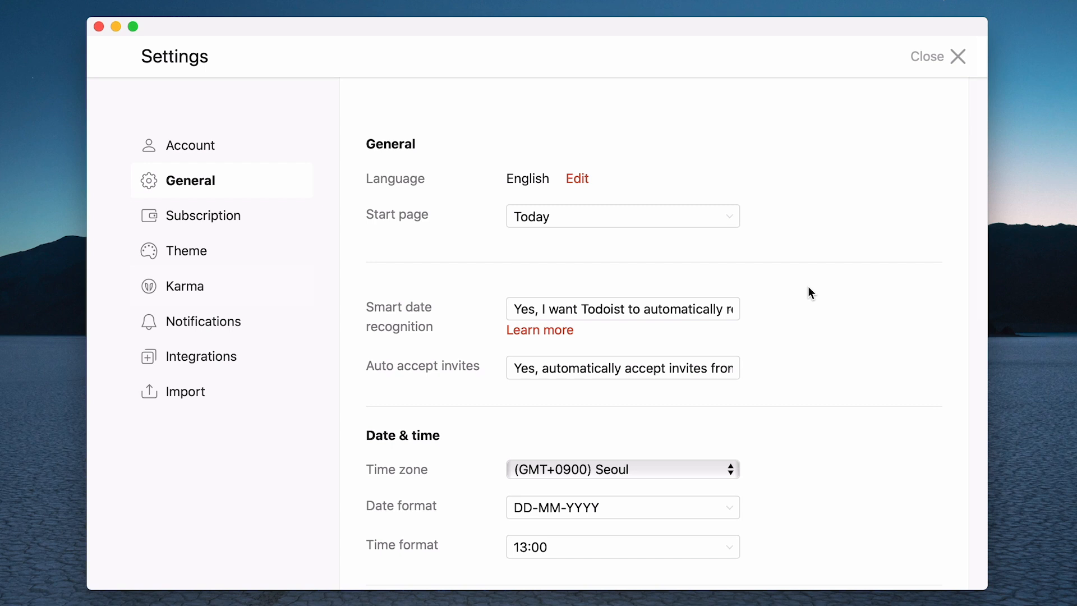
mouse_move(831, 278)
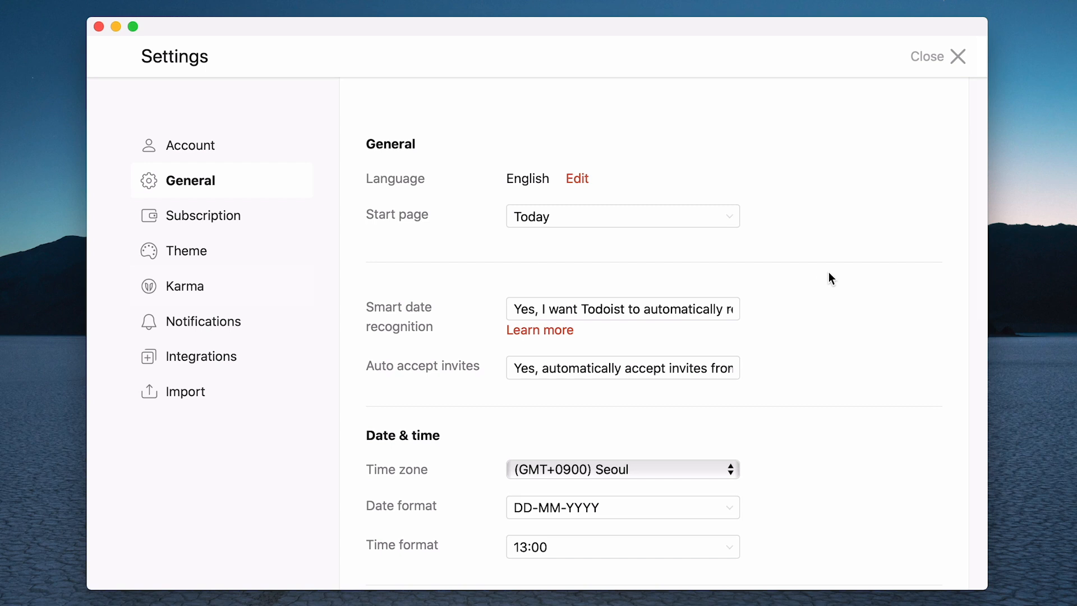
mouse_move(855, 115)
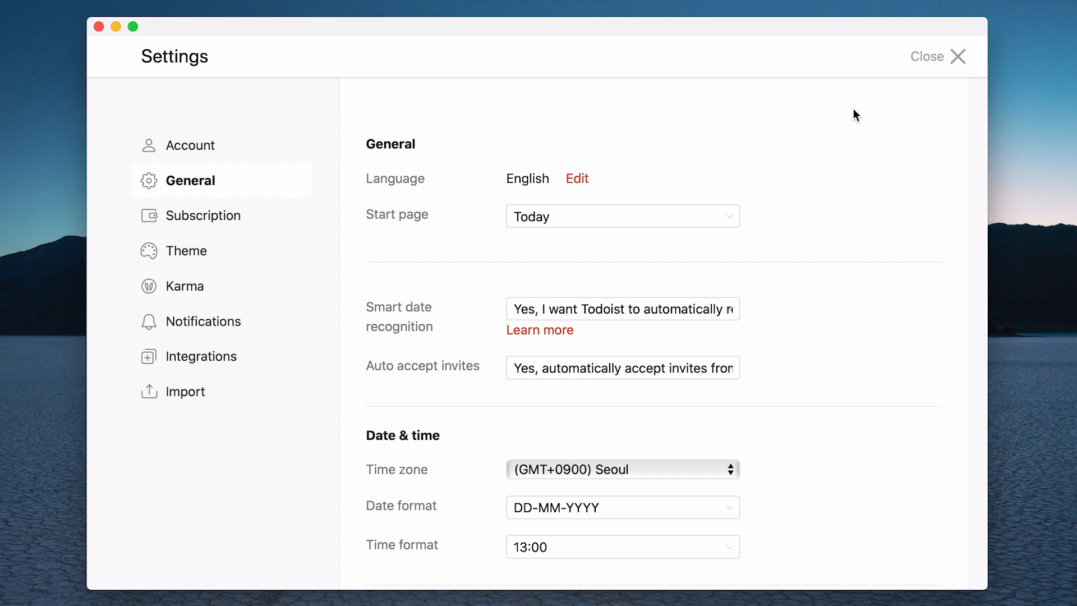
mouse_move(917, 59)
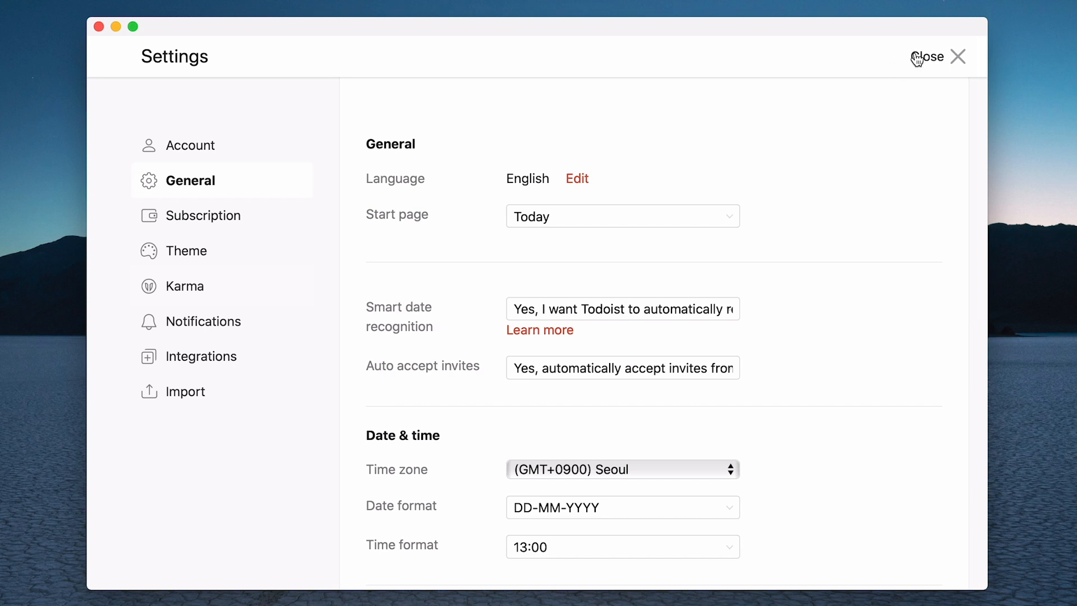
click(927, 56)
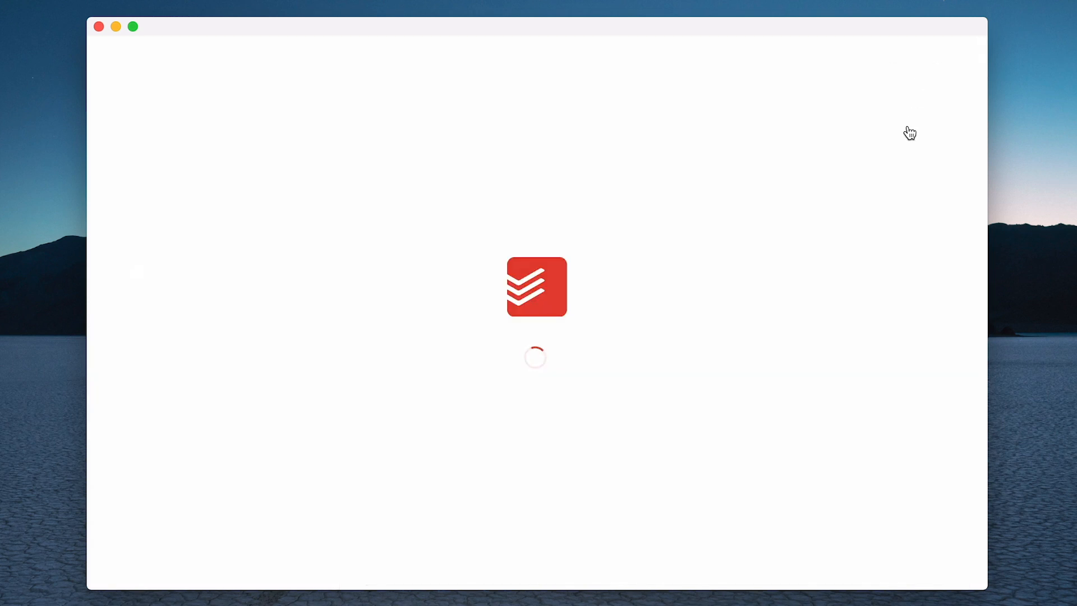